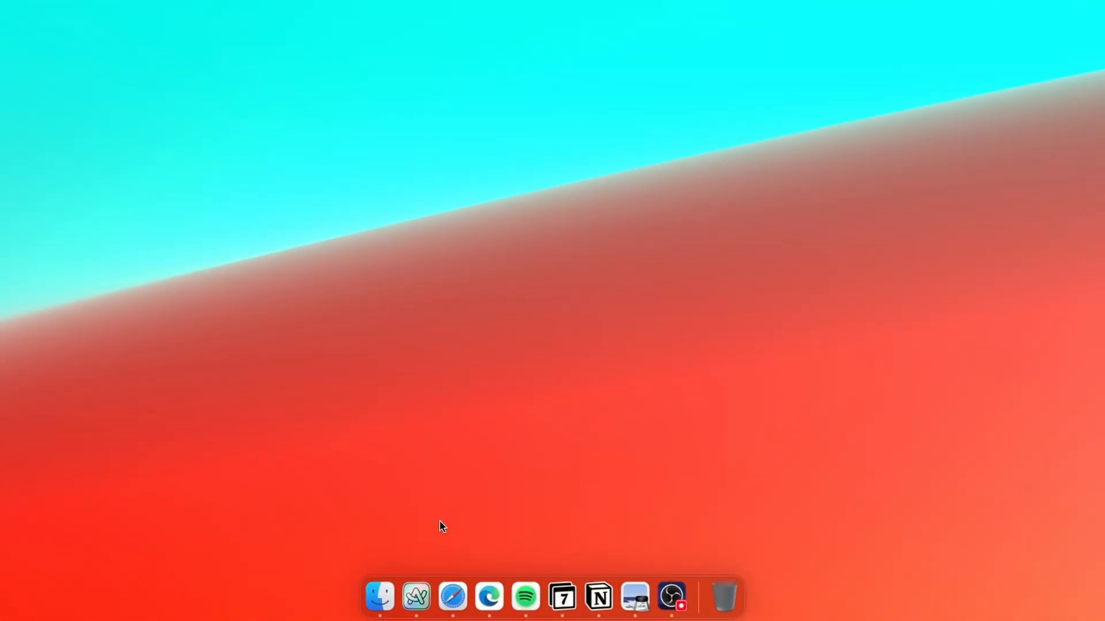
{"action": "mouse_move", "coordinate": [513, 338]}
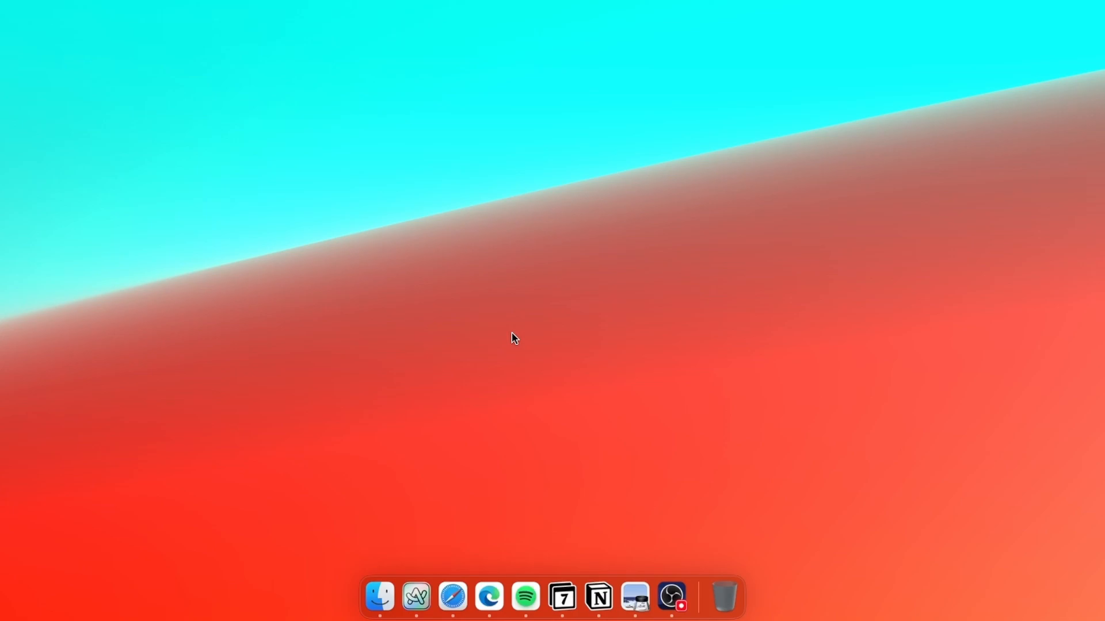
{"action": "mouse_move", "coordinate": [379, 597]}
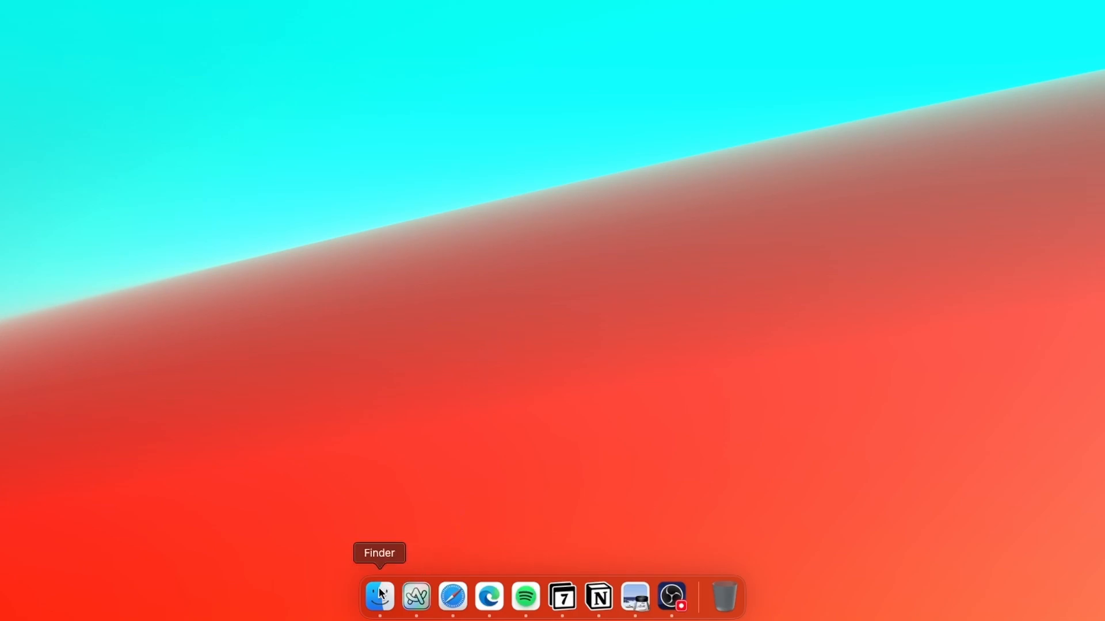
{"action": "mouse_move", "coordinate": [416, 596]}
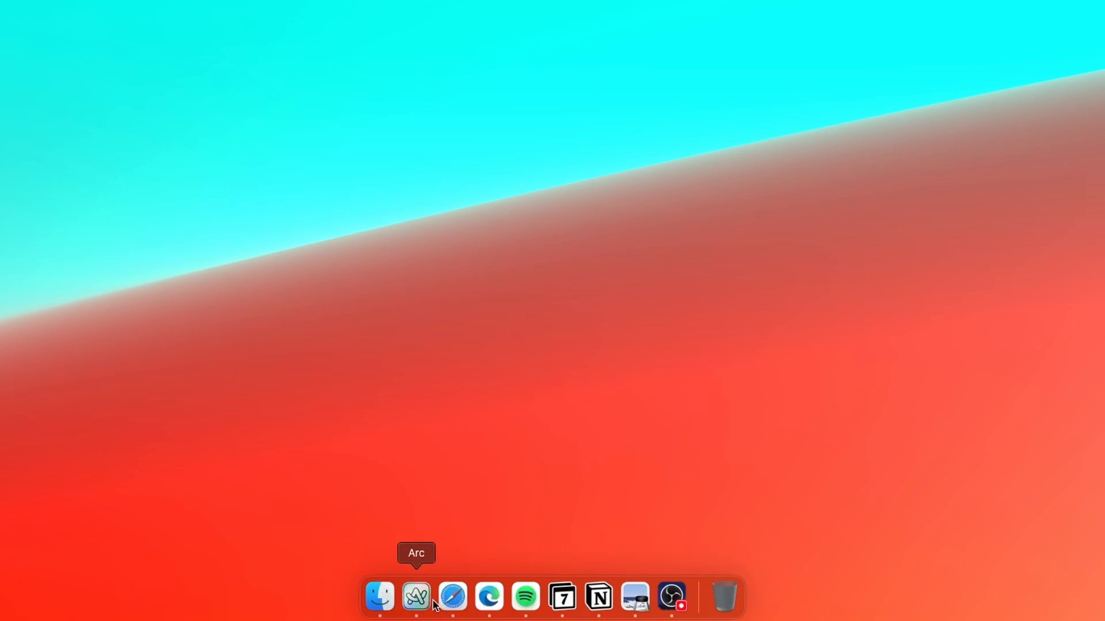
{"action": "mouse_move", "coordinate": [445, 520]}
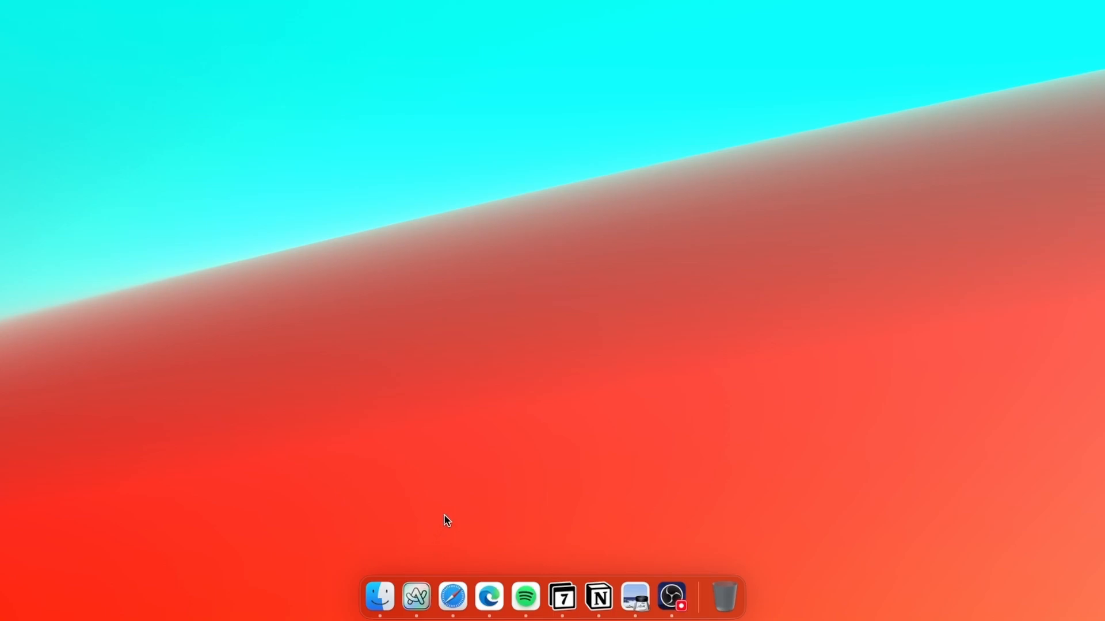
{"action": "mouse_move", "coordinate": [420, 565]}
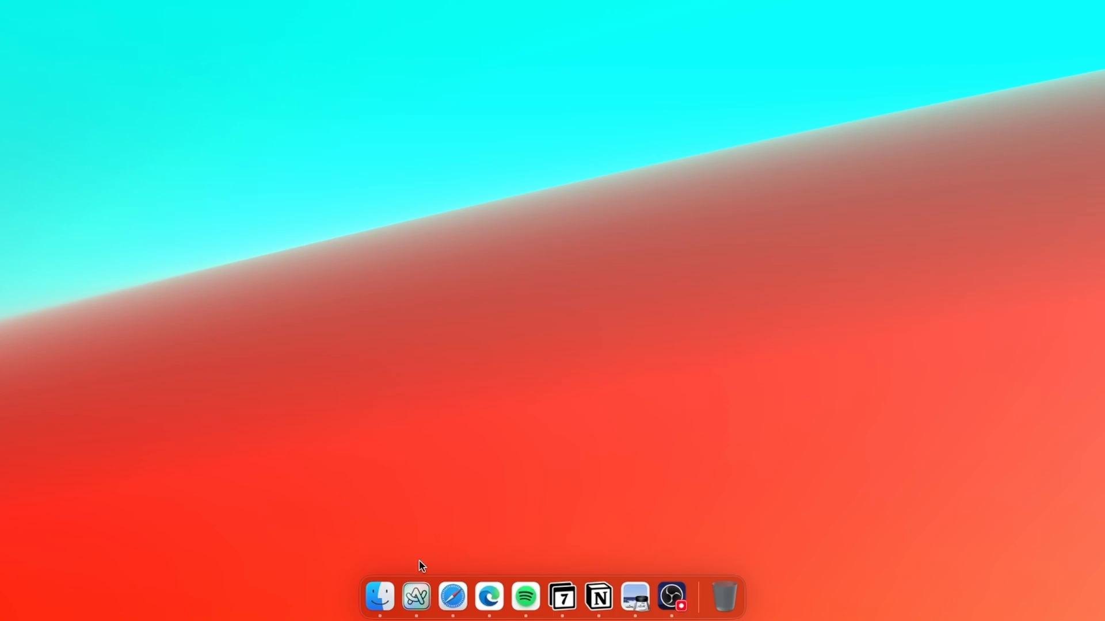
{"action": "mouse_move", "coordinate": [452, 527]}
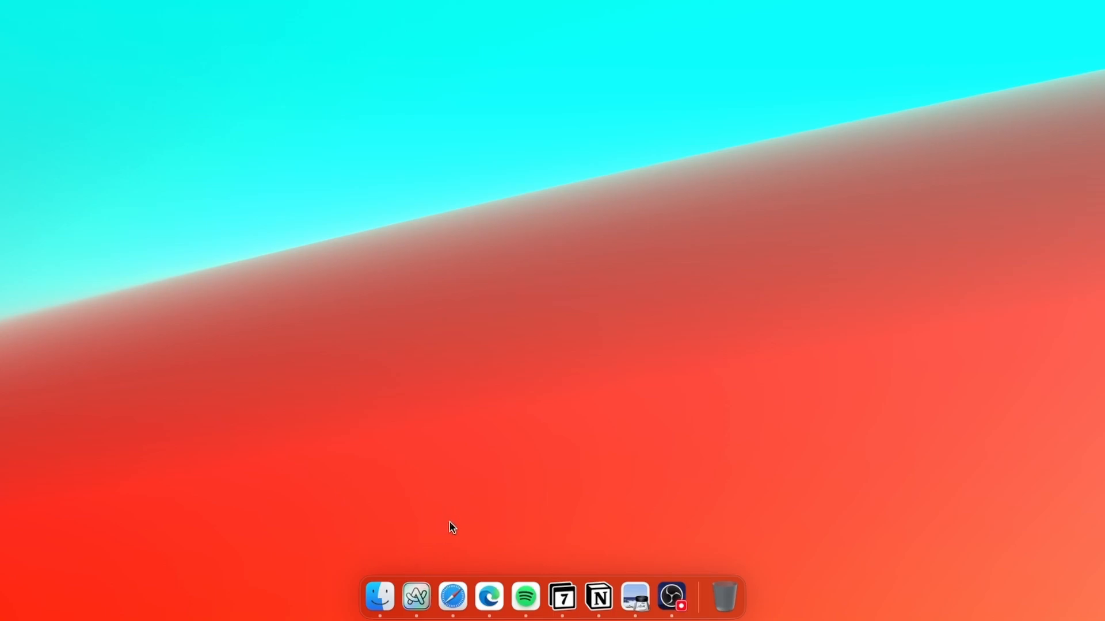
{"action": "mouse_move", "coordinate": [462, 511]}
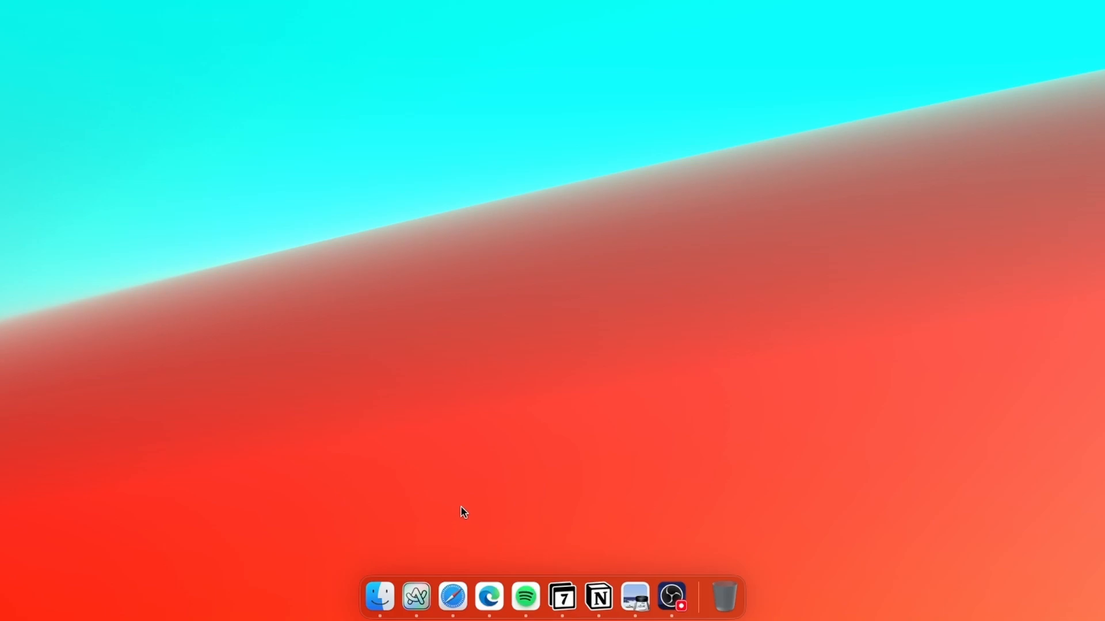
{"action": "mouse_move", "coordinate": [430, 520]}
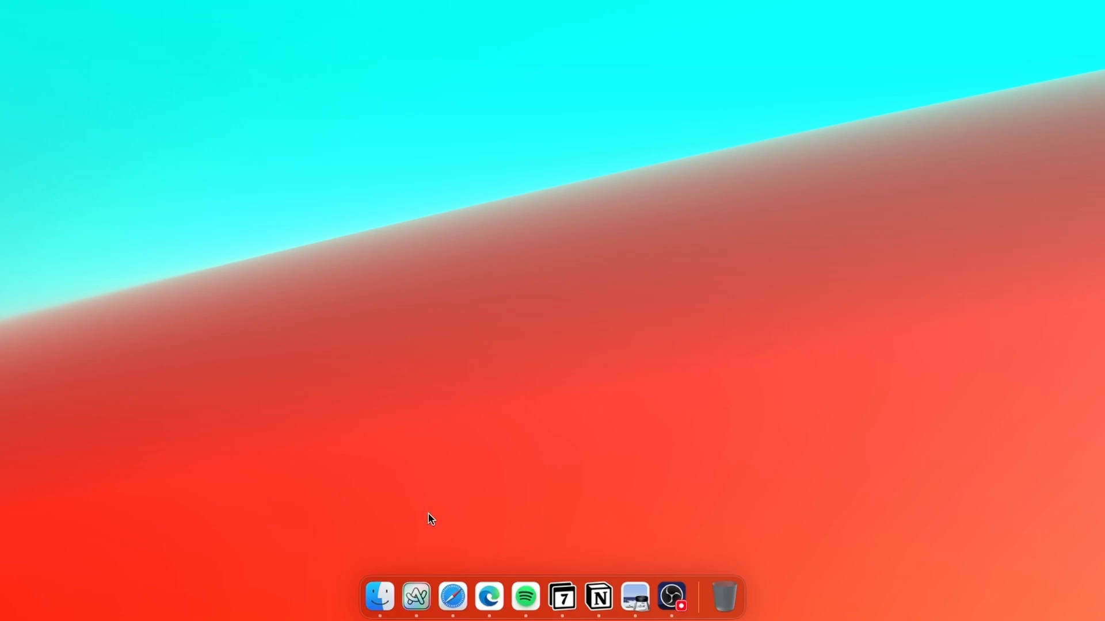
Pin Arc to the Dock with Options > Keep in Dock so it stays when closed.
{"action": "right_click", "coordinate": [415, 596]}
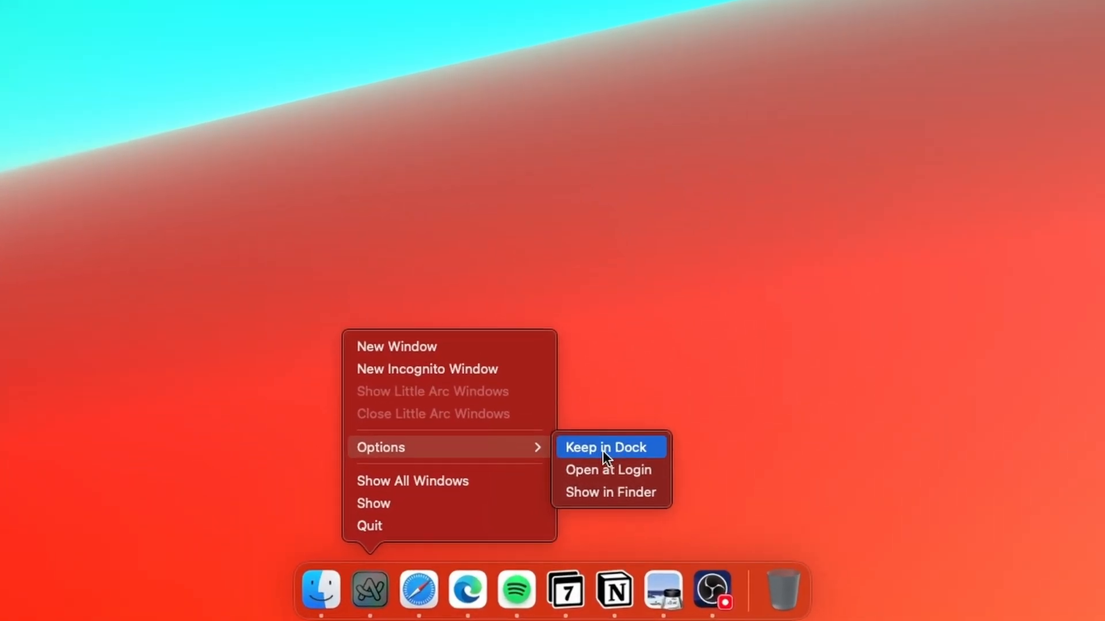
{"action": "left_click", "coordinate": [604, 447]}
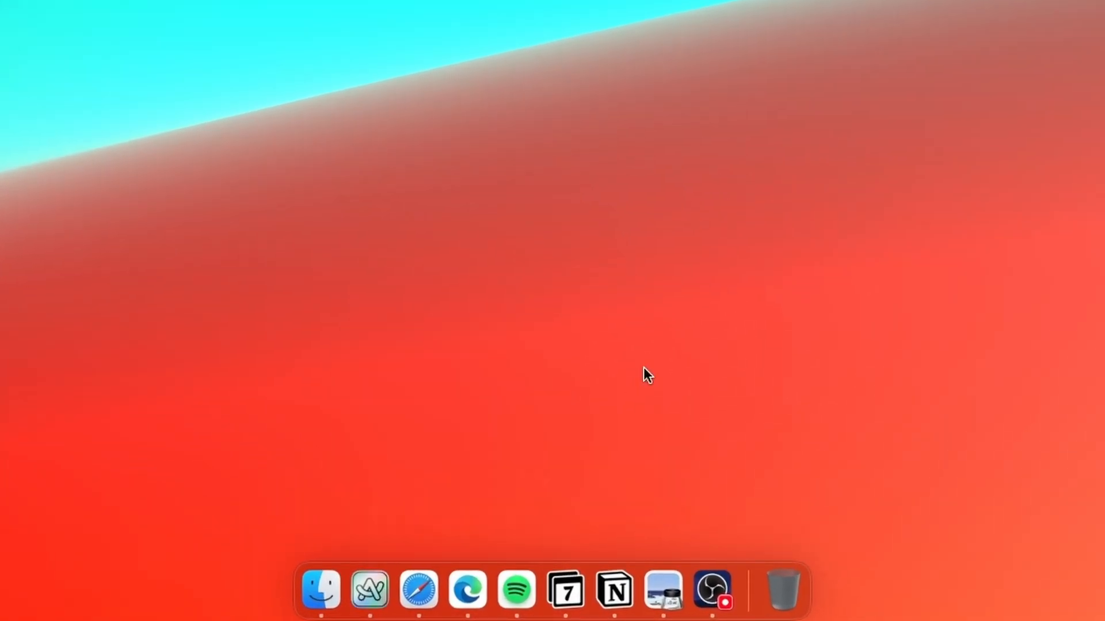
{"action": "mouse_move", "coordinate": [389, 295]}
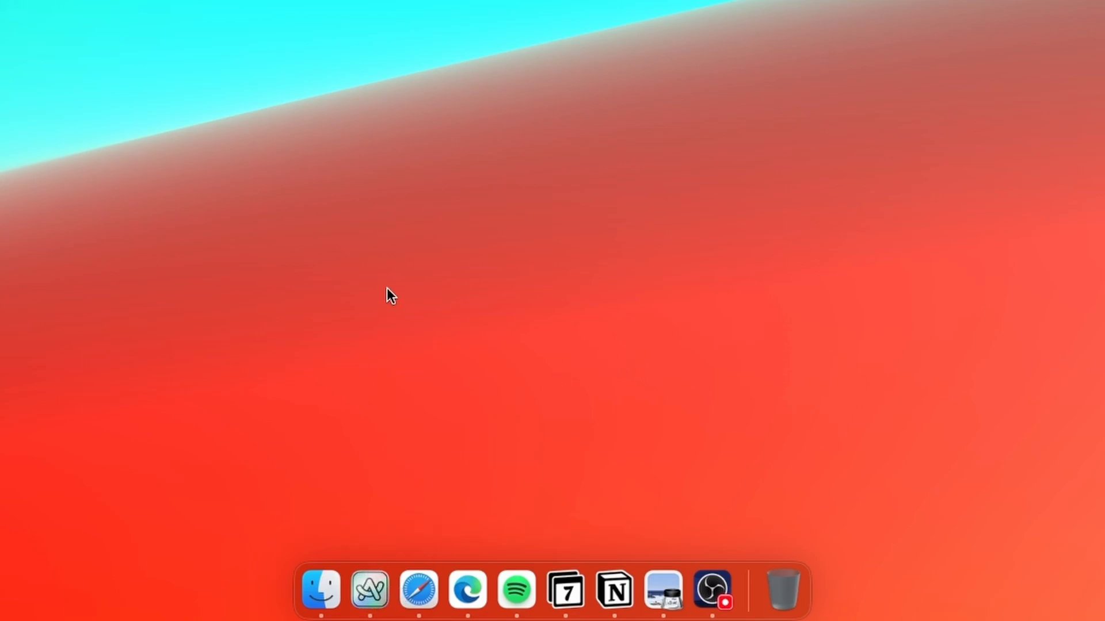
{"action": "mouse_move", "coordinate": [388, 274]}
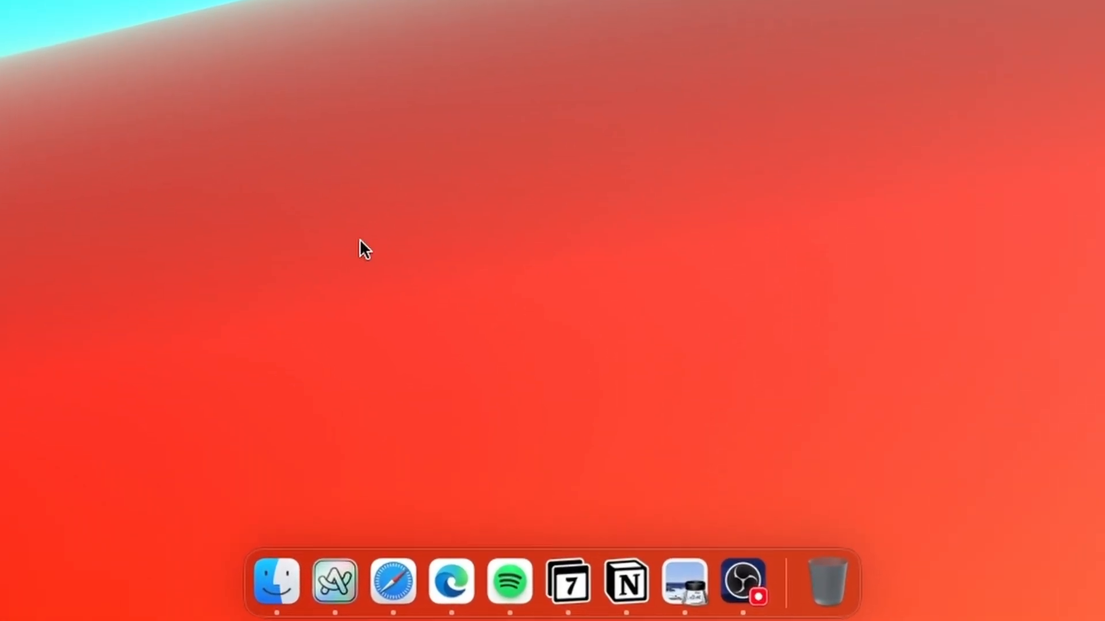
{"action": "mouse_move", "coordinate": [785, 527]}
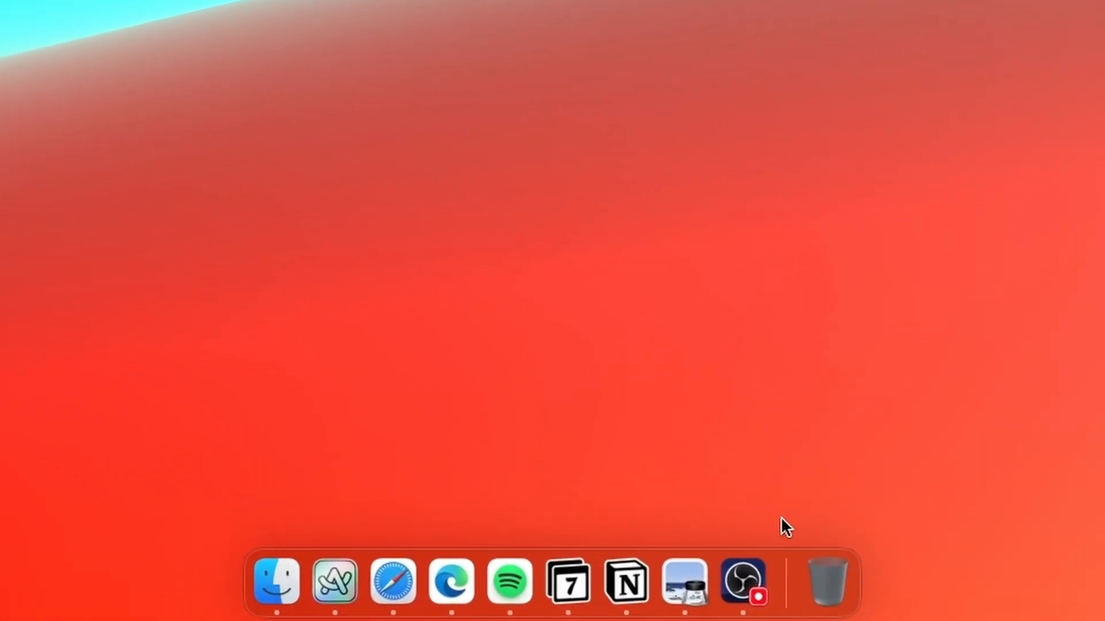
{"action": "mouse_move", "coordinate": [826, 581]}
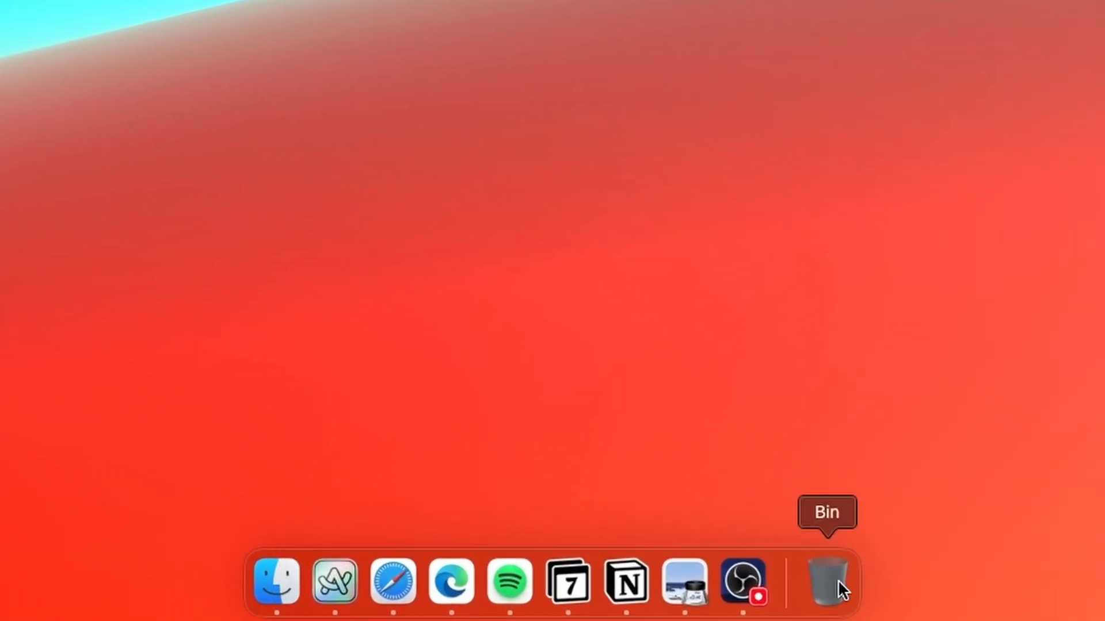
{"action": "mouse_move", "coordinate": [741, 581]}
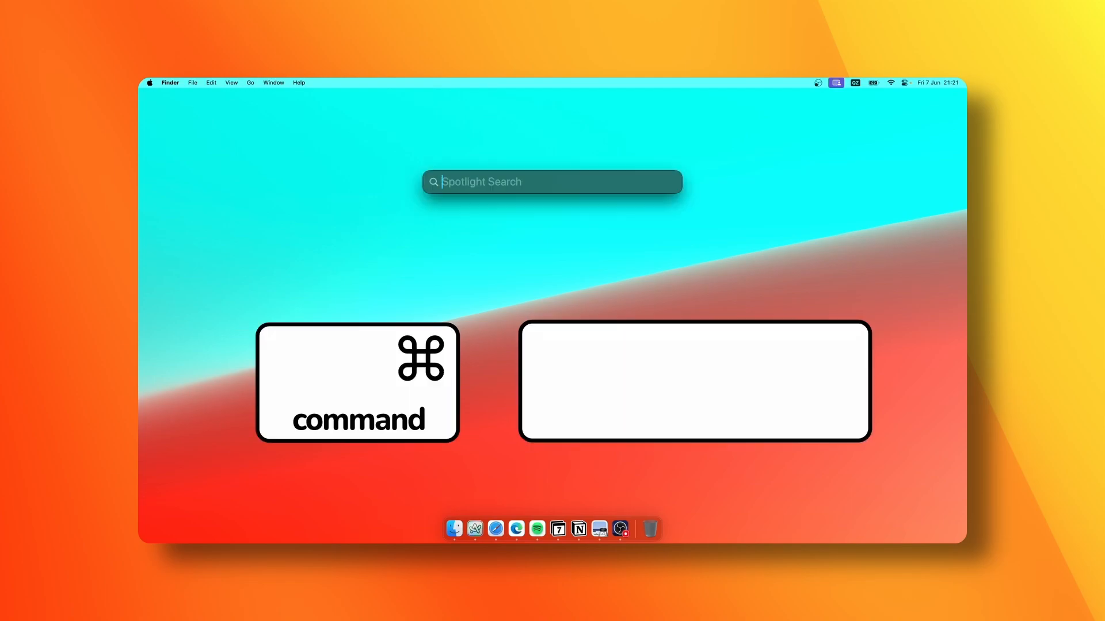
{"action": "mouse_move", "coordinate": [527, 286]}
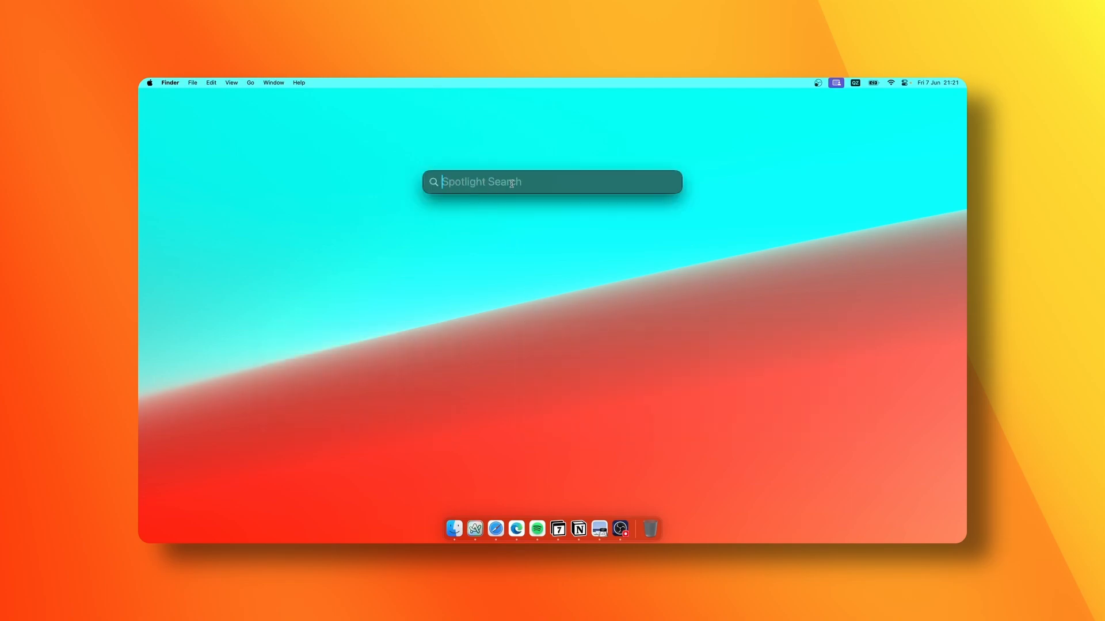
{"action": "key", "text": "escape"}
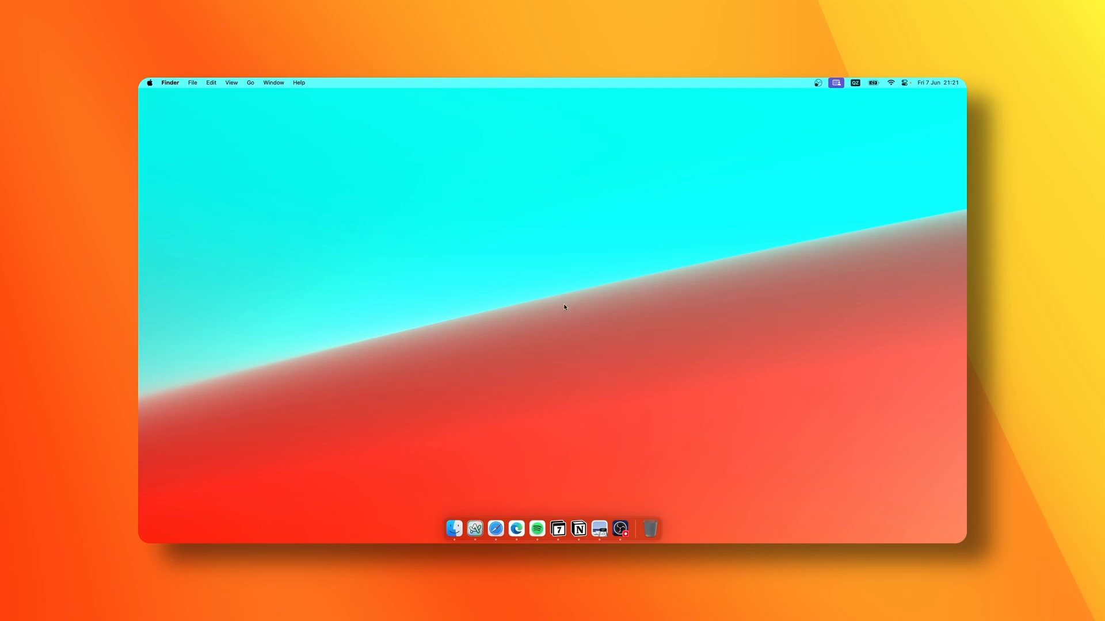
{"action": "mouse_move", "coordinate": [556, 314]}
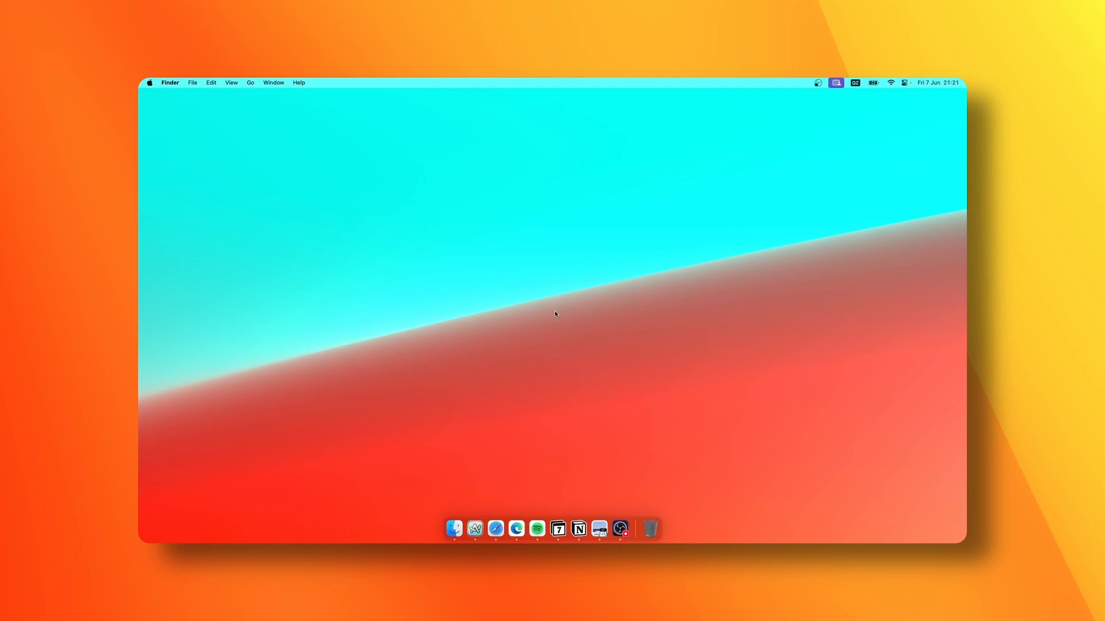
{"action": "mouse_move", "coordinate": [511, 352]}
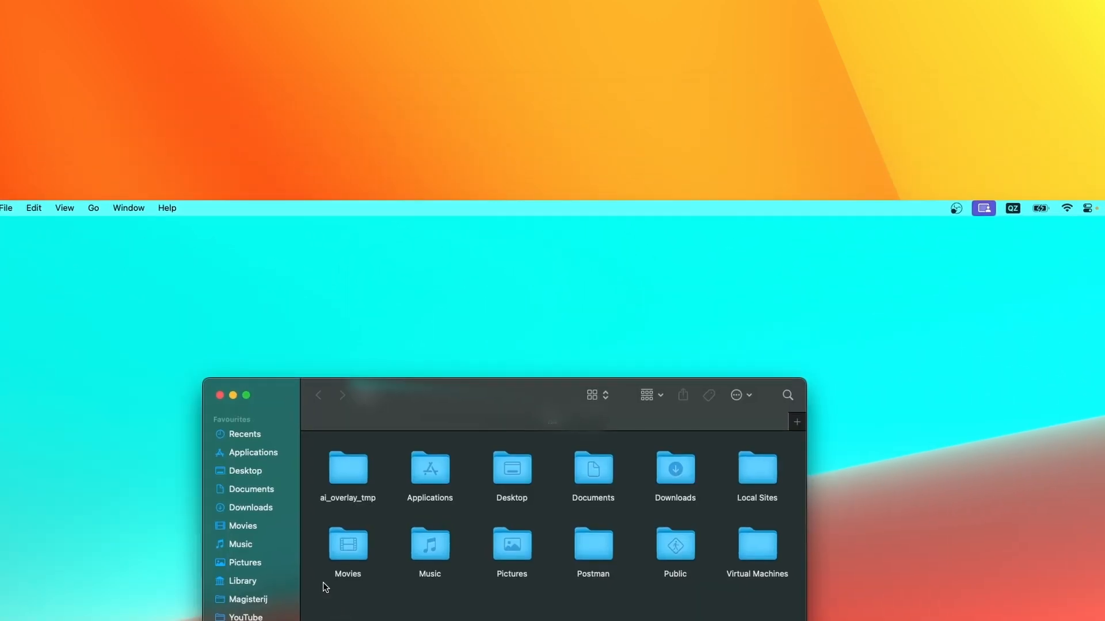
Show Finder's Applications folder to reach Launchpad.app for the Dock.
{"action": "left_click", "coordinate": [251, 452]}
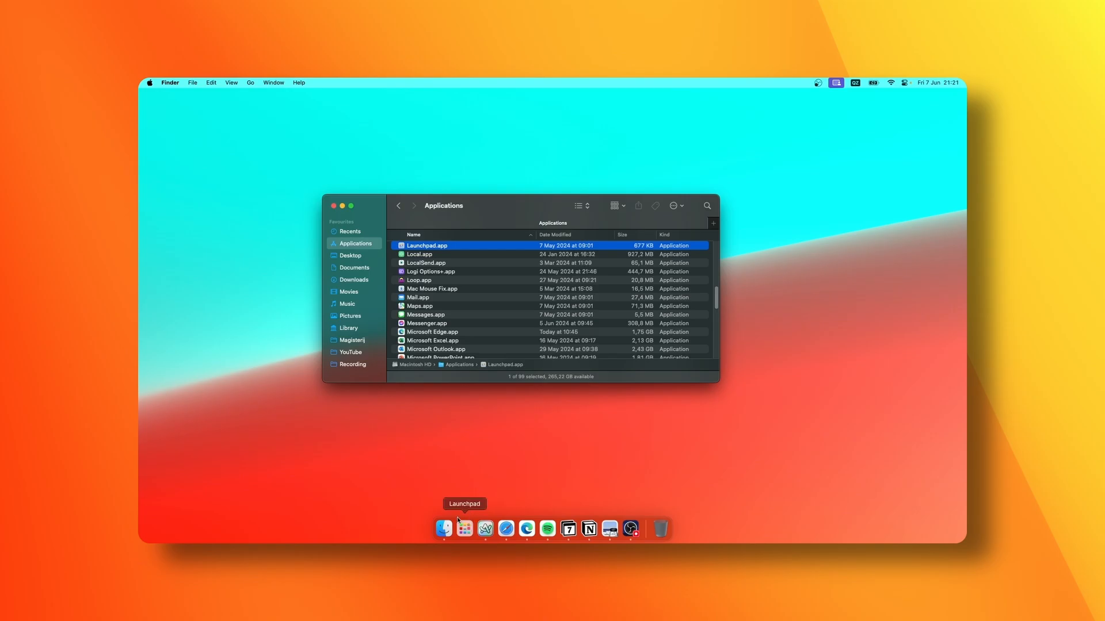
{"action": "mouse_move", "coordinate": [486, 469]}
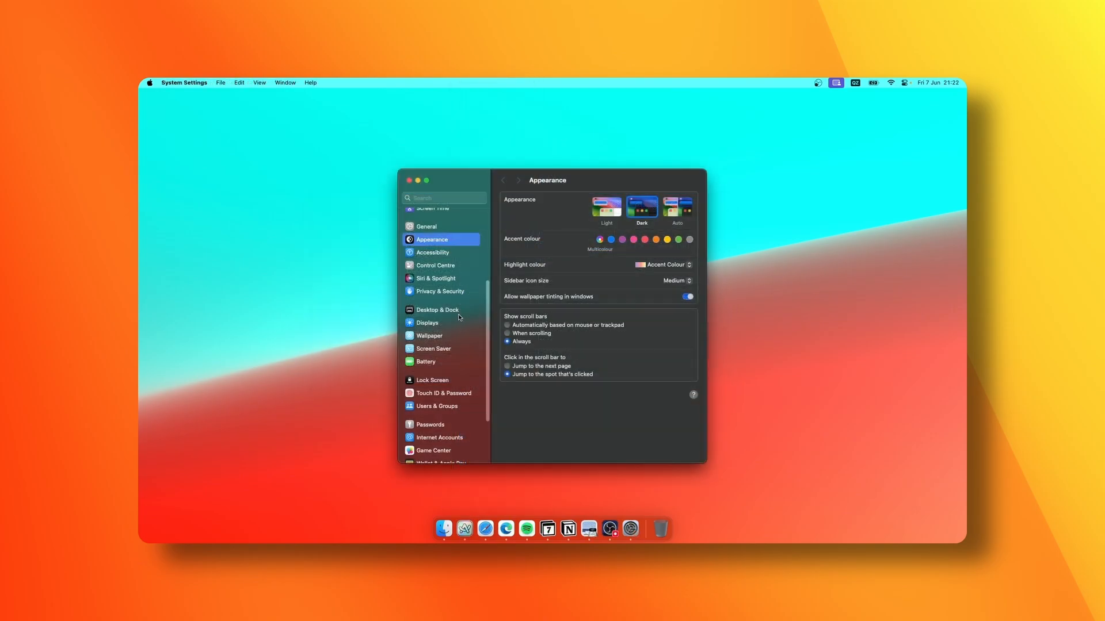
Browse Desktop & Dock, including the Scale Effect minimise choices, then close System Settings.
{"action": "left_click", "coordinate": [436, 310]}
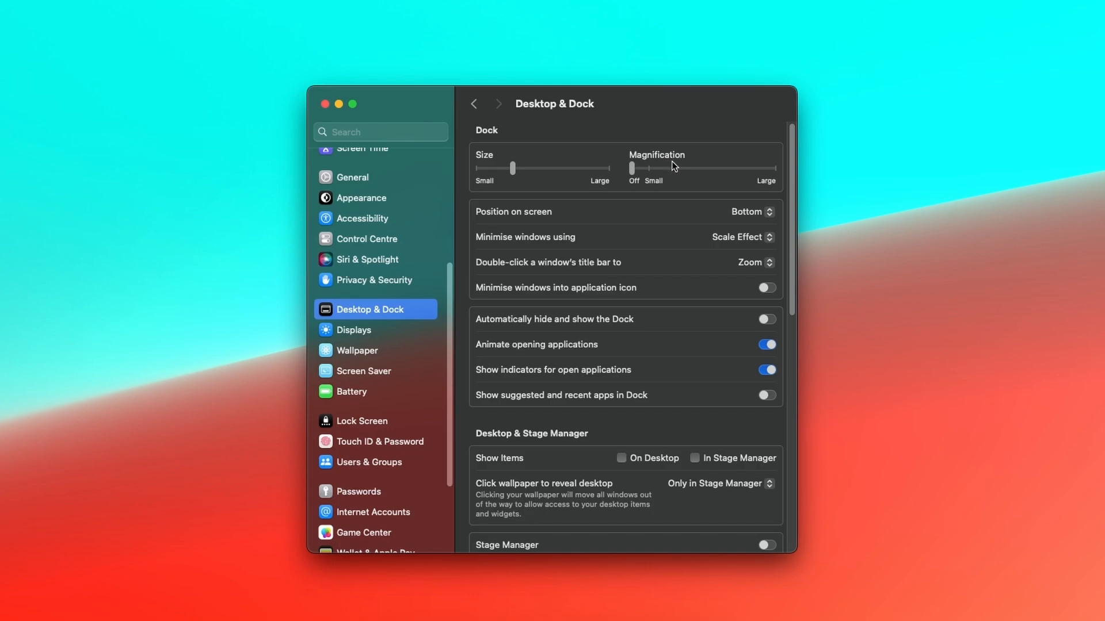
{"action": "mouse_move", "coordinate": [606, 320]}
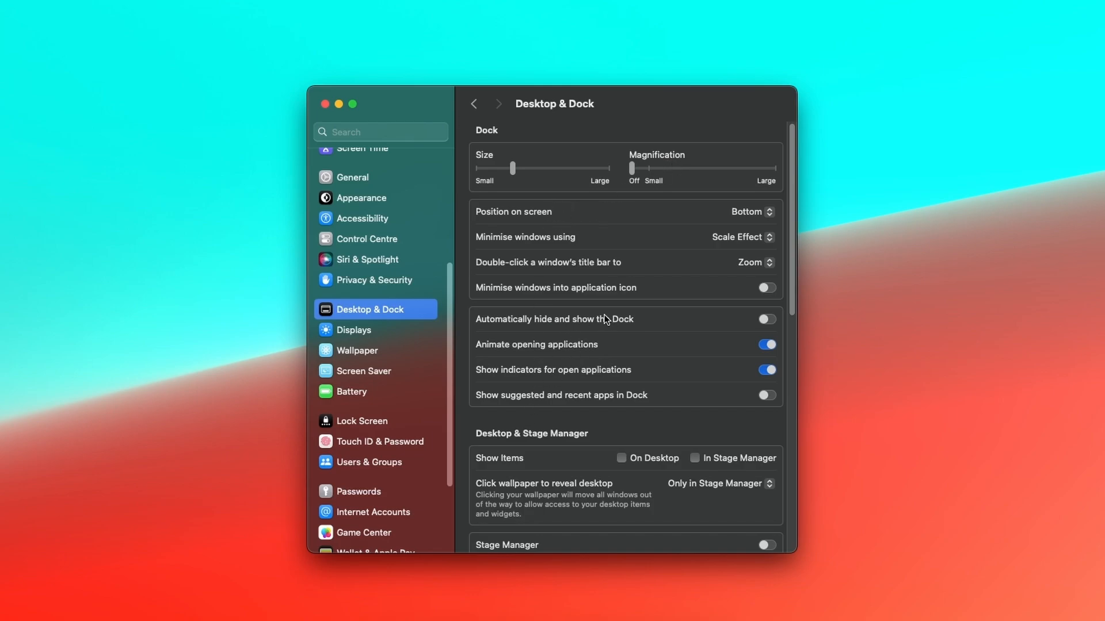
{"action": "mouse_move", "coordinate": [520, 245]}
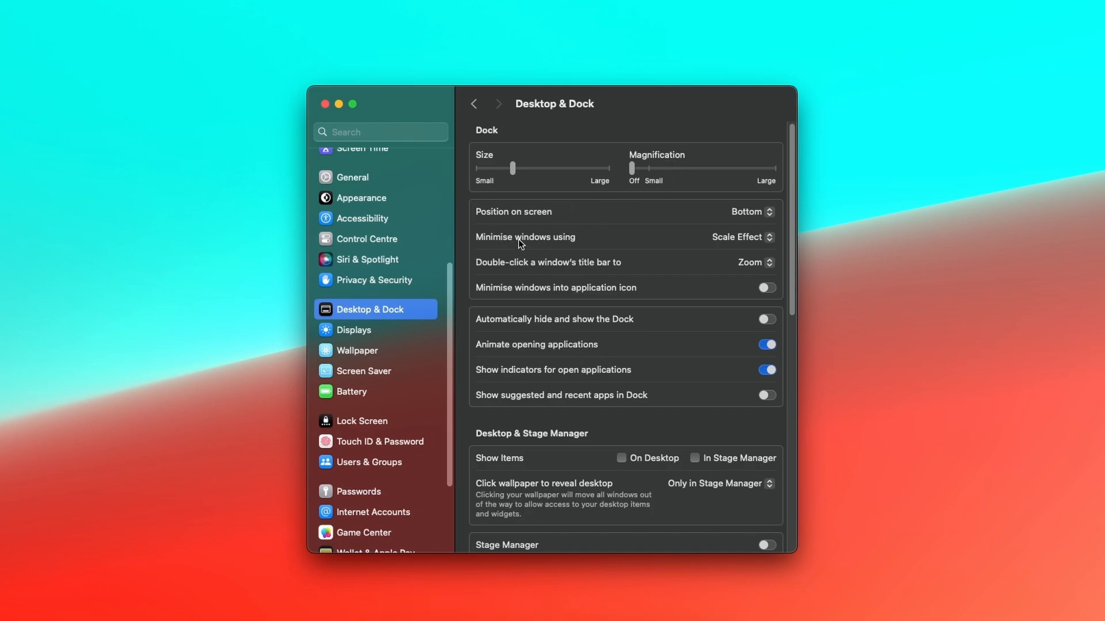
{"action": "left_click", "coordinate": [741, 236]}
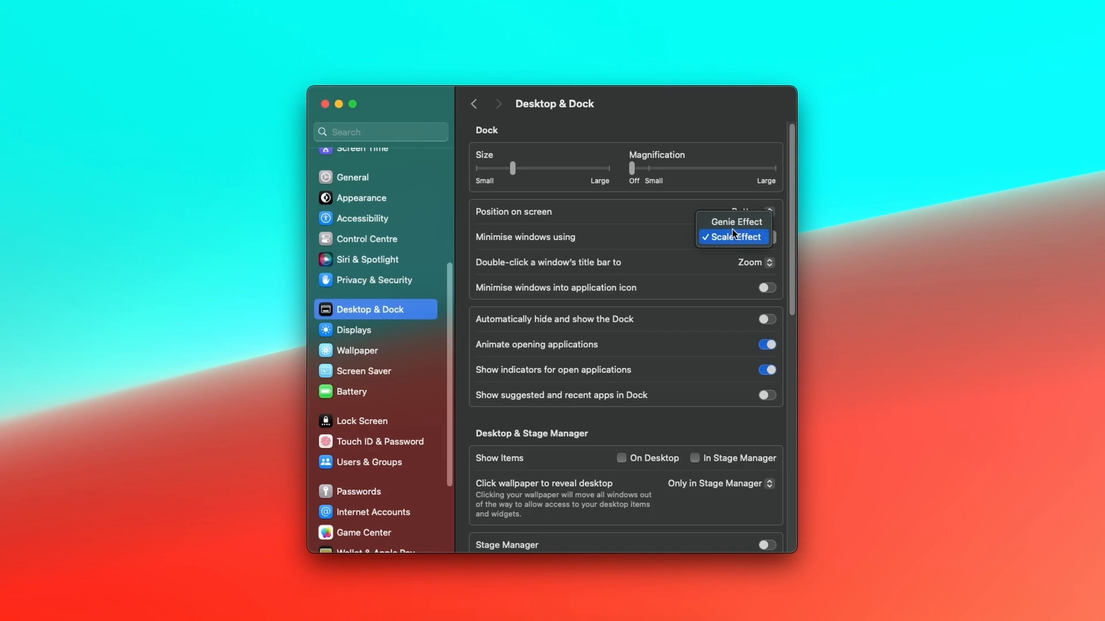
{"action": "mouse_move", "coordinate": [735, 222]}
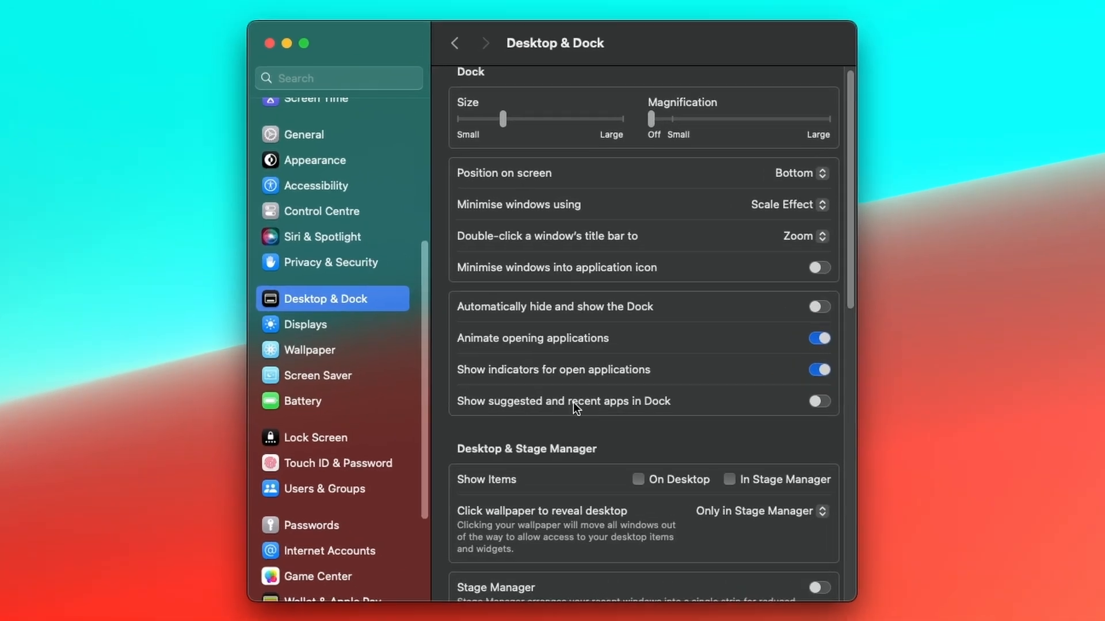
{"action": "mouse_move", "coordinate": [637, 376]}
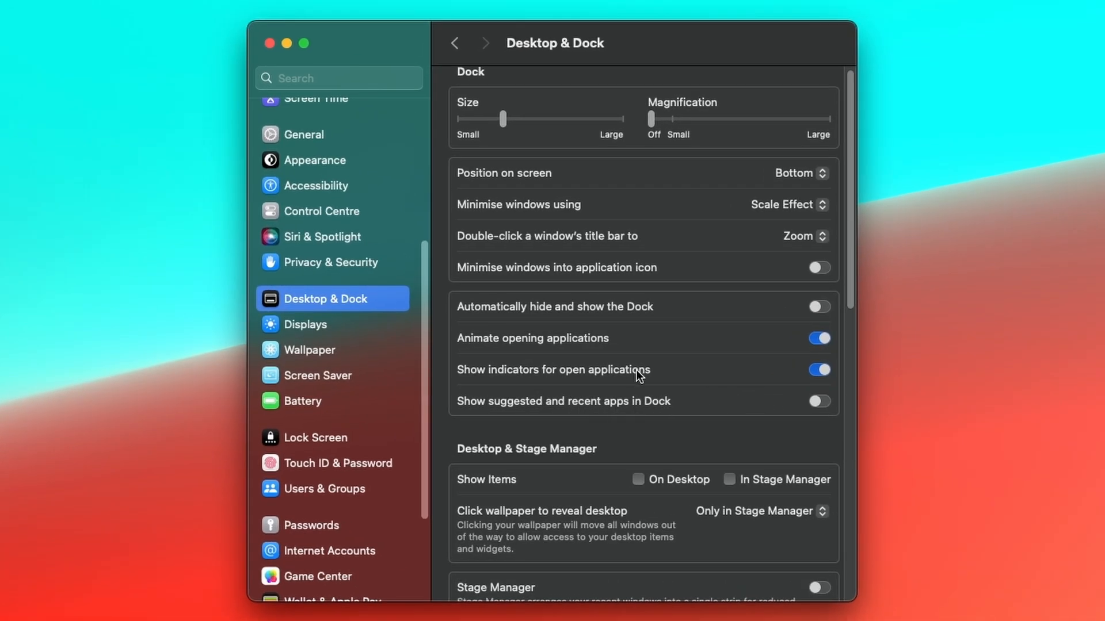
{"action": "mouse_move", "coordinate": [583, 346]}
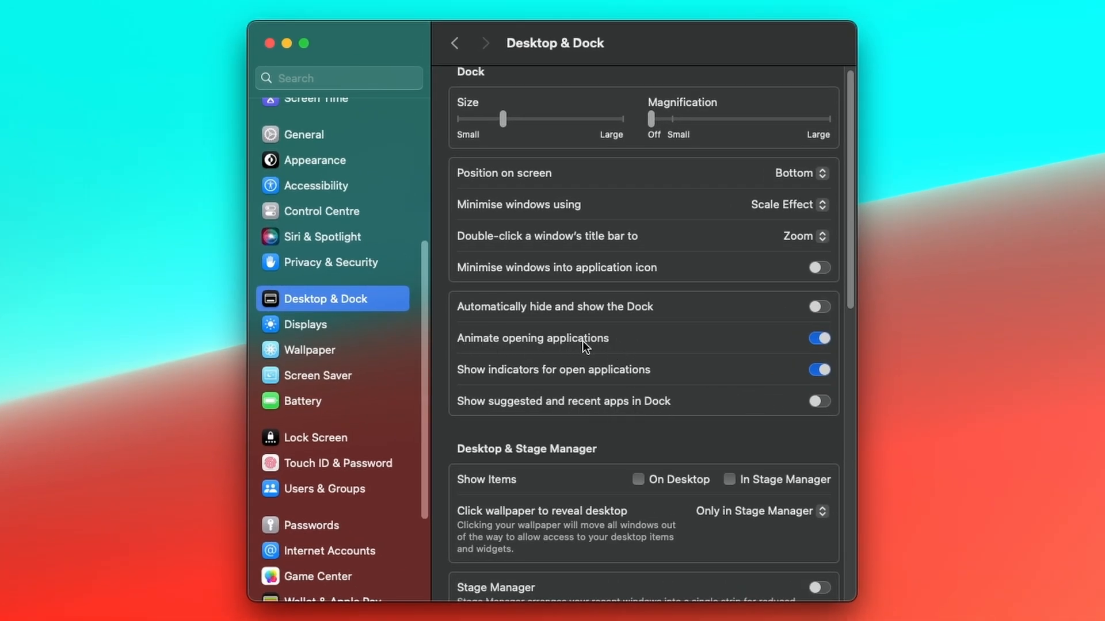
{"action": "mouse_move", "coordinate": [482, 381]}
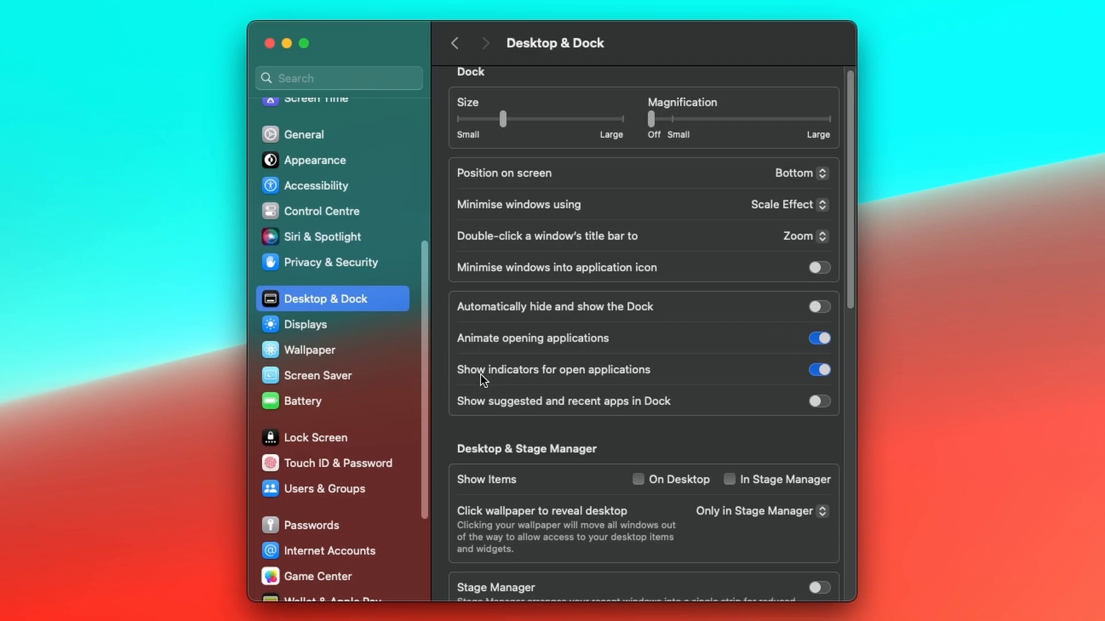
{"action": "mouse_move", "coordinate": [529, 379]}
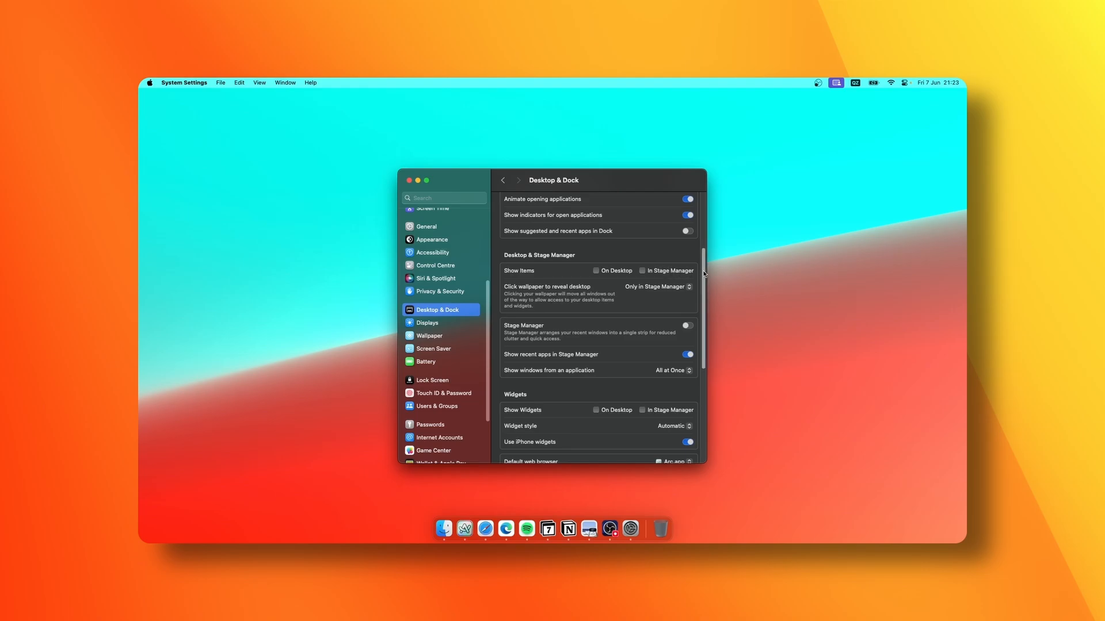
{"action": "scroll", "scroll_direction": "down", "scroll_amount": 3}
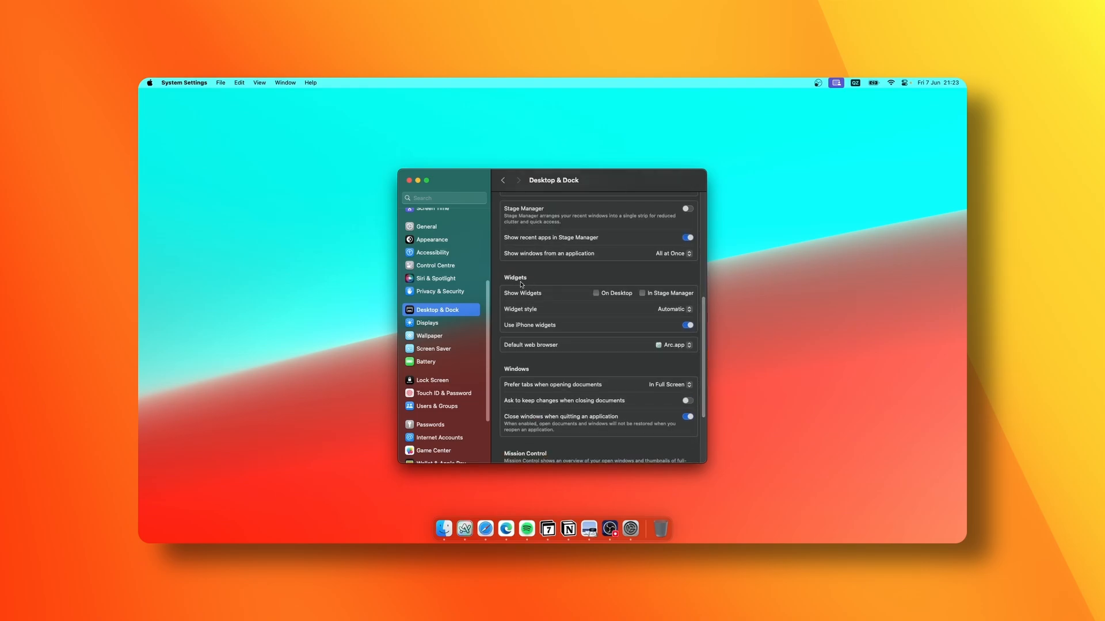
{"action": "left_click", "coordinate": [407, 181]}
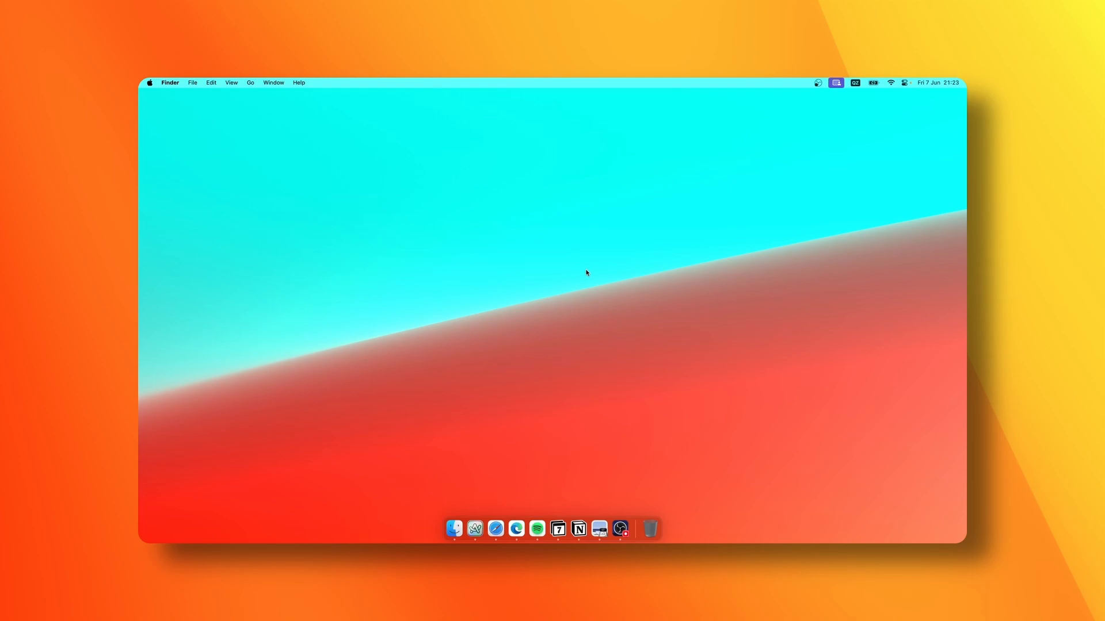
{"action": "mouse_move", "coordinate": [578, 282]}
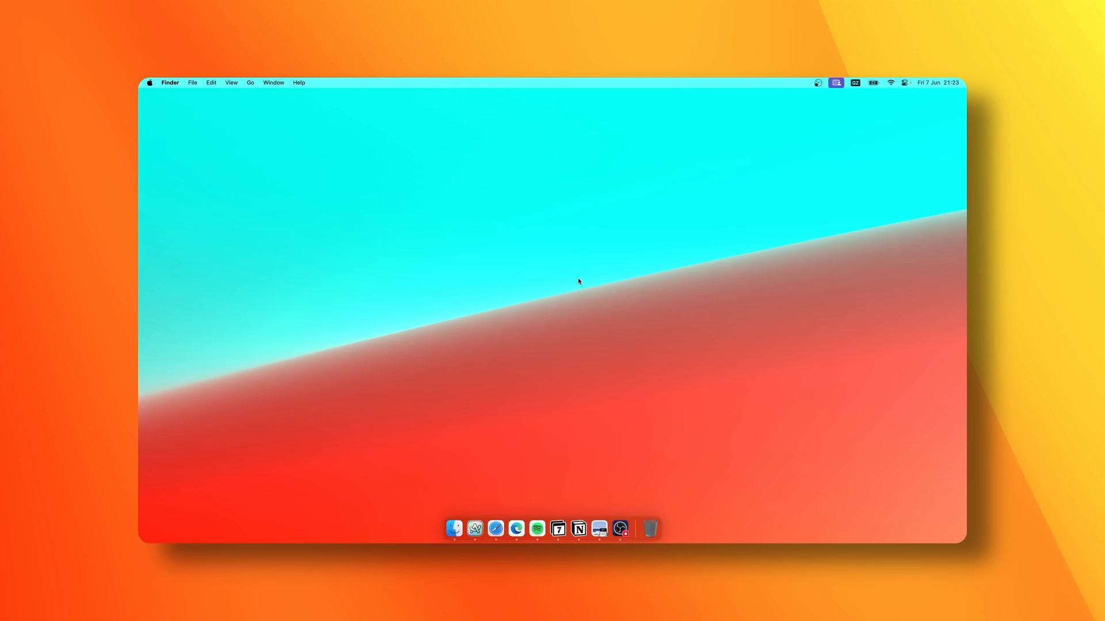
{"action": "mouse_move", "coordinate": [584, 275]}
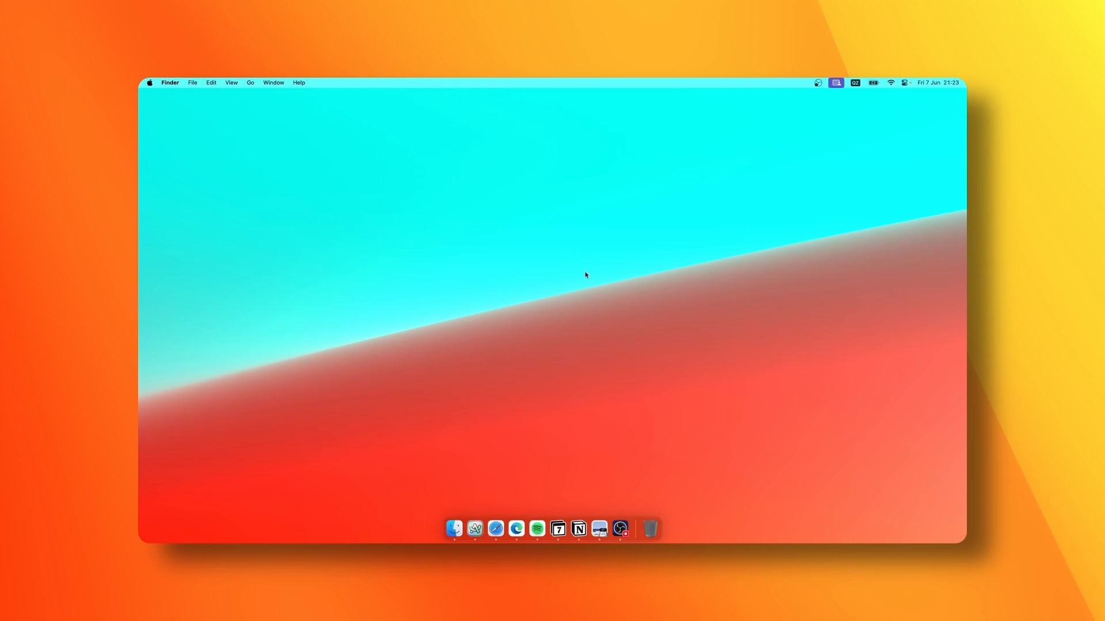
{"action": "mouse_move", "coordinate": [592, 263]}
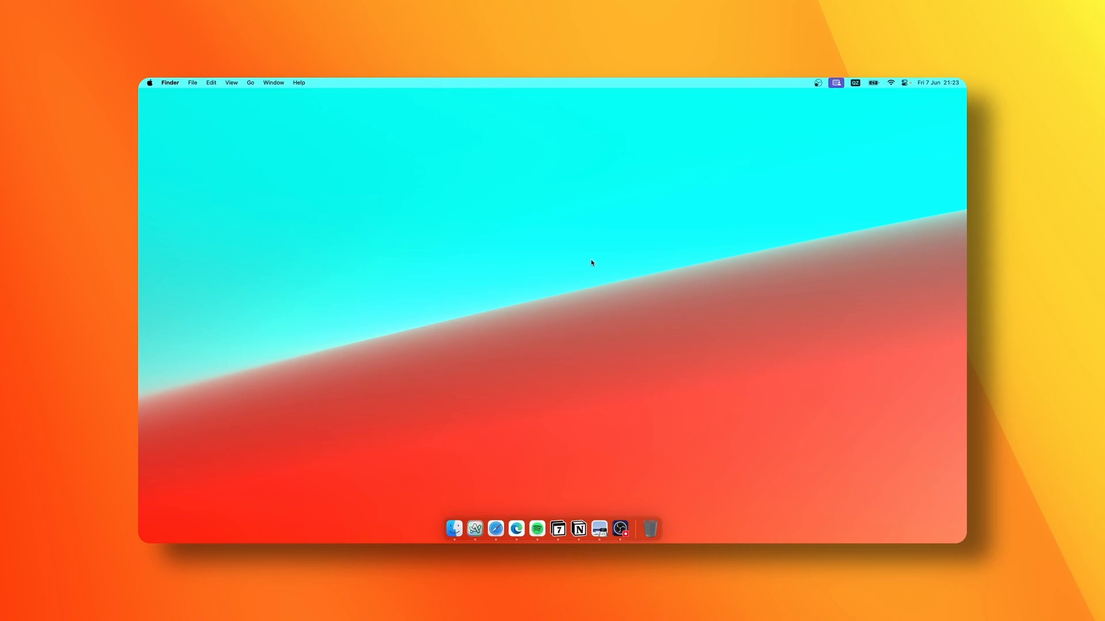
Search Spotlight for 'se' so System Settings.app is suggested.
{"action": "type", "text": "se"}
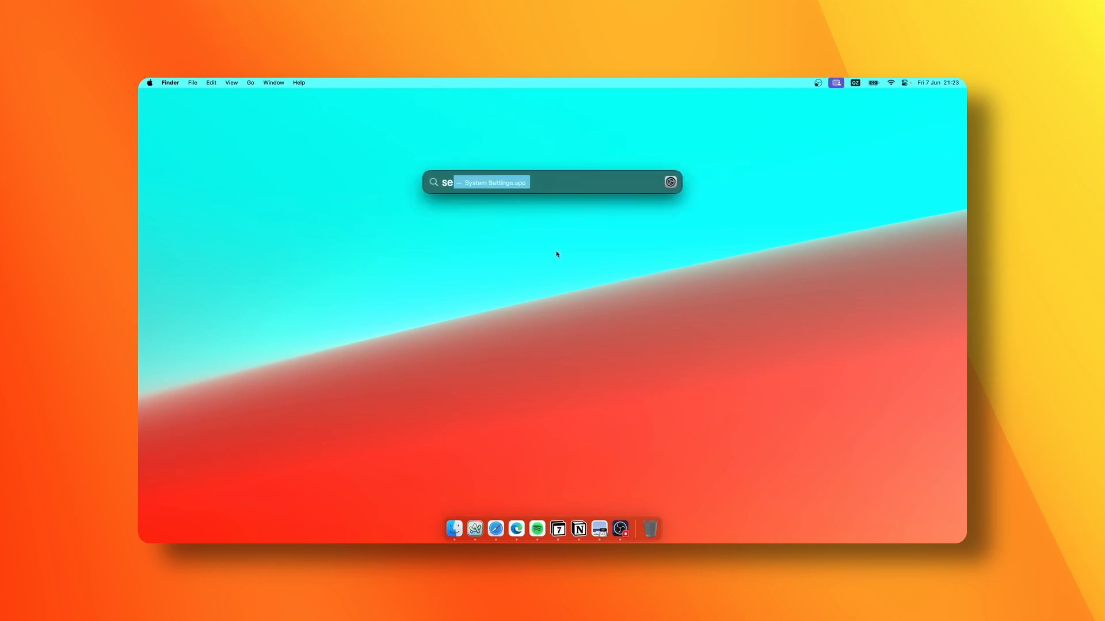
Launch System Settings from Spotlight and scroll through the Wallpaper categories.
{"action": "key", "text": "enter"}
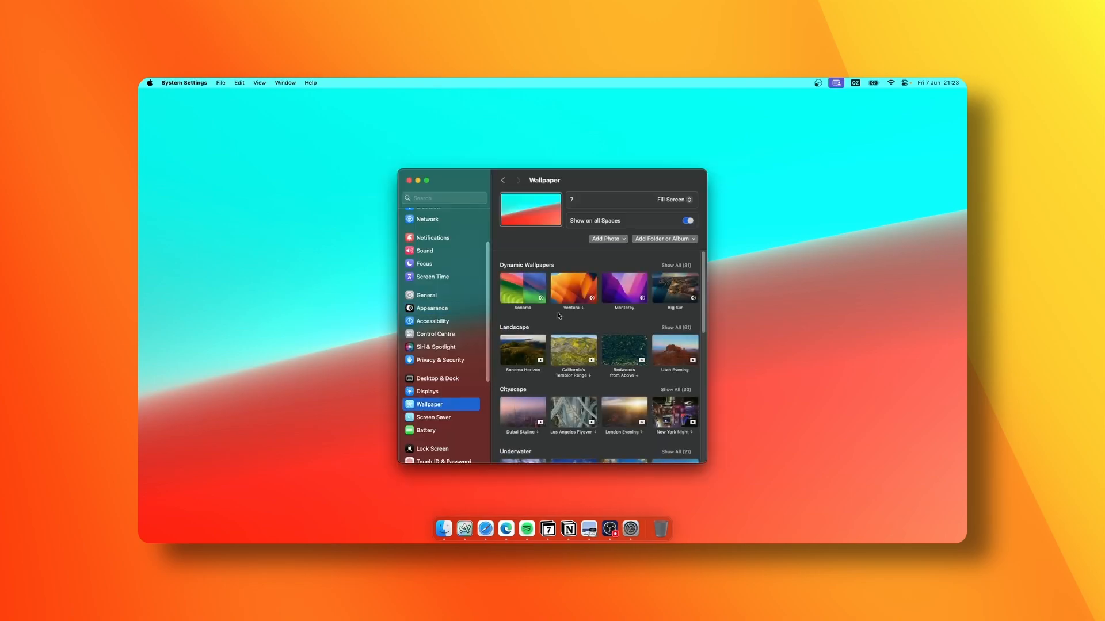
{"action": "scroll", "scroll_direction": "down", "scroll_amount": 3}
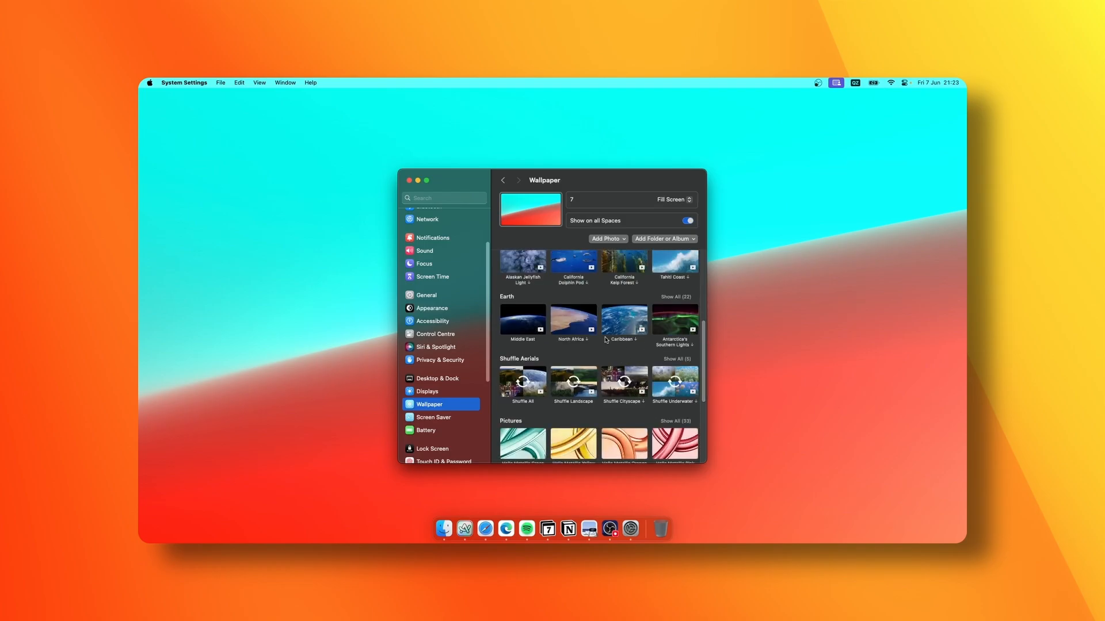
{"action": "scroll", "scroll_direction": "down", "scroll_amount": 3}
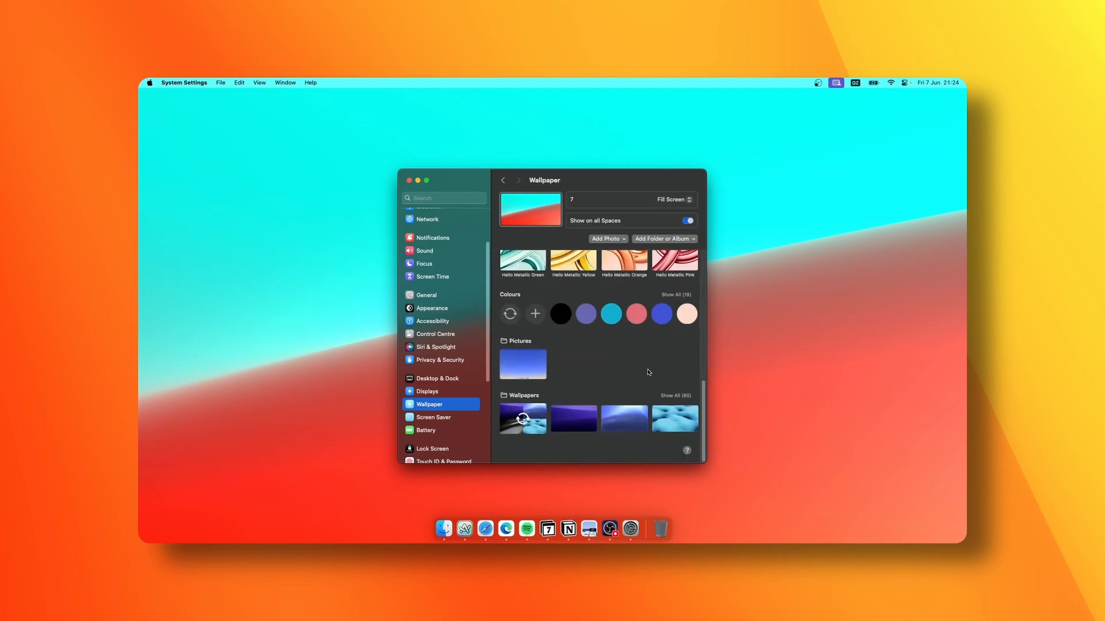
{"action": "left_click", "coordinate": [674, 394]}
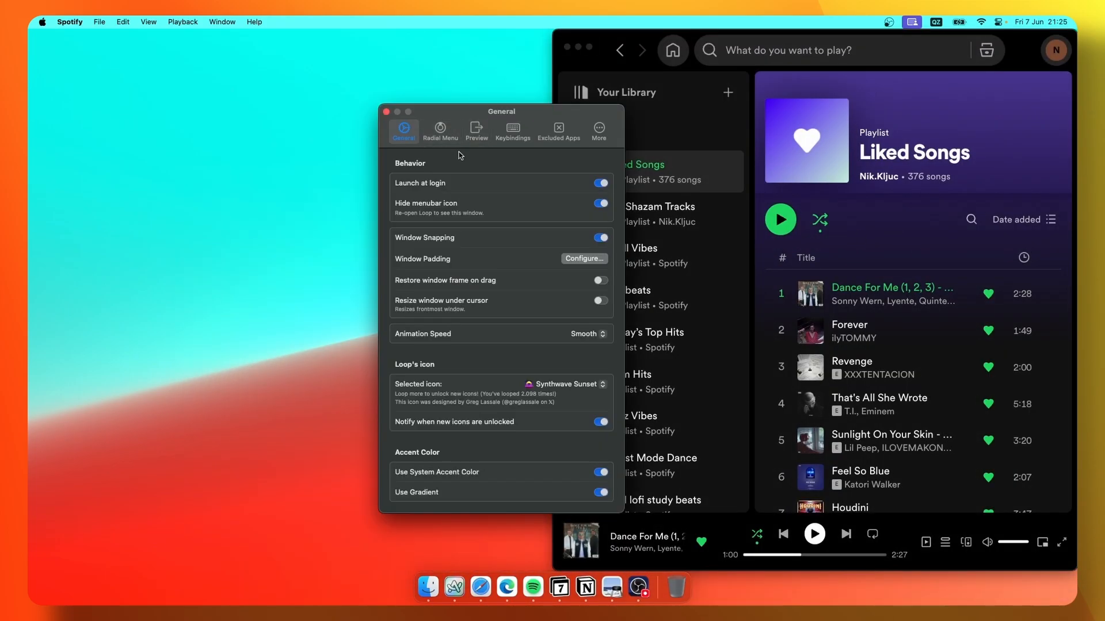
View Loop's Radial Menu preferences, then close Loop's settings window.
{"action": "left_click", "coordinate": [439, 128]}
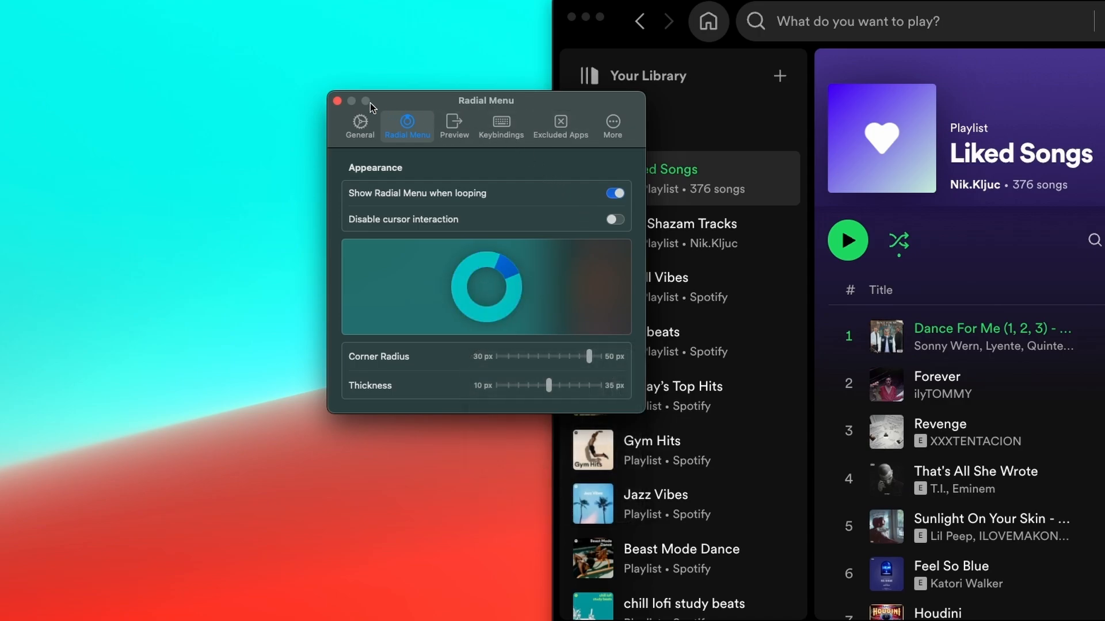
{"action": "left_click", "coordinate": [336, 101]}
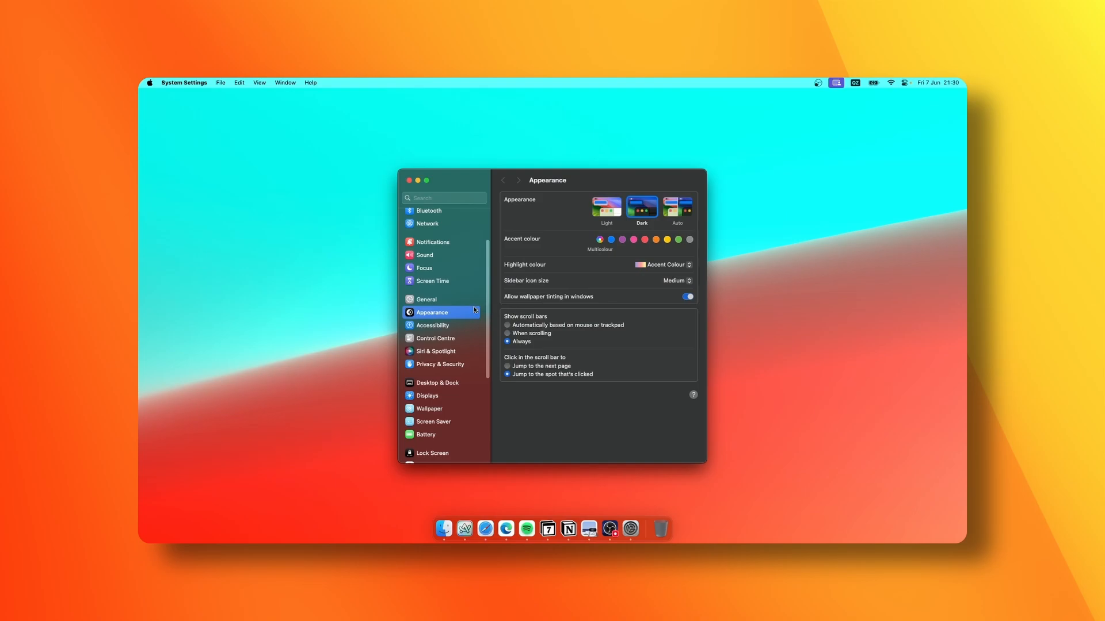
{"action": "mouse_move", "coordinate": [424, 388]}
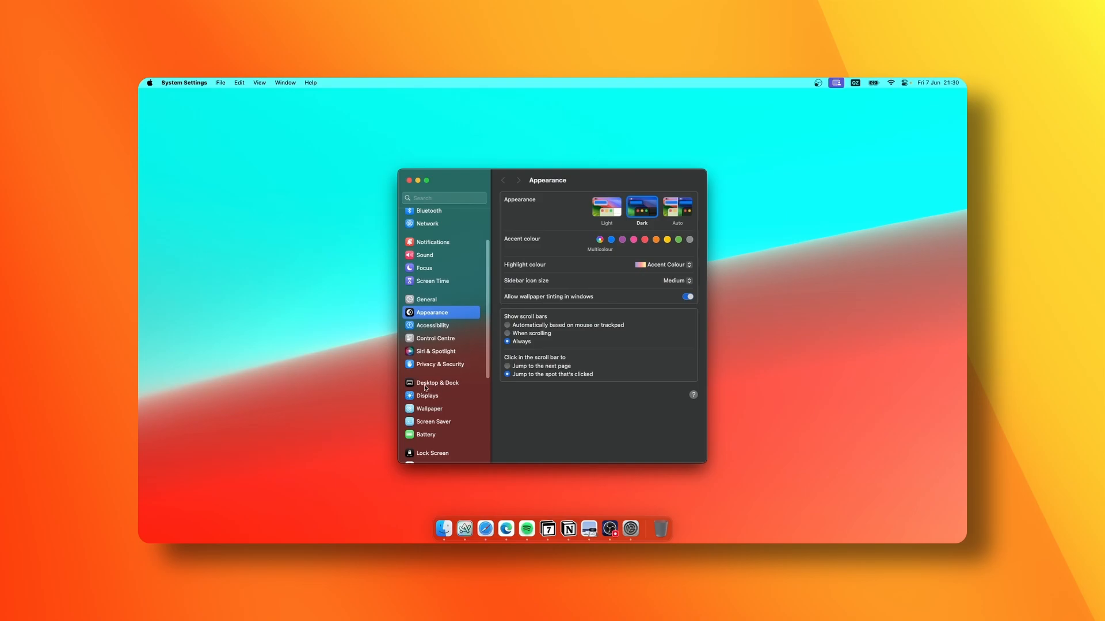
Enable Show Widgets: On Desktop in the Desktop & Dock settings.
{"action": "left_click", "coordinate": [437, 382]}
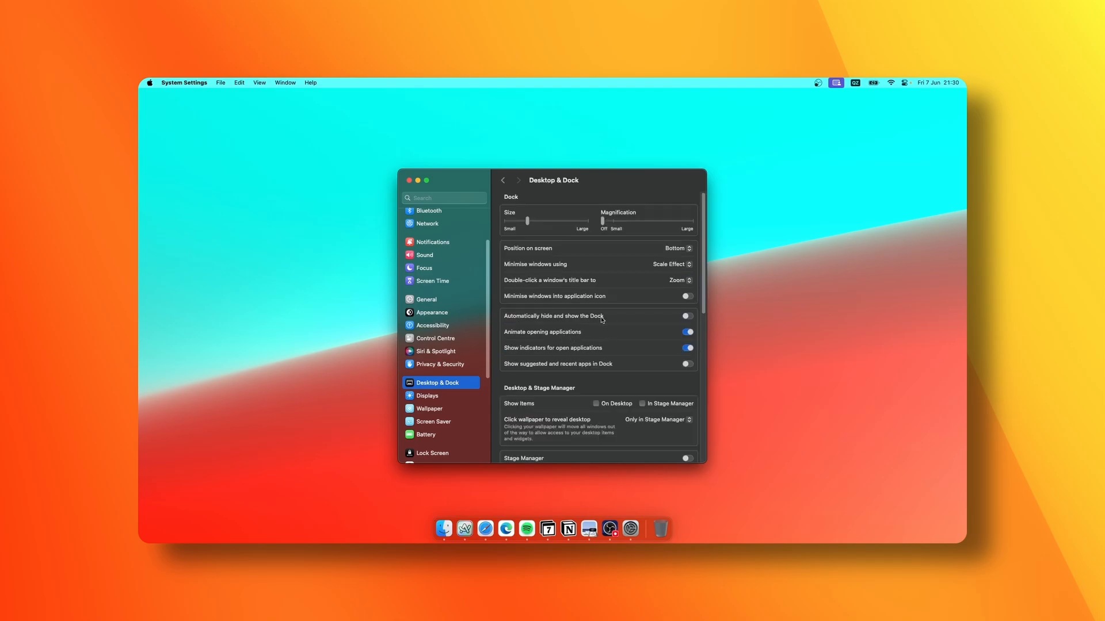
{"action": "scroll", "scroll_direction": "down", "scroll_amount": 3}
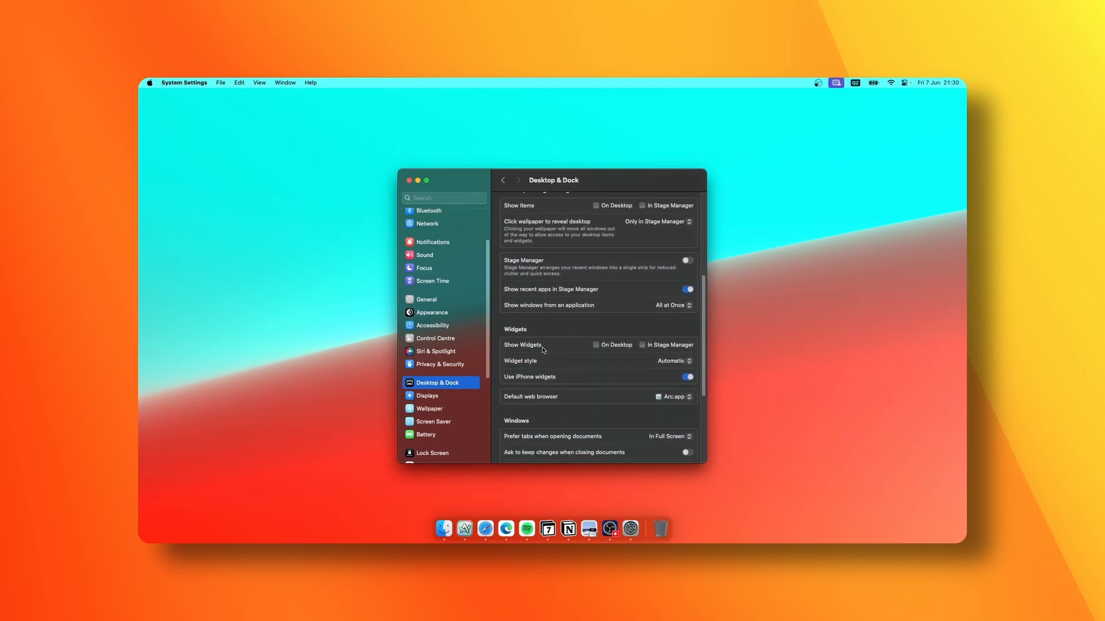
{"action": "left_click", "coordinate": [595, 344]}
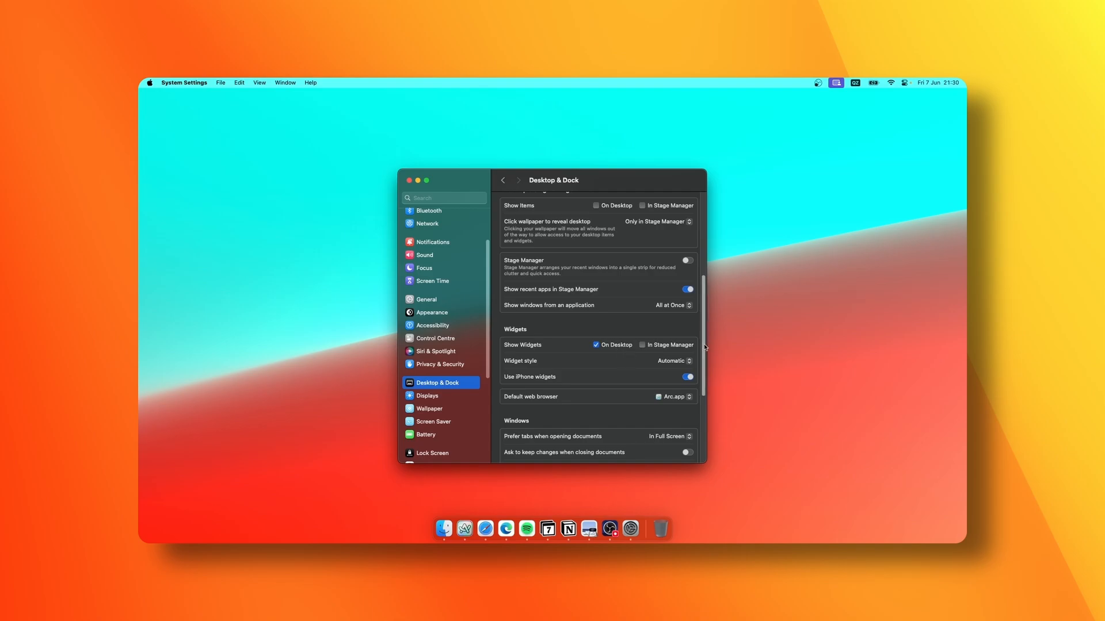
{"action": "scroll", "scroll_direction": "up", "scroll_amount": 3}
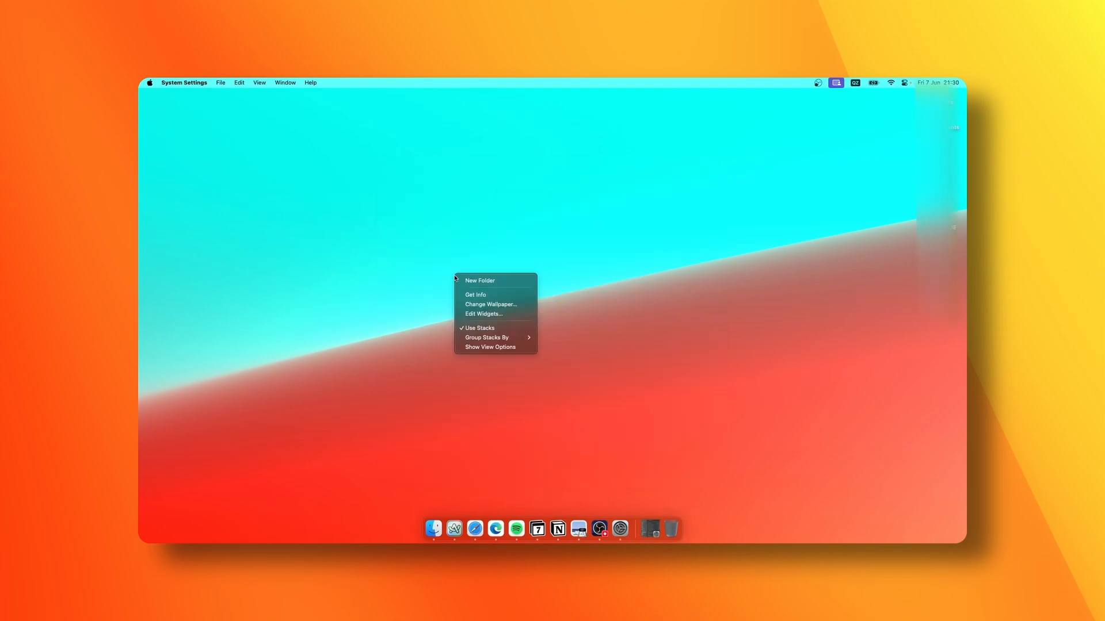
{"action": "mouse_move", "coordinate": [491, 304]}
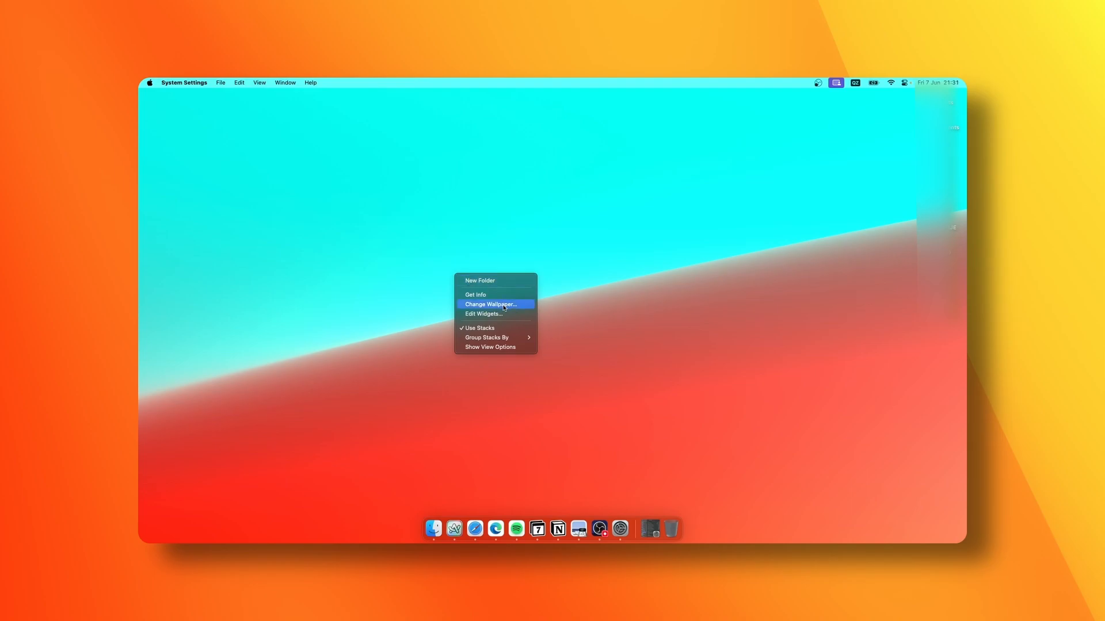
Drag the City Digital clock from the widget gallery to the desktop's top-left corner.
{"action": "left_click", "coordinate": [483, 314]}
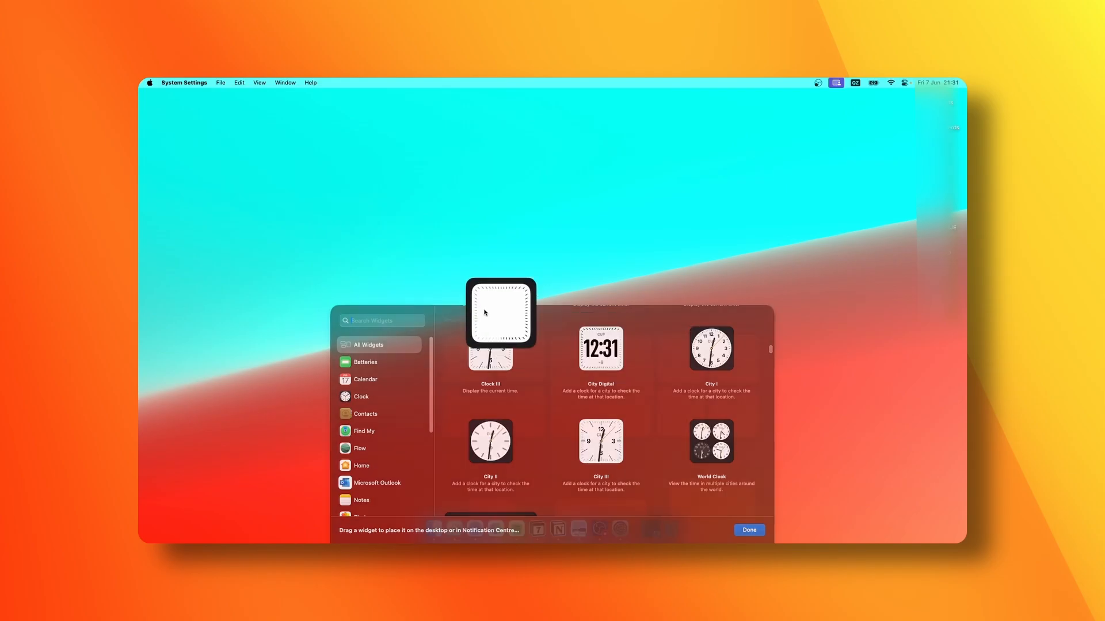
{"action": "left_click_drag", "start_coordinate": [499, 313], "coordinate": [179, 131]}
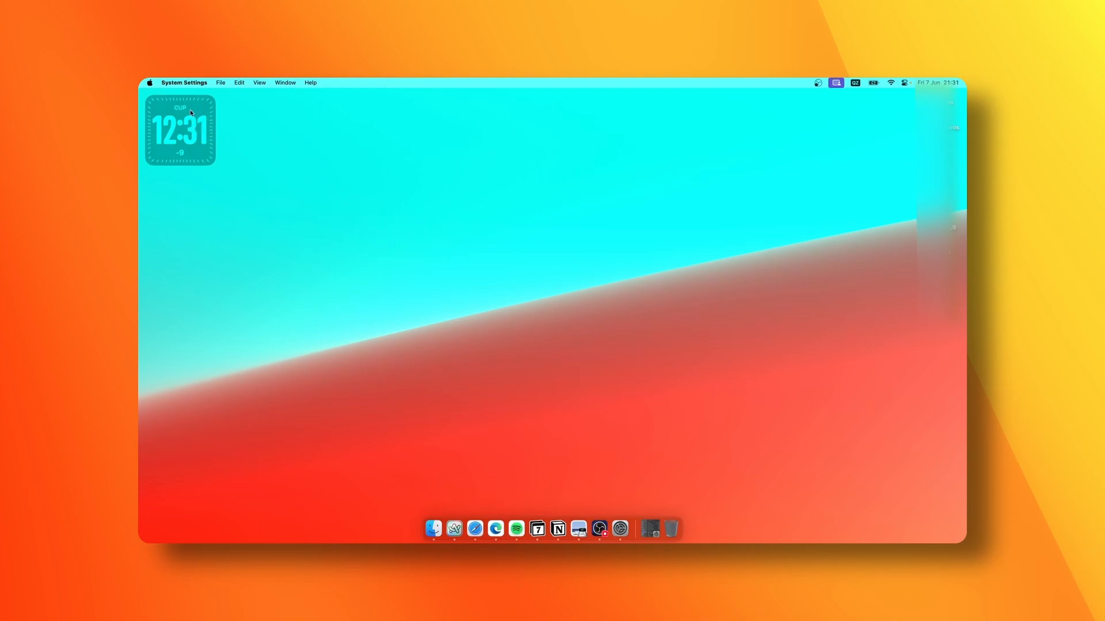
{"action": "mouse_move", "coordinate": [621, 528]}
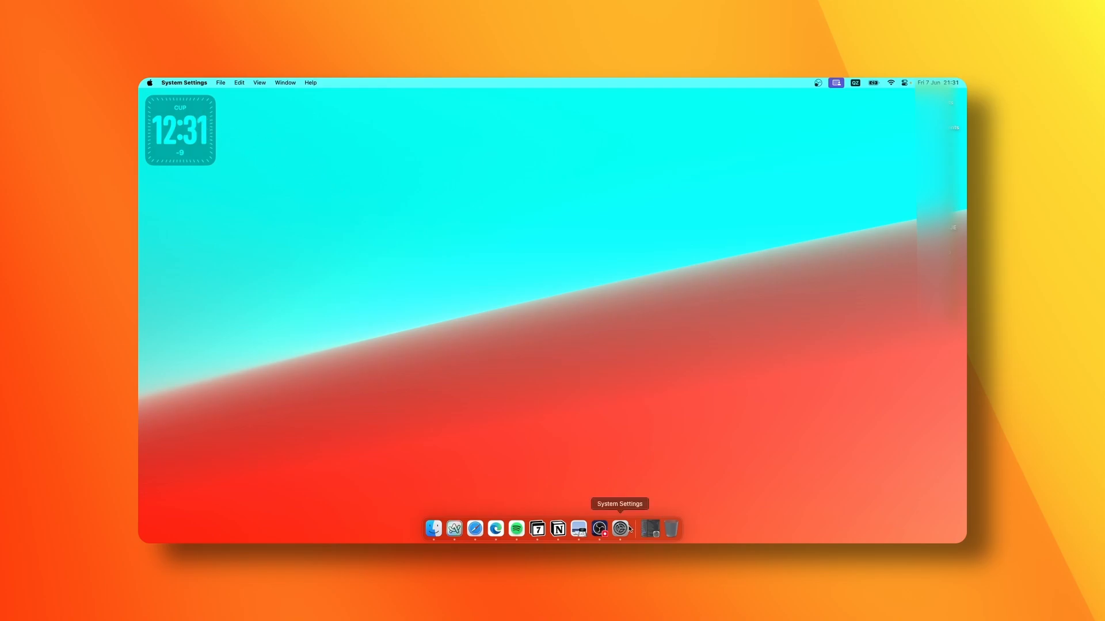
Change the Desktop & Dock widget style to Monochrome, then to Full-colour.
{"action": "left_click", "coordinate": [621, 528]}
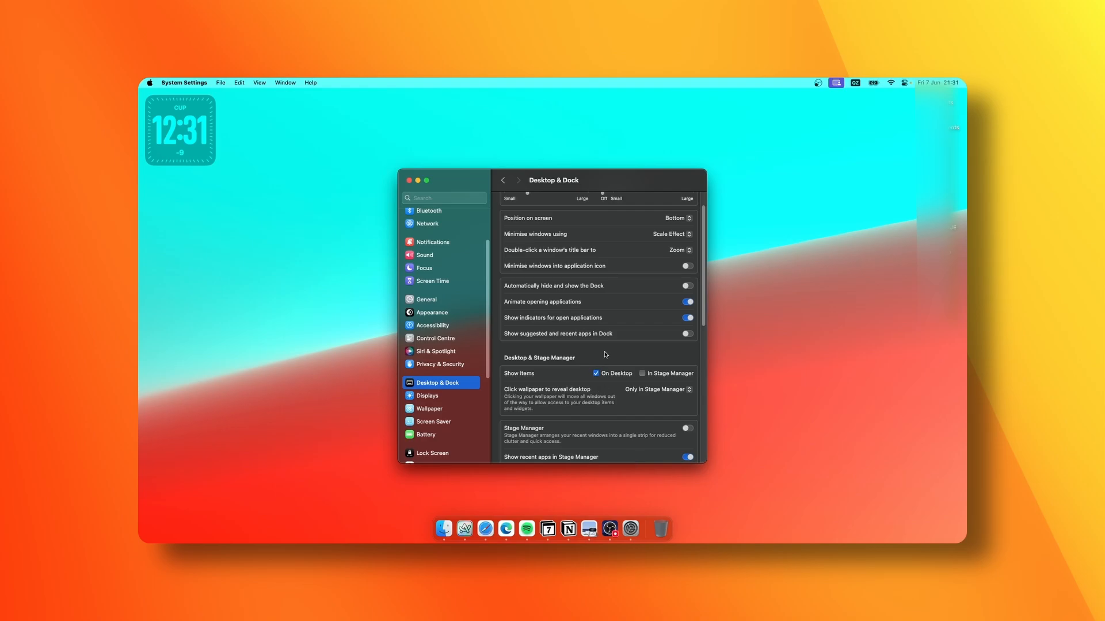
{"action": "scroll", "scroll_direction": "down", "scroll_amount": 3}
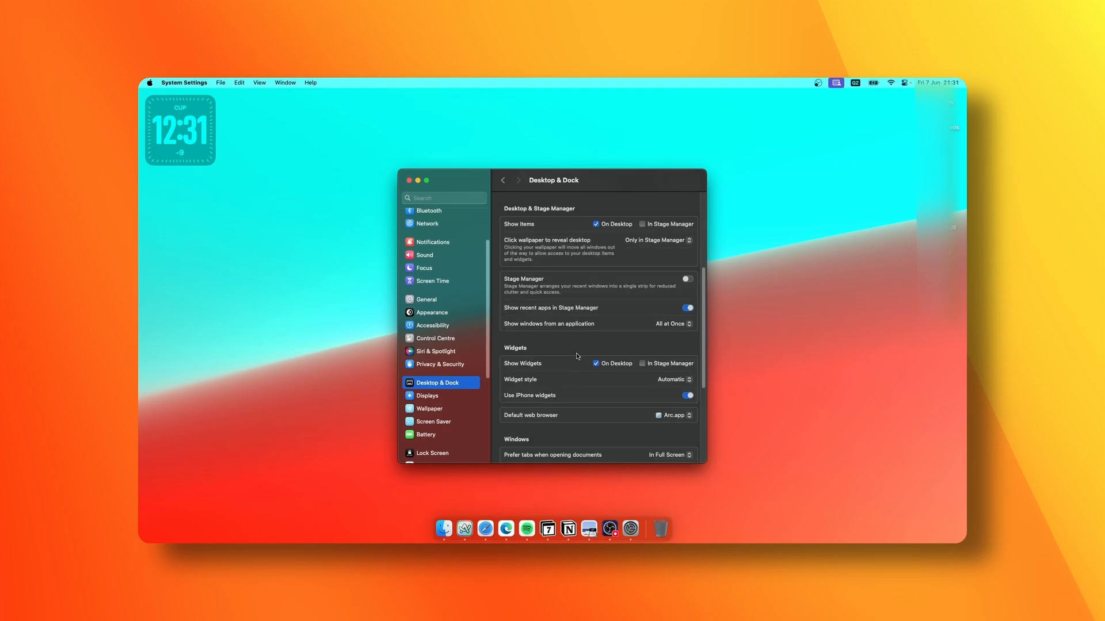
{"action": "mouse_move", "coordinate": [523, 348]}
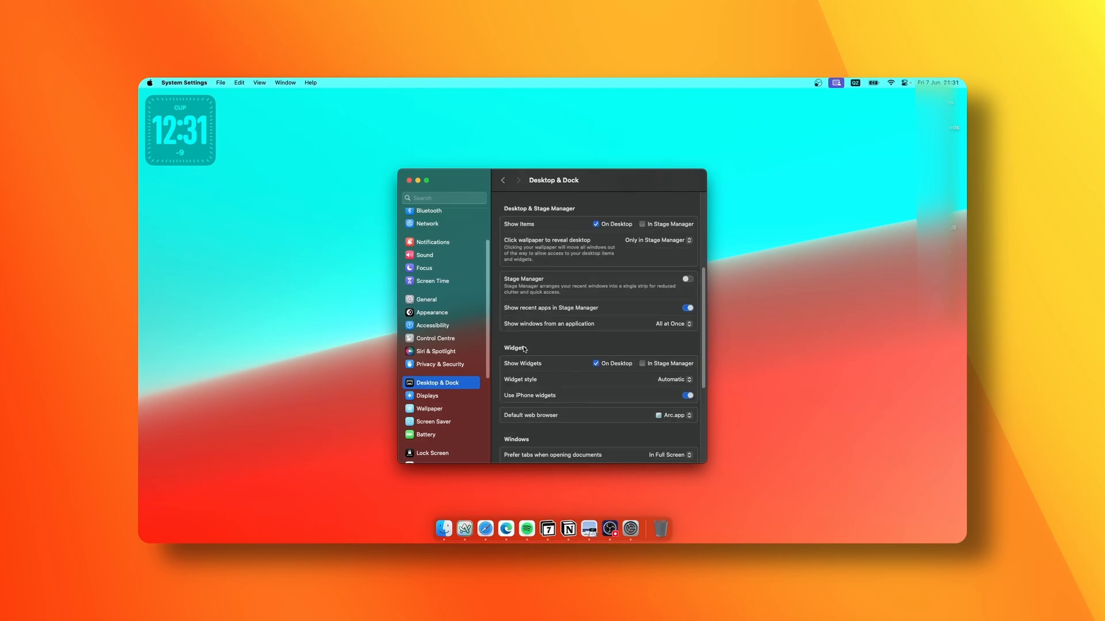
{"action": "left_click", "coordinate": [672, 379]}
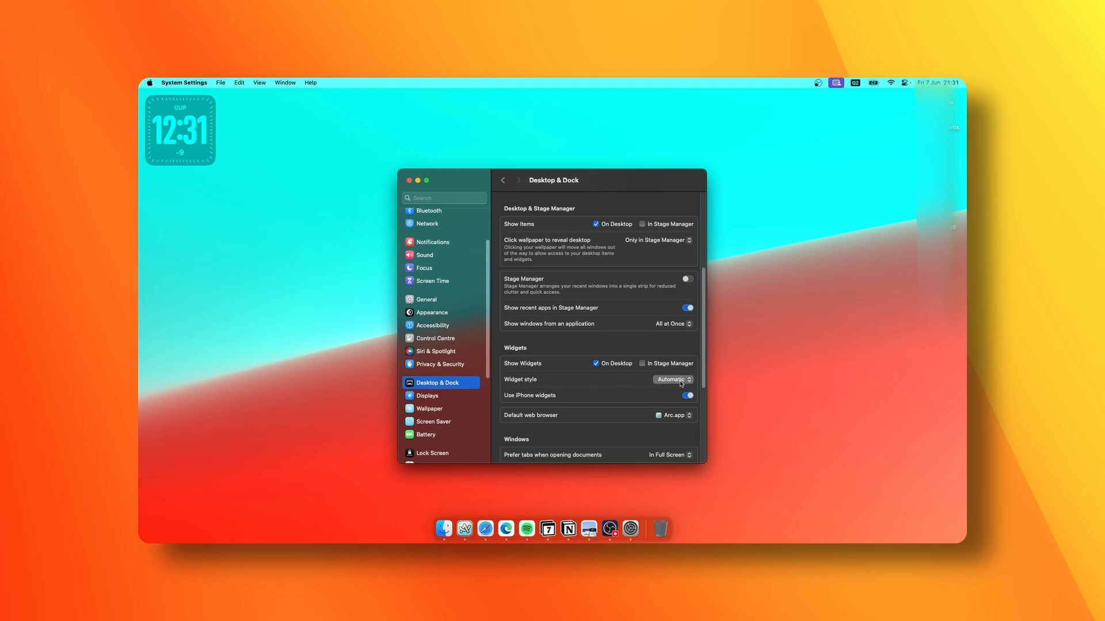
{"action": "left_click", "coordinate": [672, 379]}
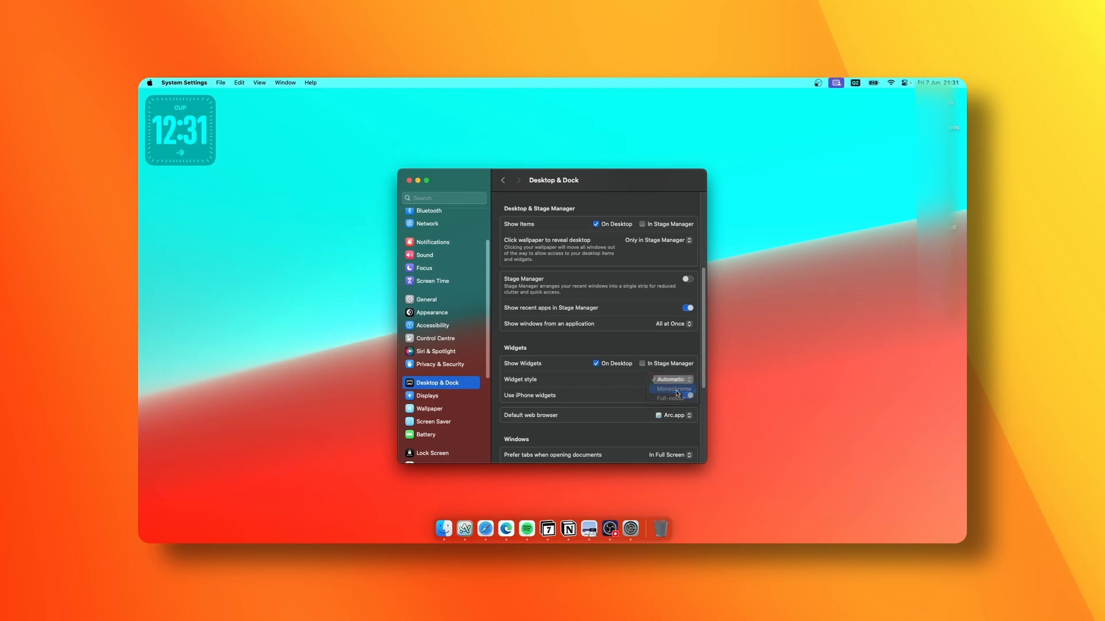
{"action": "left_click", "coordinate": [672, 389]}
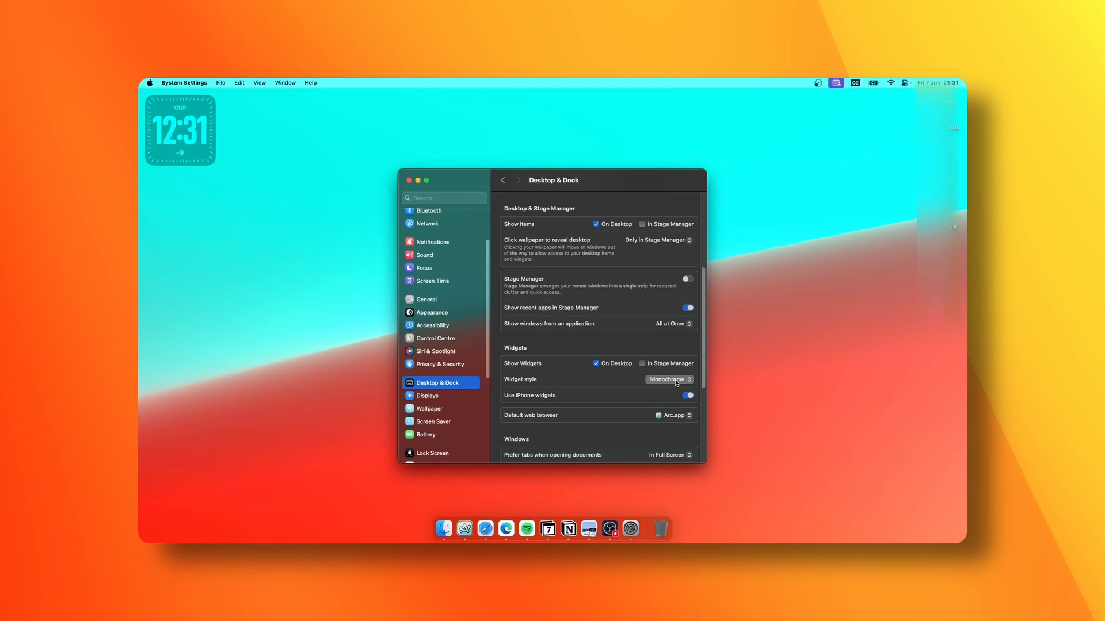
{"action": "left_click", "coordinate": [668, 379]}
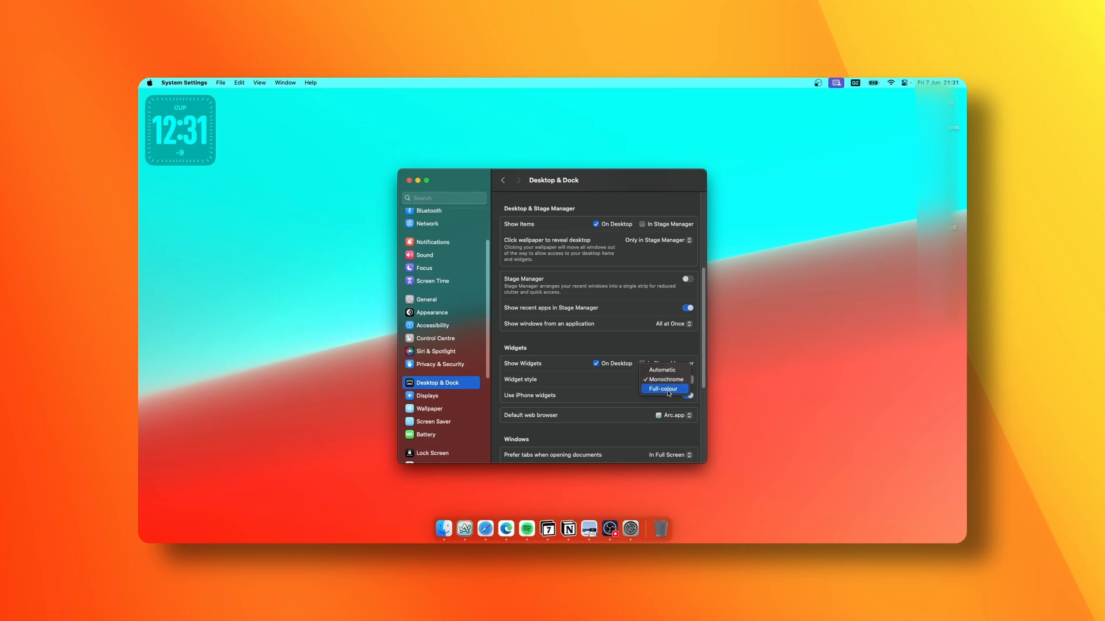
{"action": "left_click", "coordinate": [663, 389]}
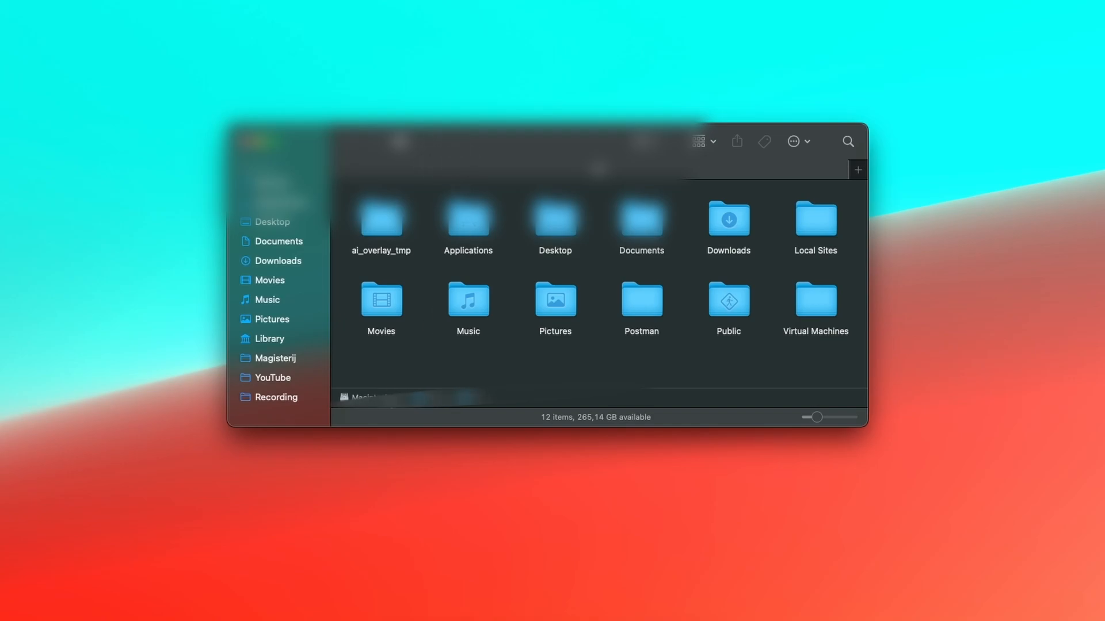
{"action": "mouse_move", "coordinate": [513, 369]}
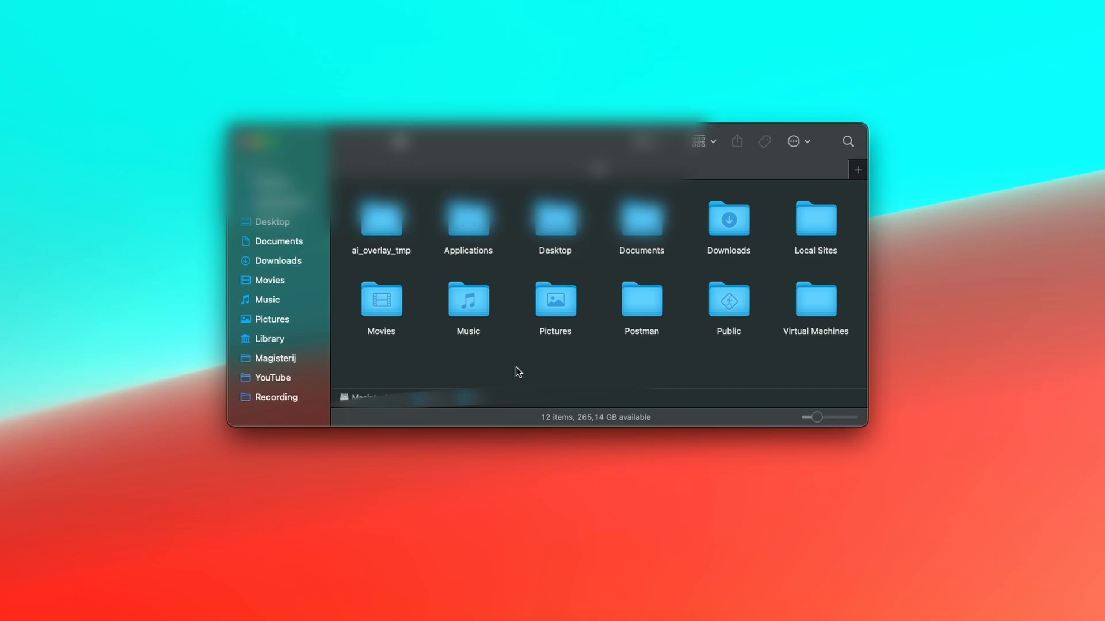
{"action": "mouse_move", "coordinate": [515, 363]}
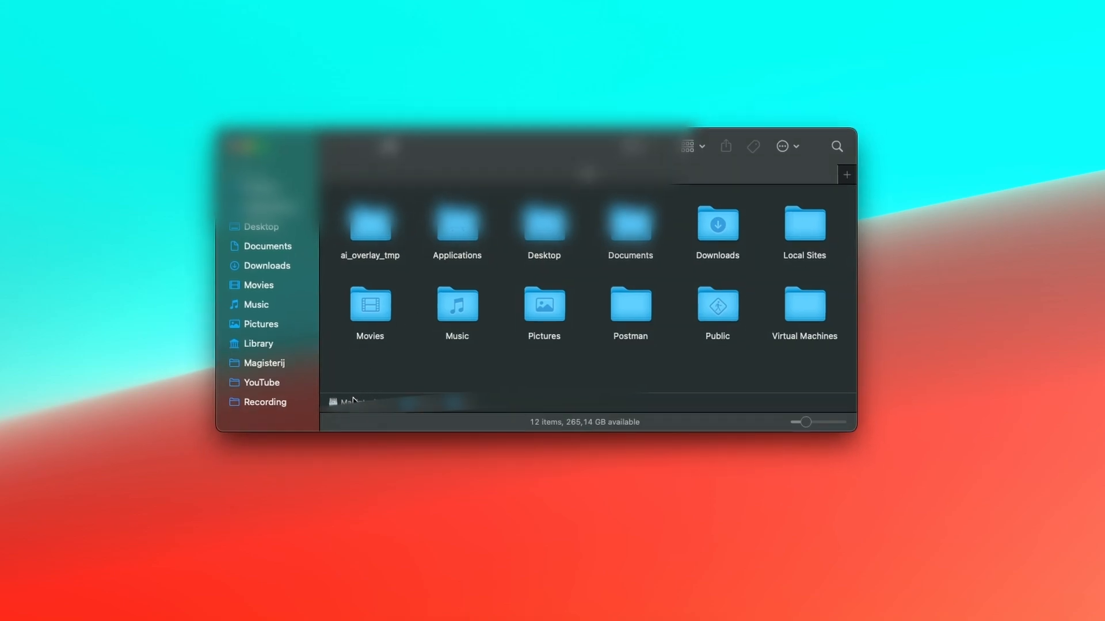
Open Finder's View menu showing view style, toolbar, path bar and status bar items.
{"action": "left_click", "coordinate": [259, 56]}
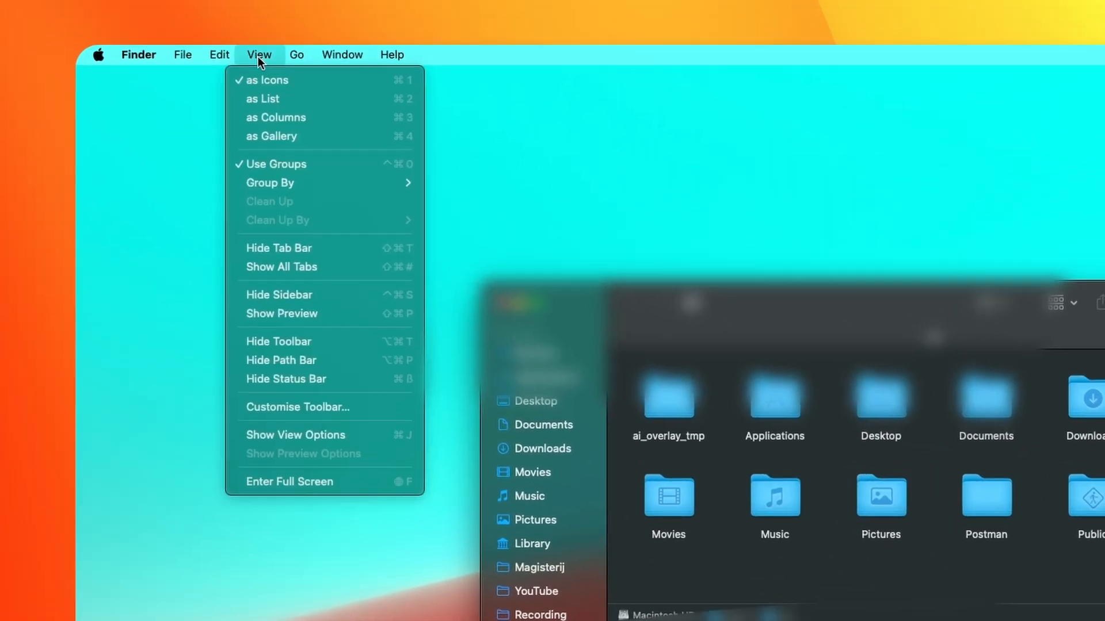
{"action": "mouse_move", "coordinate": [304, 356]}
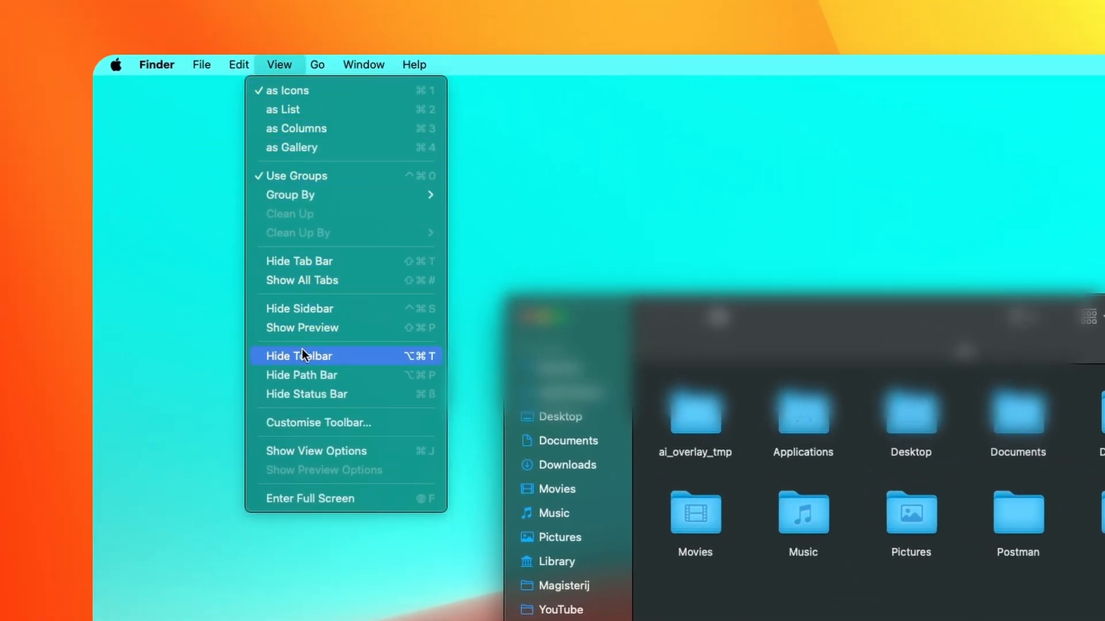
{"action": "mouse_move", "coordinate": [324, 374]}
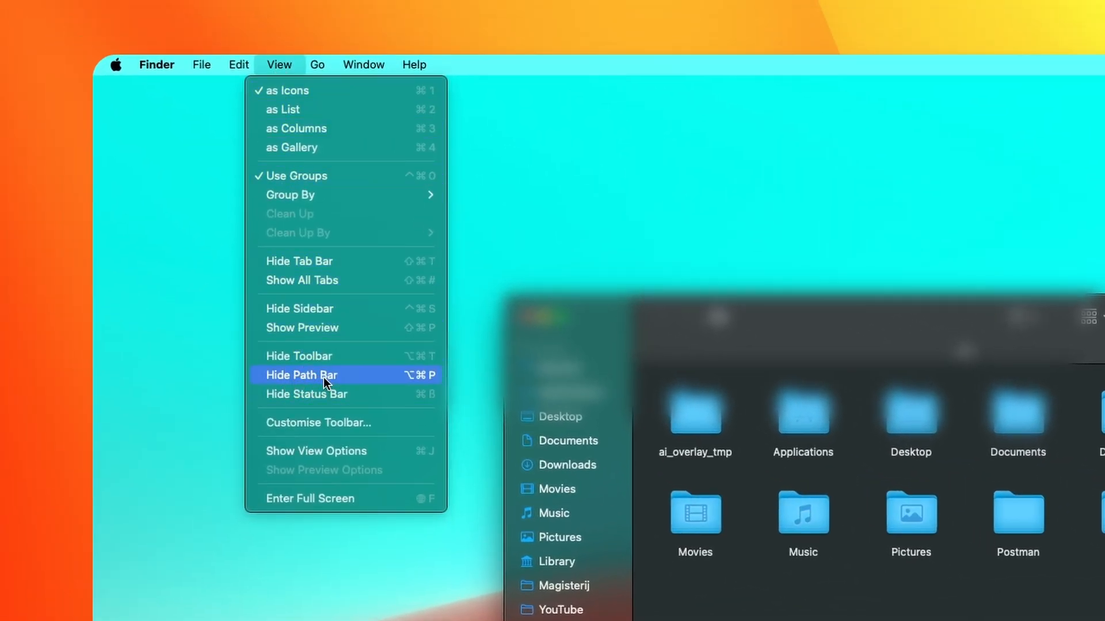
{"action": "mouse_move", "coordinate": [356, 376]}
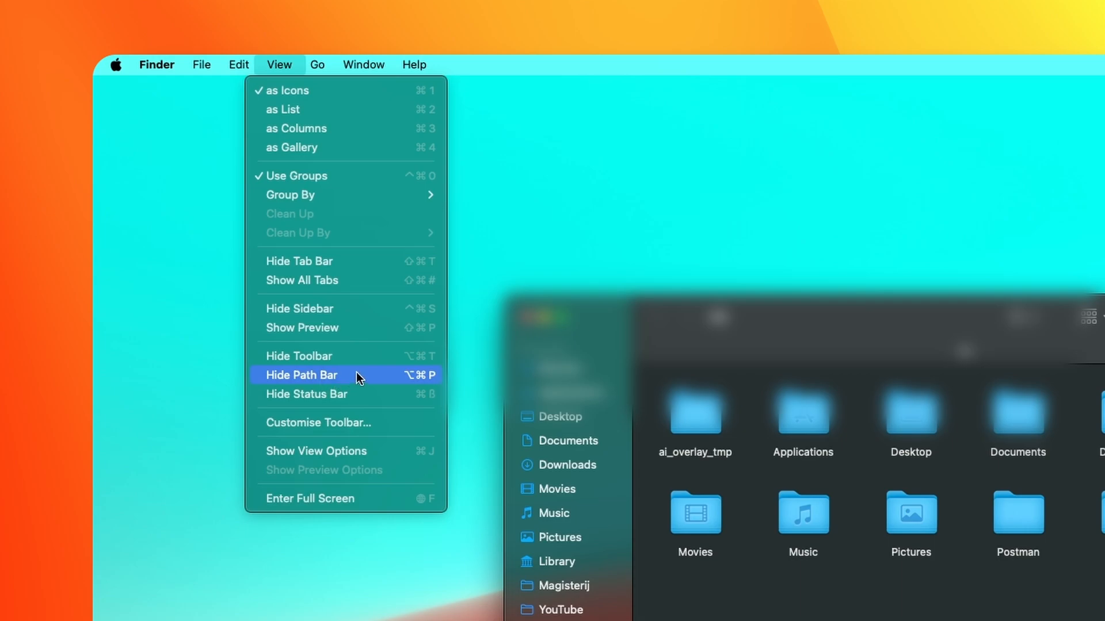
{"action": "mouse_move", "coordinate": [365, 380]}
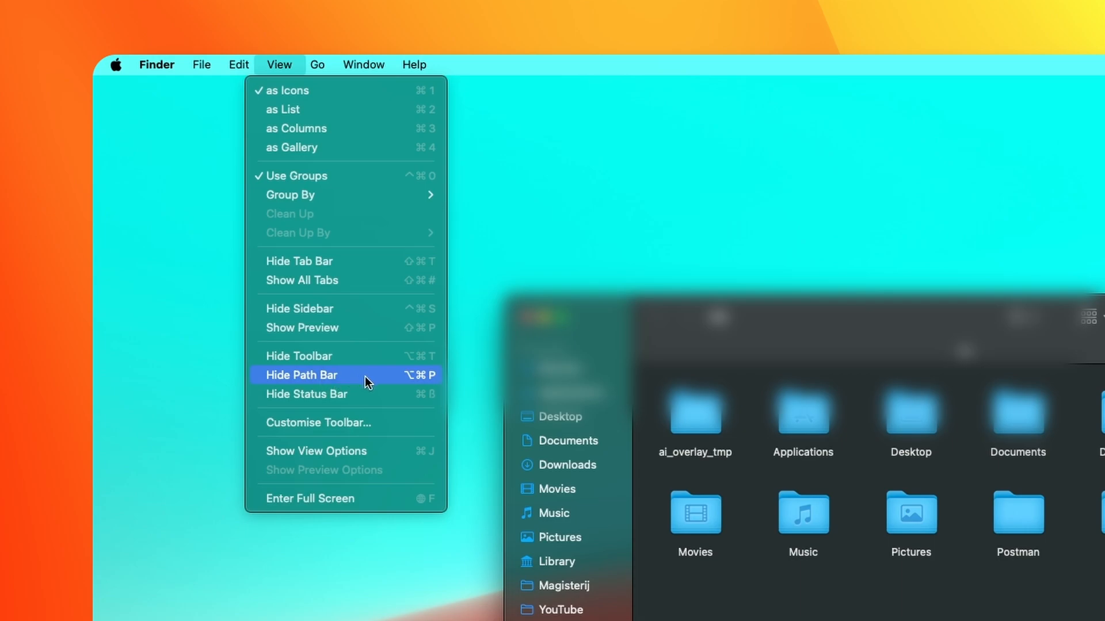
{"action": "mouse_move", "coordinate": [363, 361]}
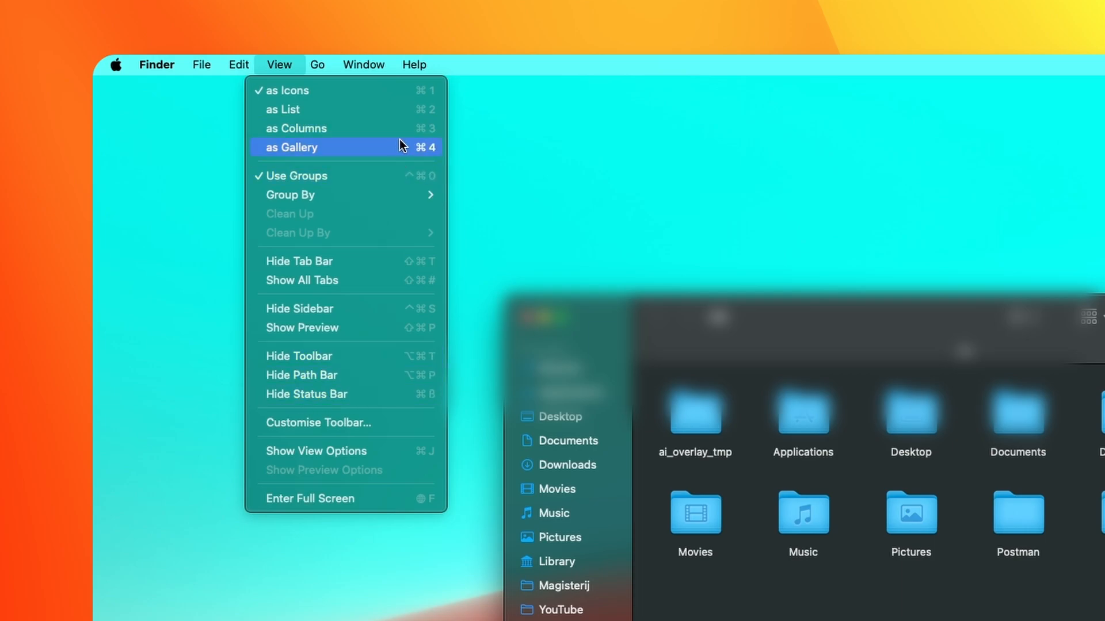
{"action": "mouse_move", "coordinate": [385, 109]}
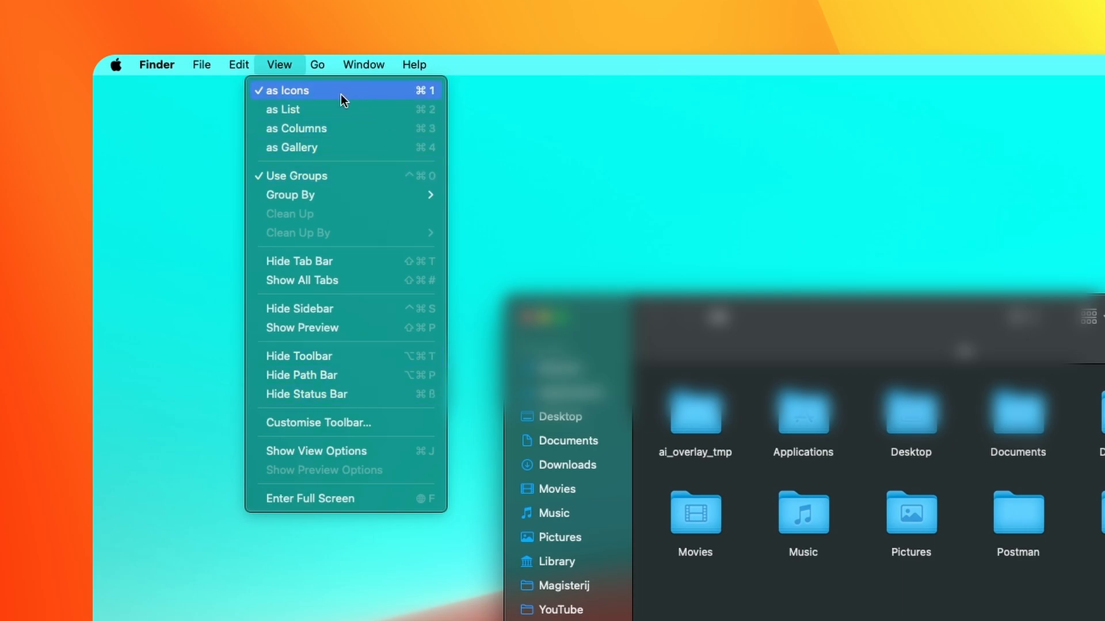
{"action": "mouse_move", "coordinate": [341, 175]}
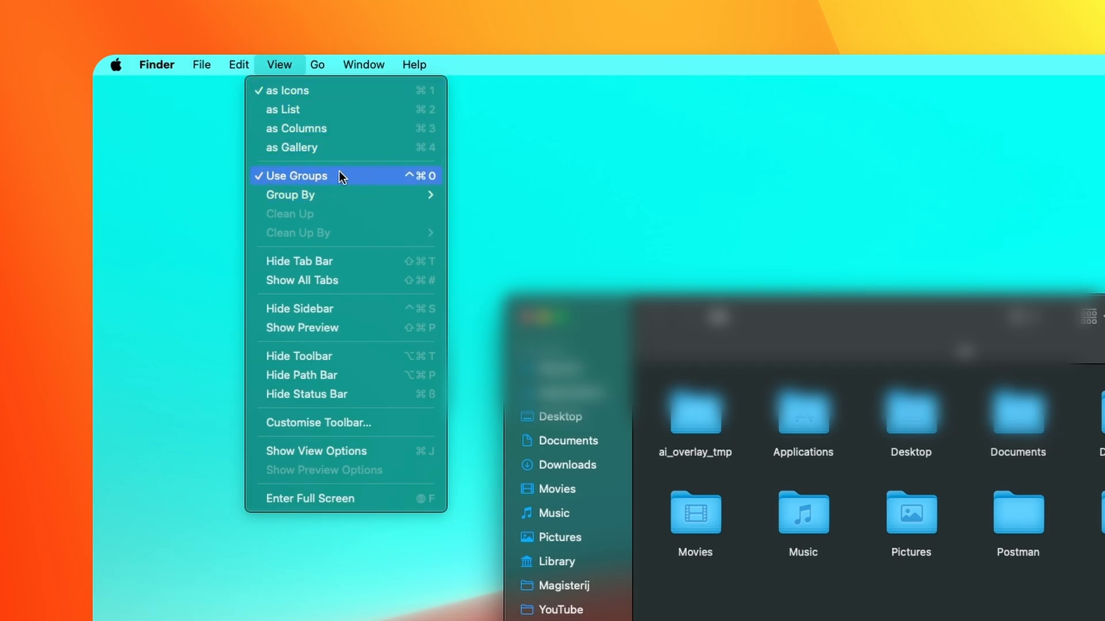
{"action": "mouse_move", "coordinate": [364, 195]}
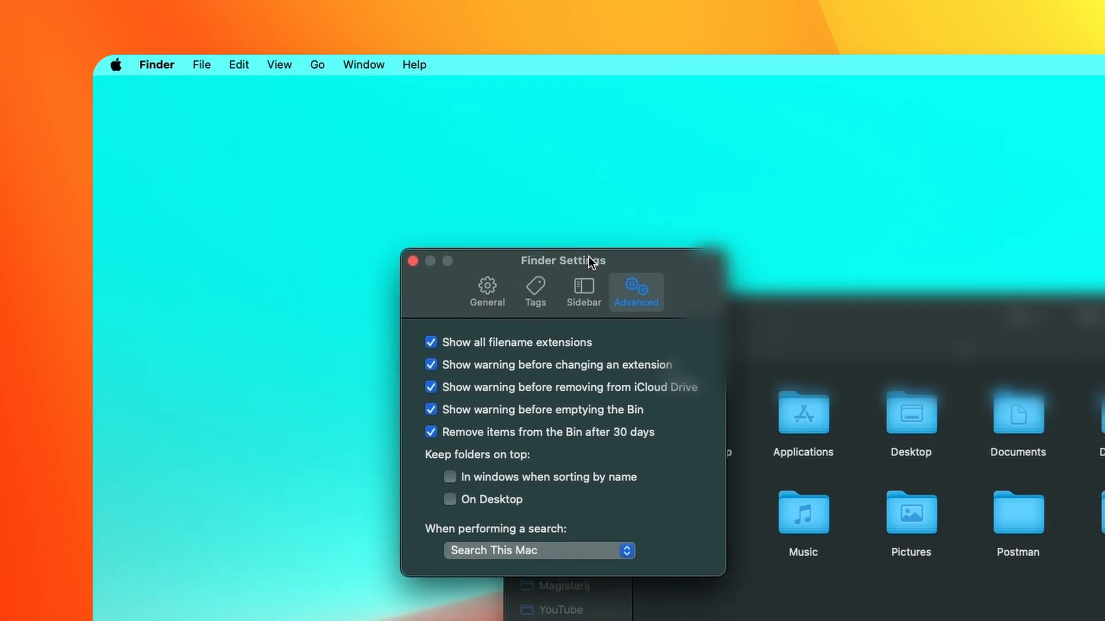
Browse Finder's Tags, Sidebar and General settings to review available tags, sidebar items and desktop items.
{"action": "left_click", "coordinate": [535, 291]}
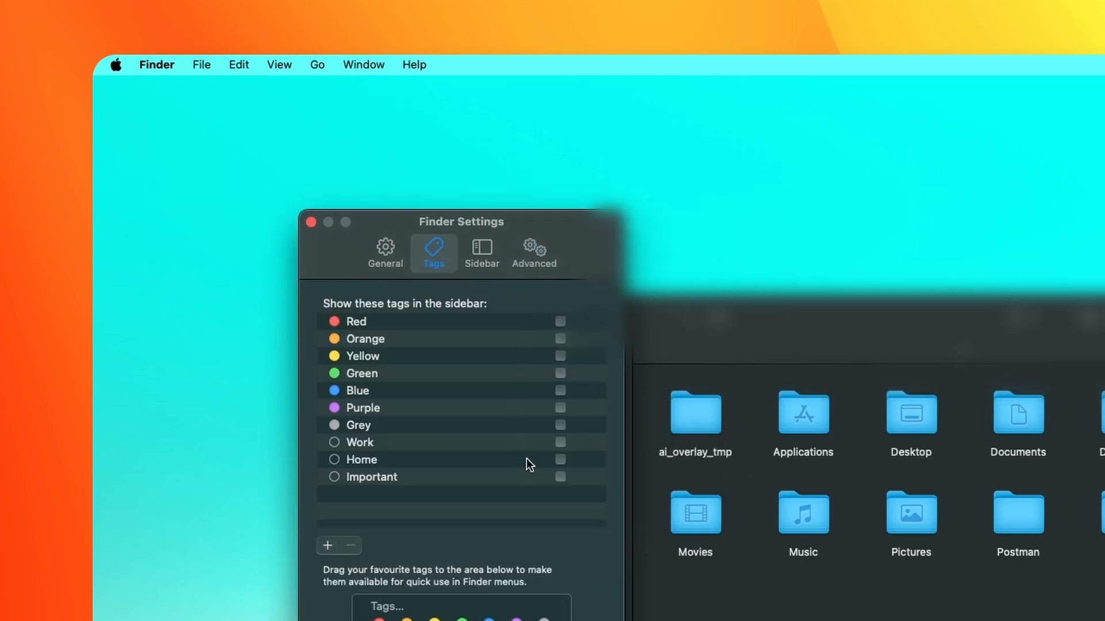
{"action": "mouse_move", "coordinate": [571, 337]}
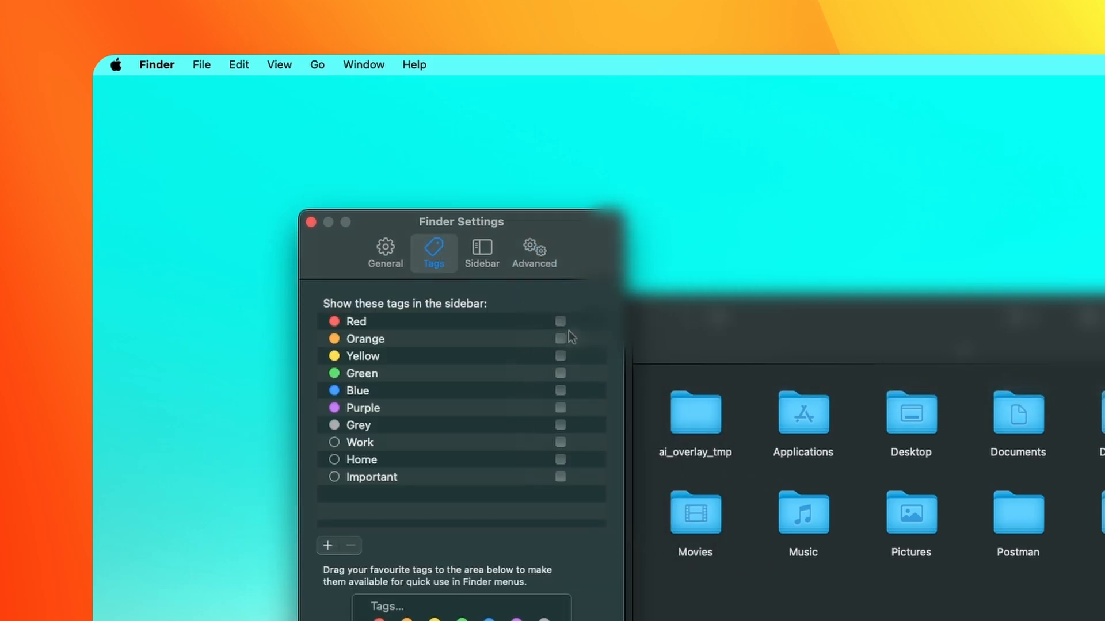
{"action": "left_click", "coordinate": [482, 252]}
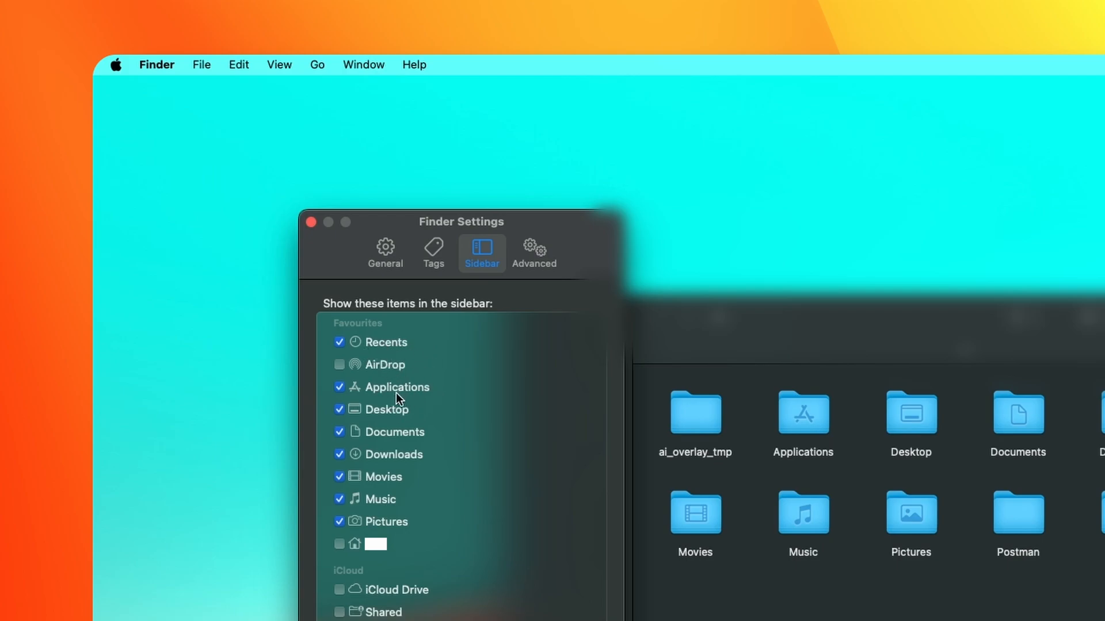
{"action": "mouse_move", "coordinate": [405, 442]}
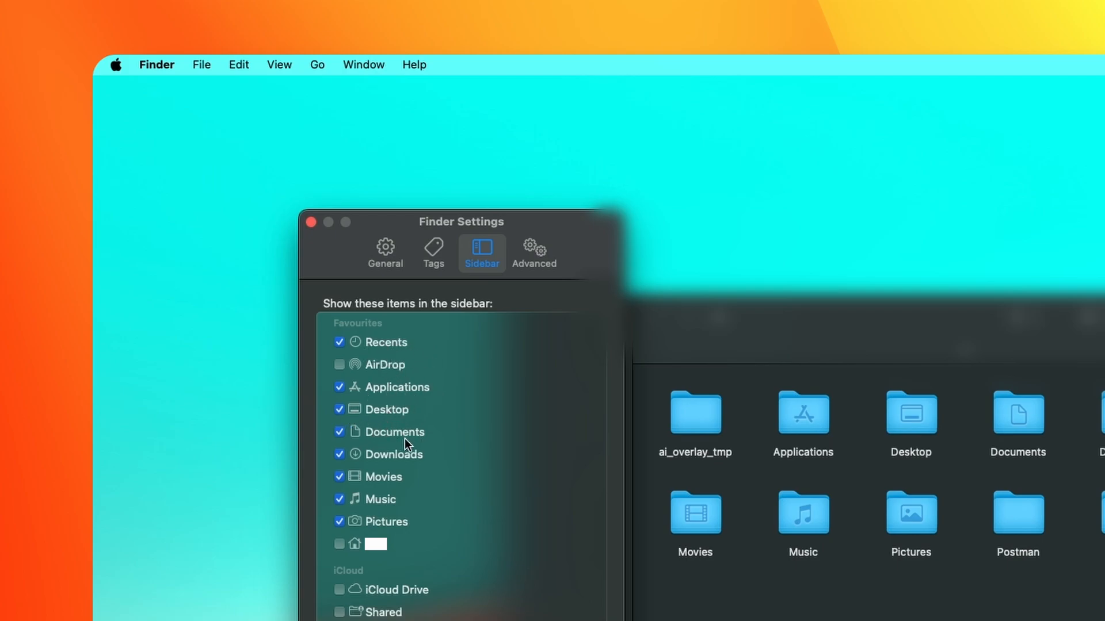
{"action": "left_click", "coordinate": [385, 252]}
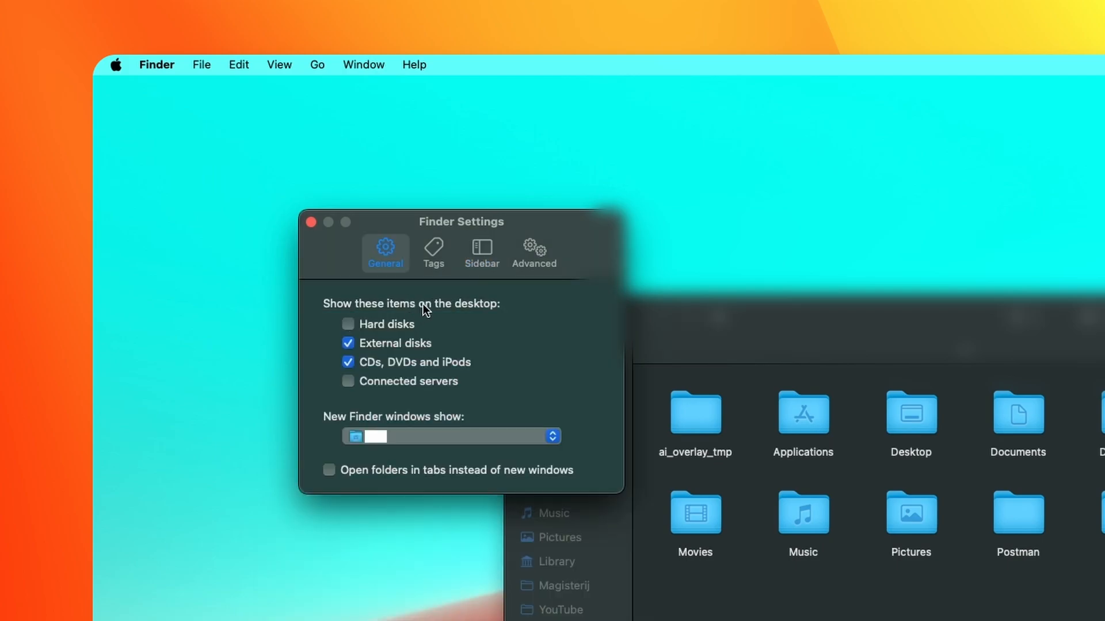
{"action": "left_click_drag", "start_coordinate": [461, 222], "coordinate": [376, 224]}
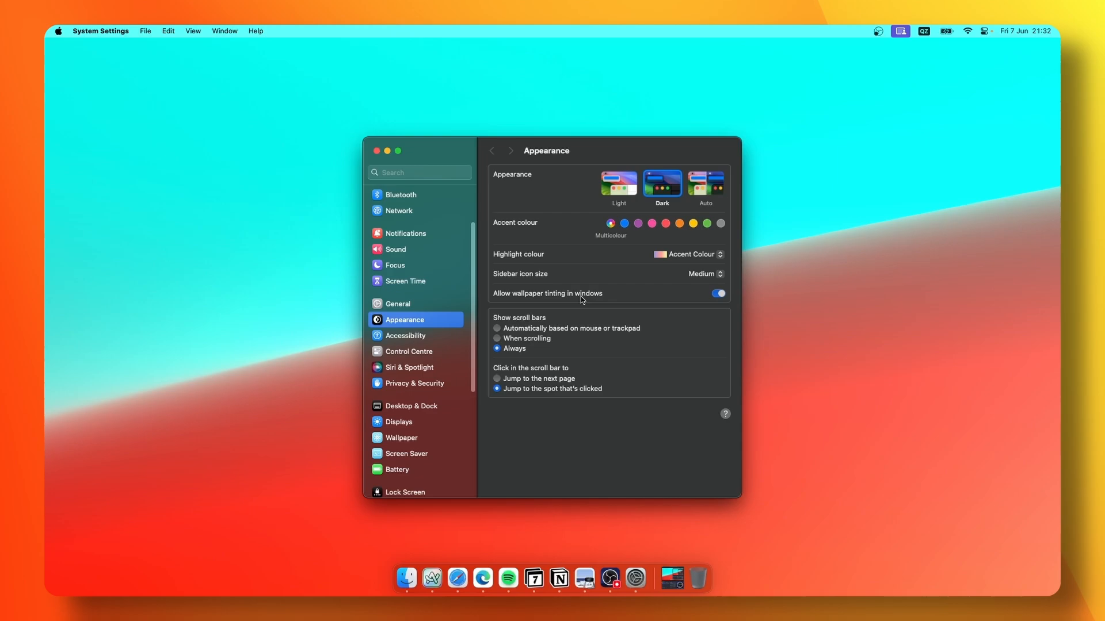
Review the Appearance options: Dark mode, multicolour accent and scroll bars always shown.
{"action": "left_click", "coordinate": [610, 223]}
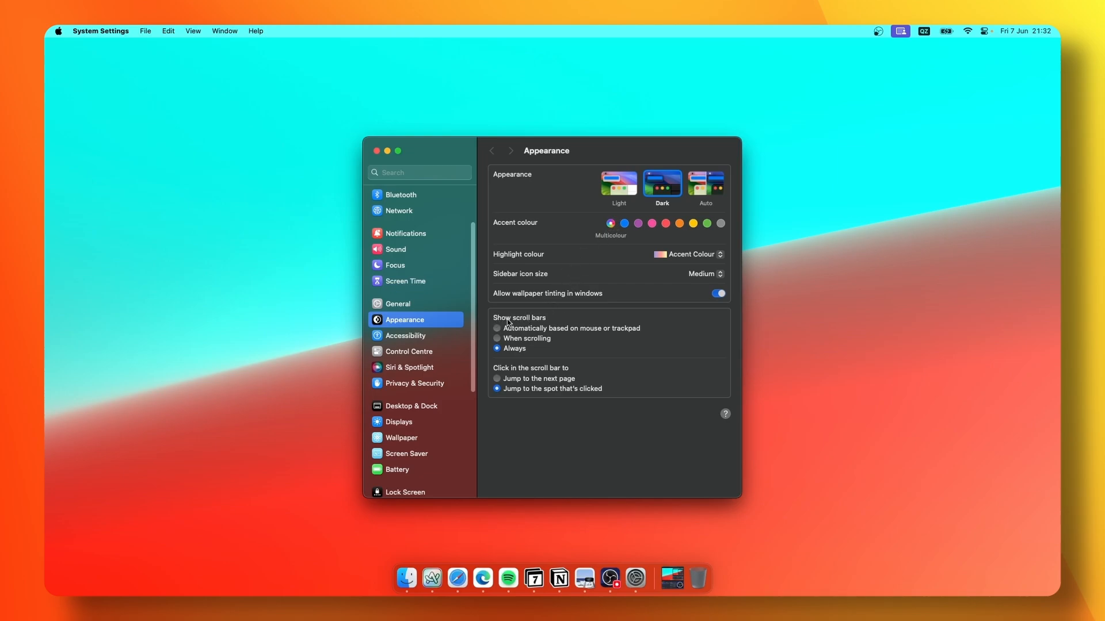
{"action": "left_click", "coordinate": [412, 379]}
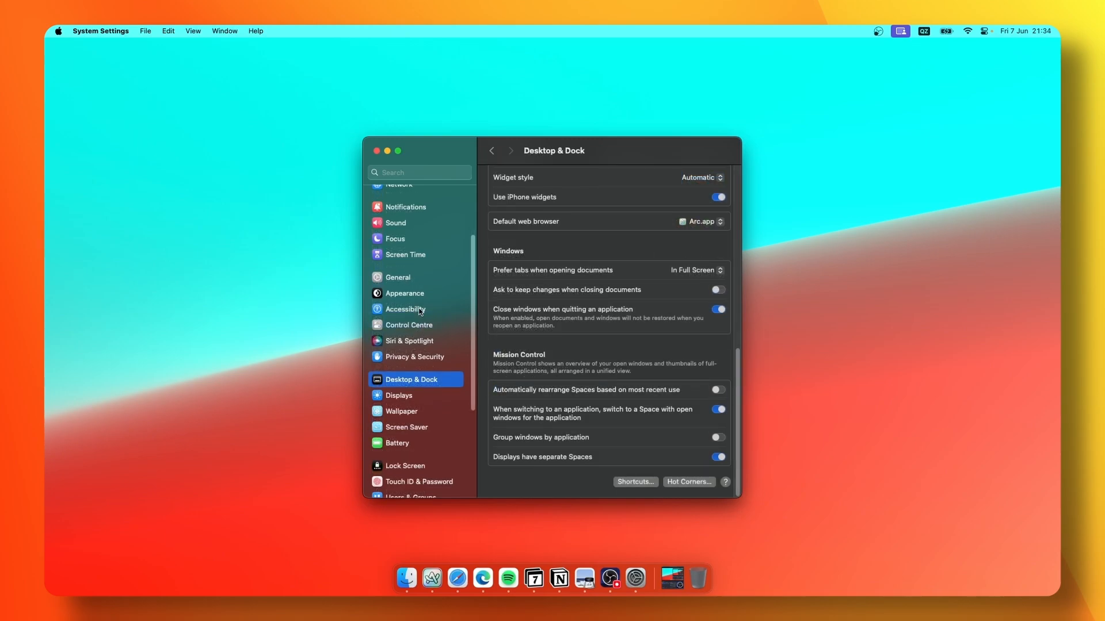
{"action": "mouse_move", "coordinate": [951, 44]}
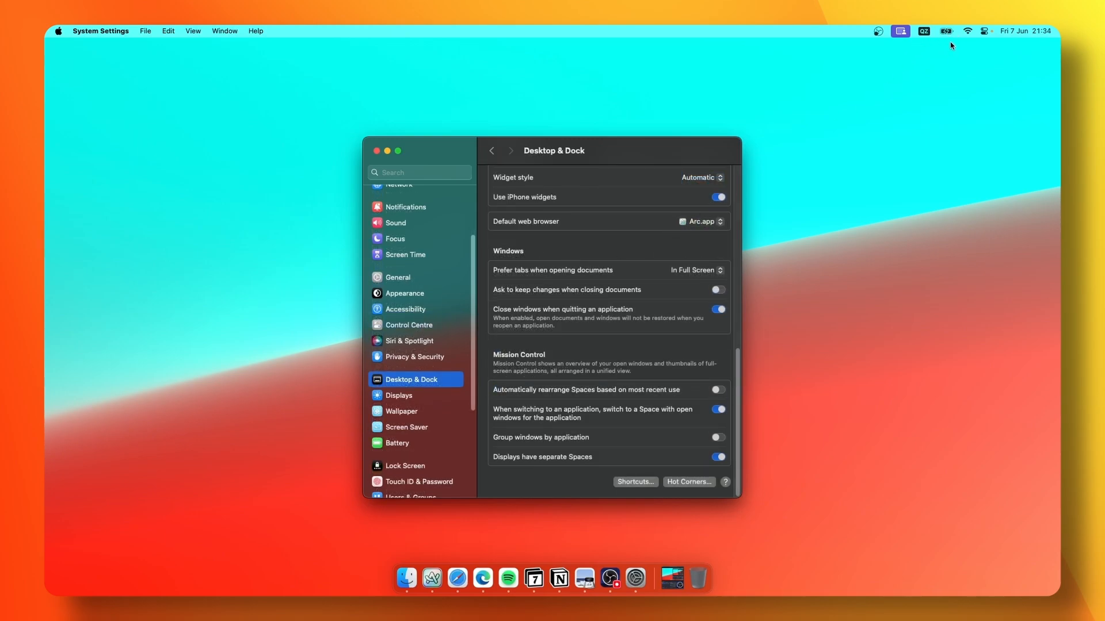
View the battery status menu, showing 100% and fully charged, then go to Control Centre settings.
{"action": "left_click", "coordinate": [945, 31]}
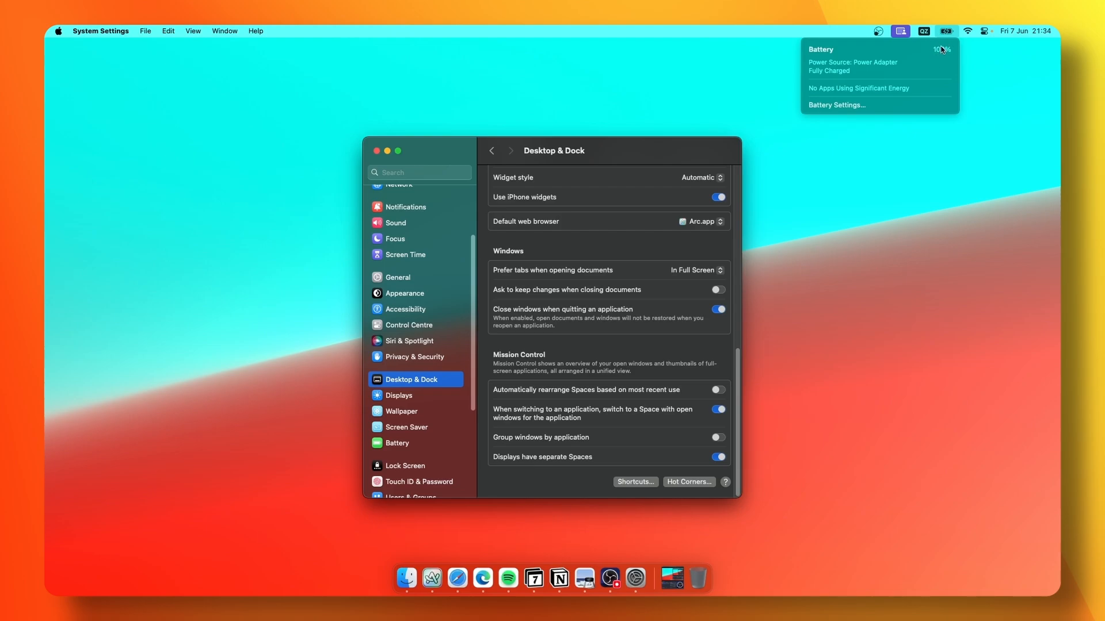
{"action": "mouse_move", "coordinate": [484, 315]}
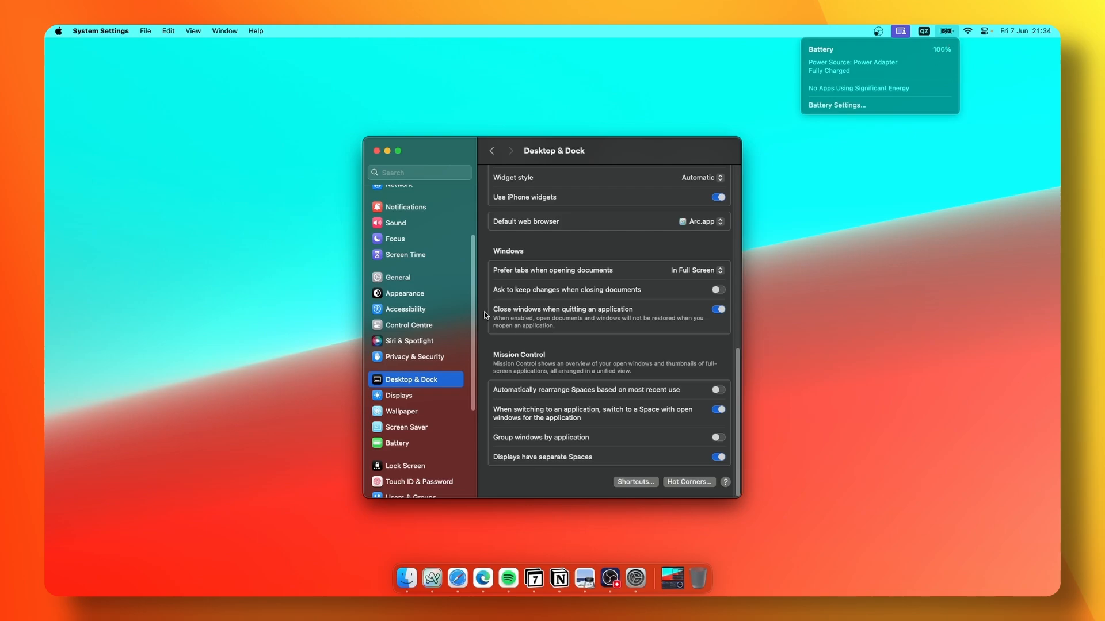
{"action": "mouse_move", "coordinate": [453, 318]}
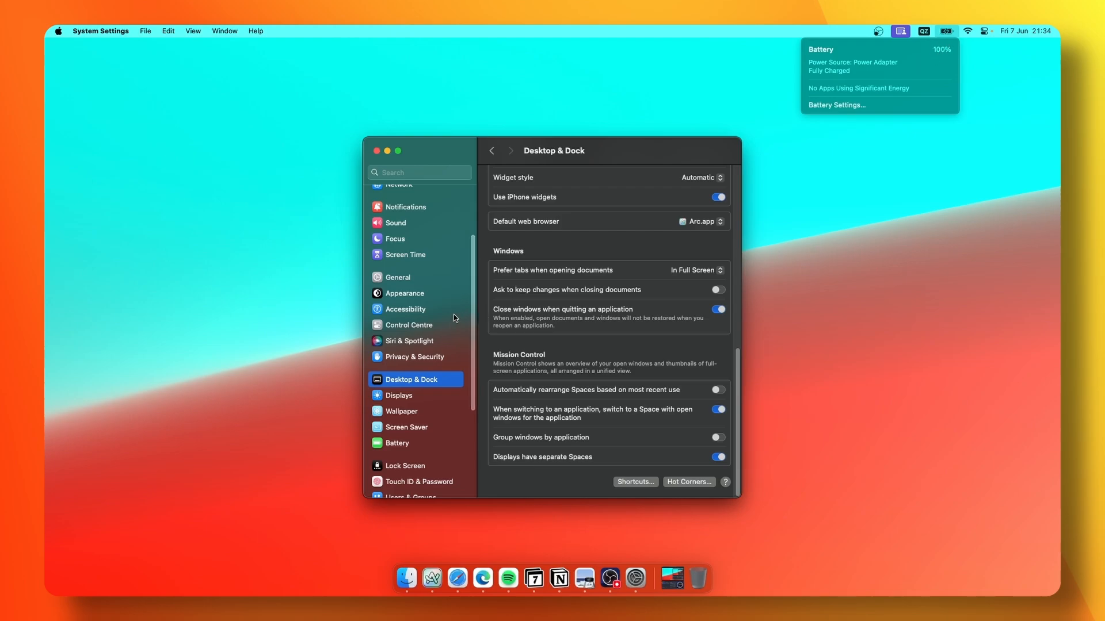
{"action": "left_click", "coordinate": [408, 325]}
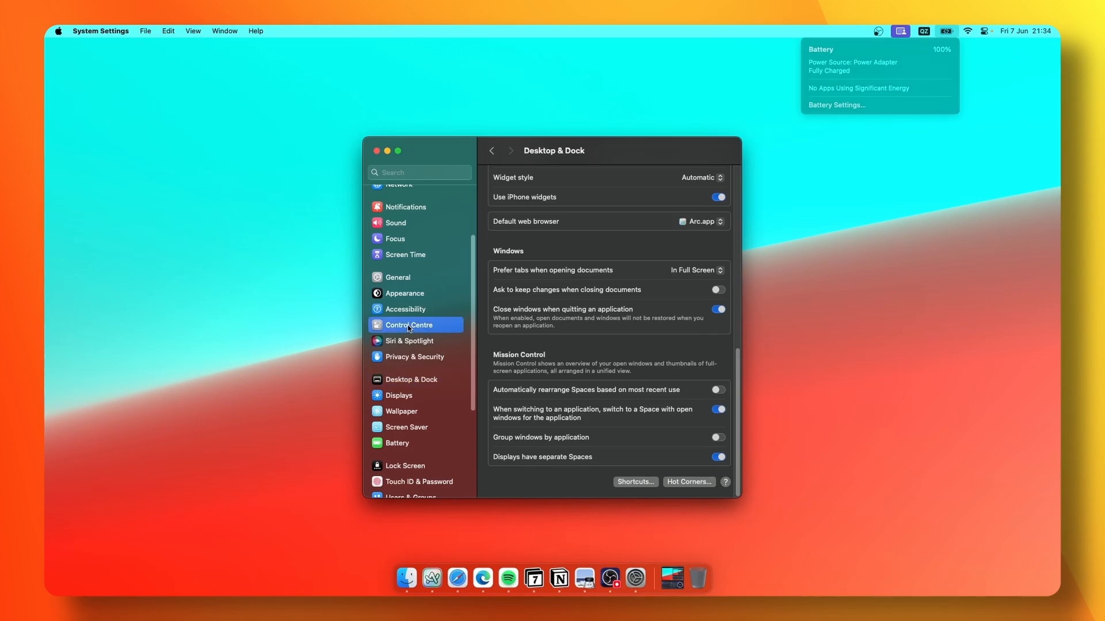
Scroll Control Centre to Other Modules and view Battery's menu bar and percentage options.
{"action": "left_click", "coordinate": [409, 324]}
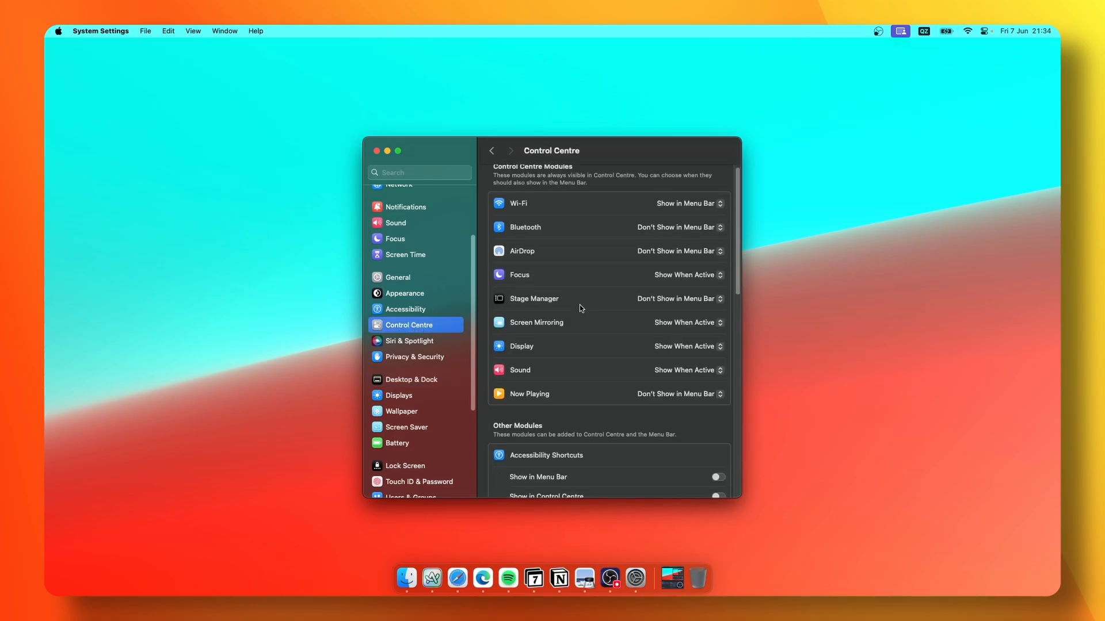
{"action": "scroll", "scroll_direction": "down", "scroll_amount": 3}
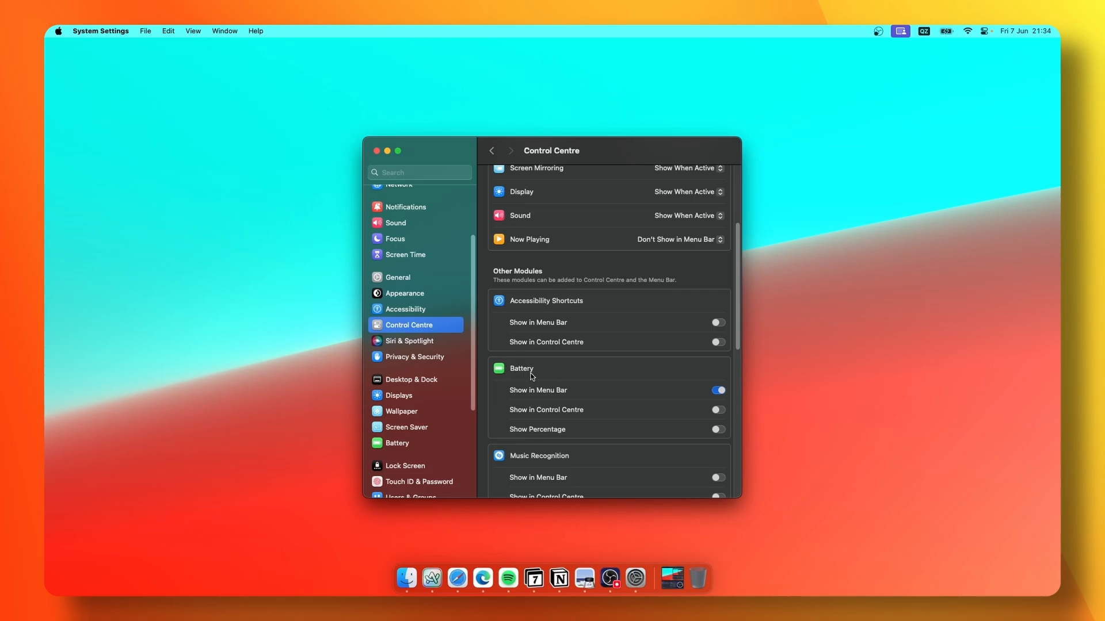
{"action": "left_click", "coordinate": [716, 430]}
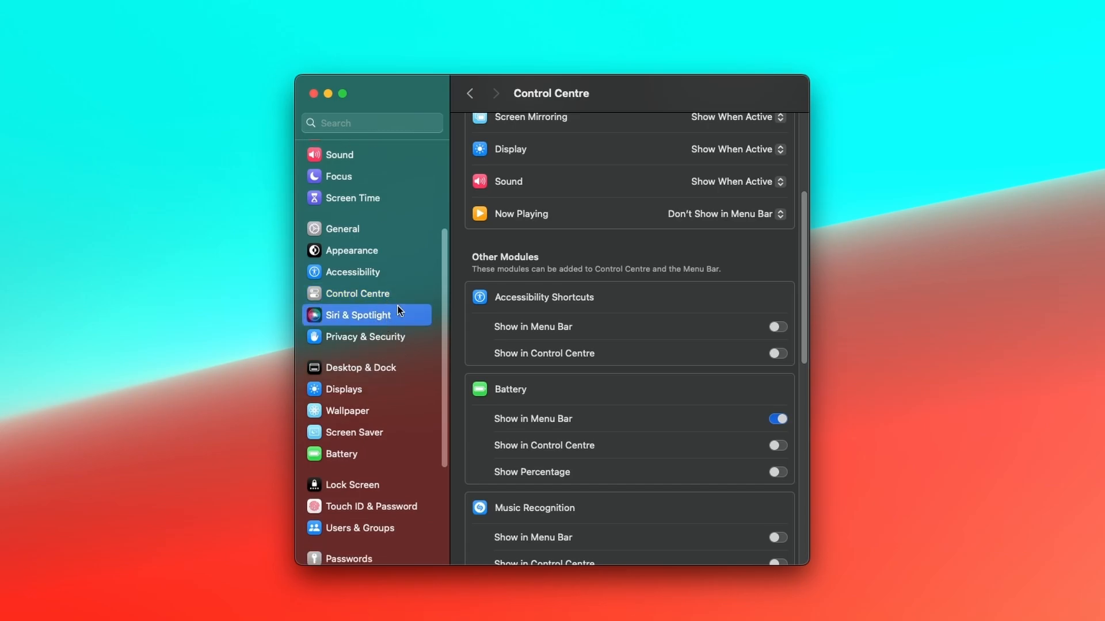
Scroll through the Siri & Spotlight pane to the Spotlight search result categories.
{"action": "left_click", "coordinate": [358, 315]}
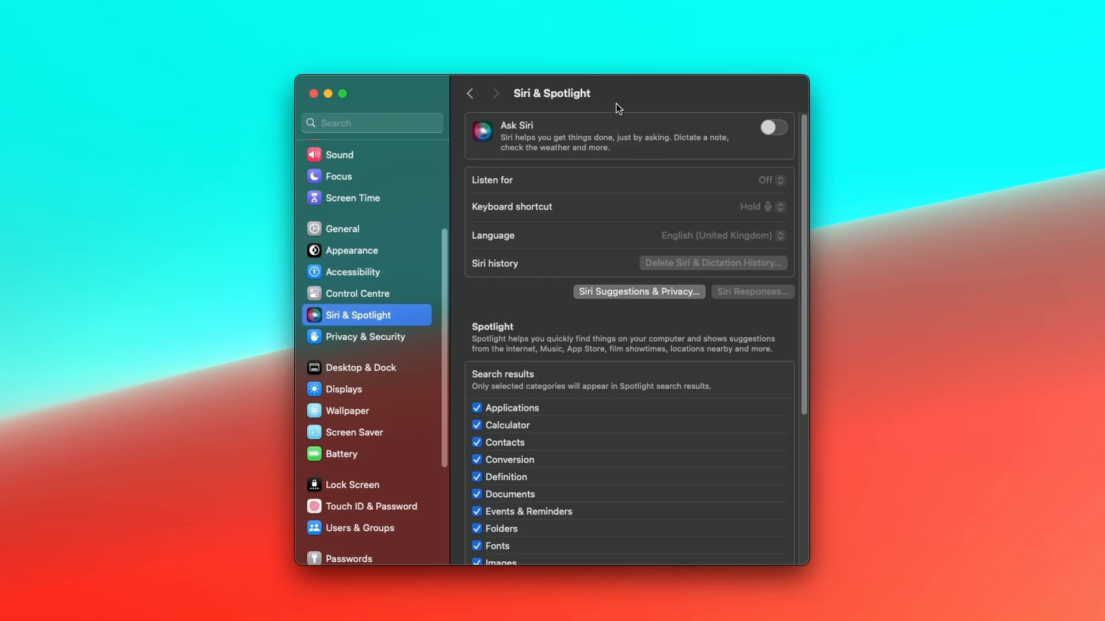
{"action": "mouse_move", "coordinate": [389, 322]}
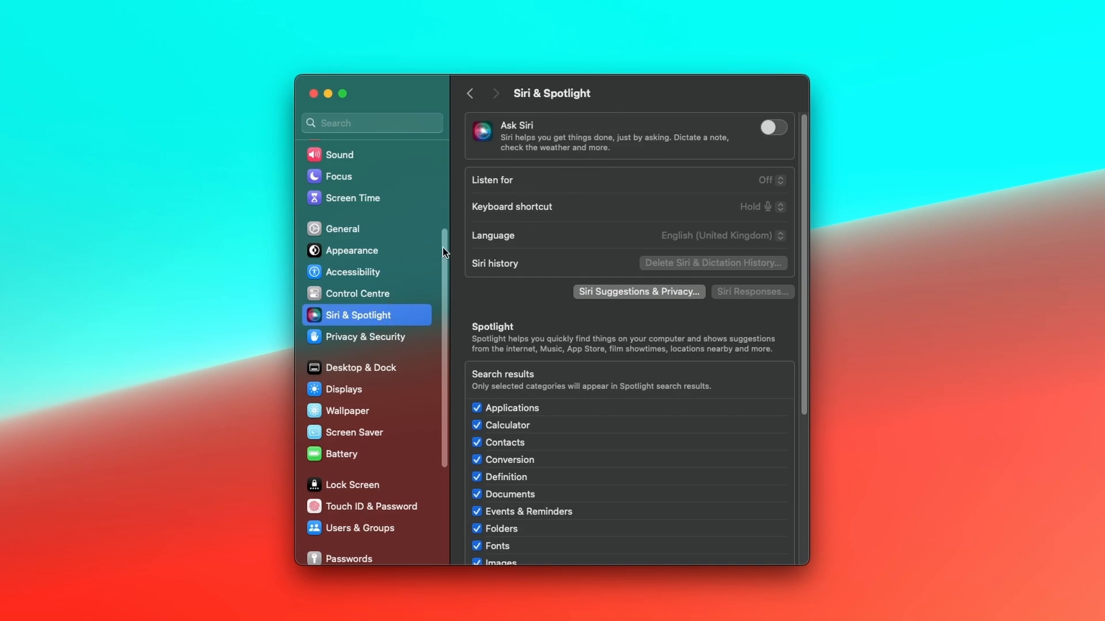
{"action": "scroll", "scroll_direction": "down", "scroll_amount": 3}
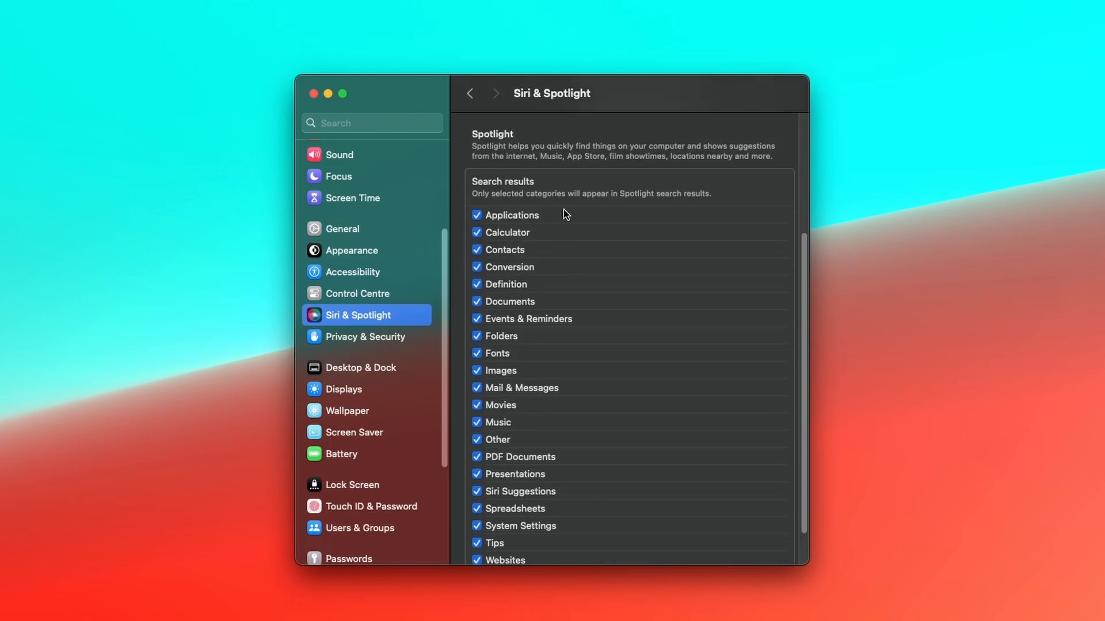
{"action": "scroll", "scroll_direction": "down", "scroll_amount": 3}
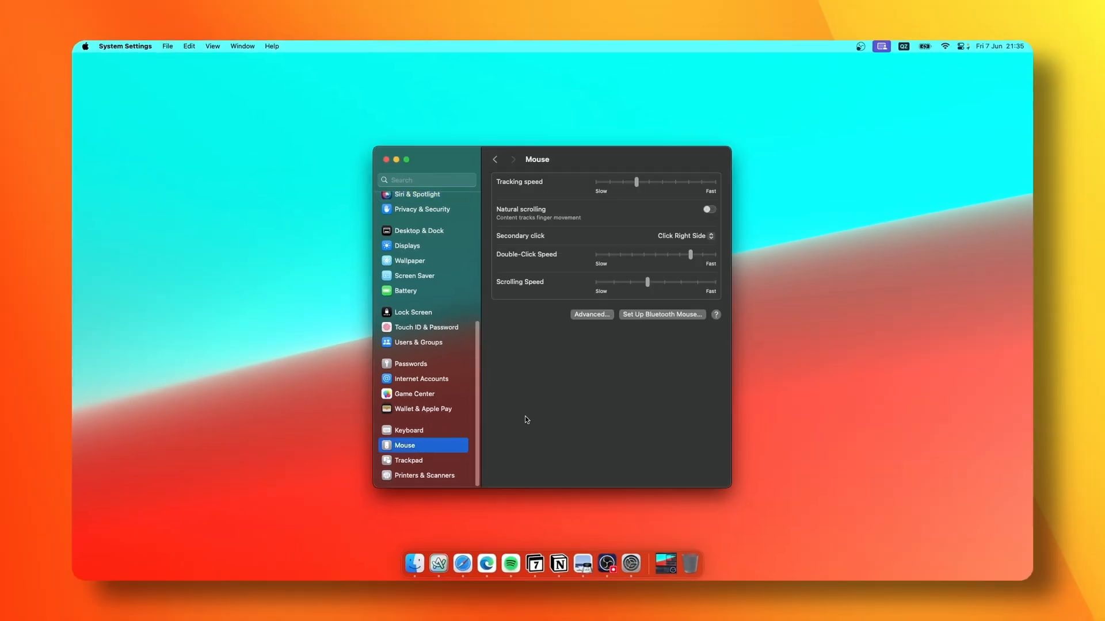
{"action": "mouse_move", "coordinate": [527, 345]}
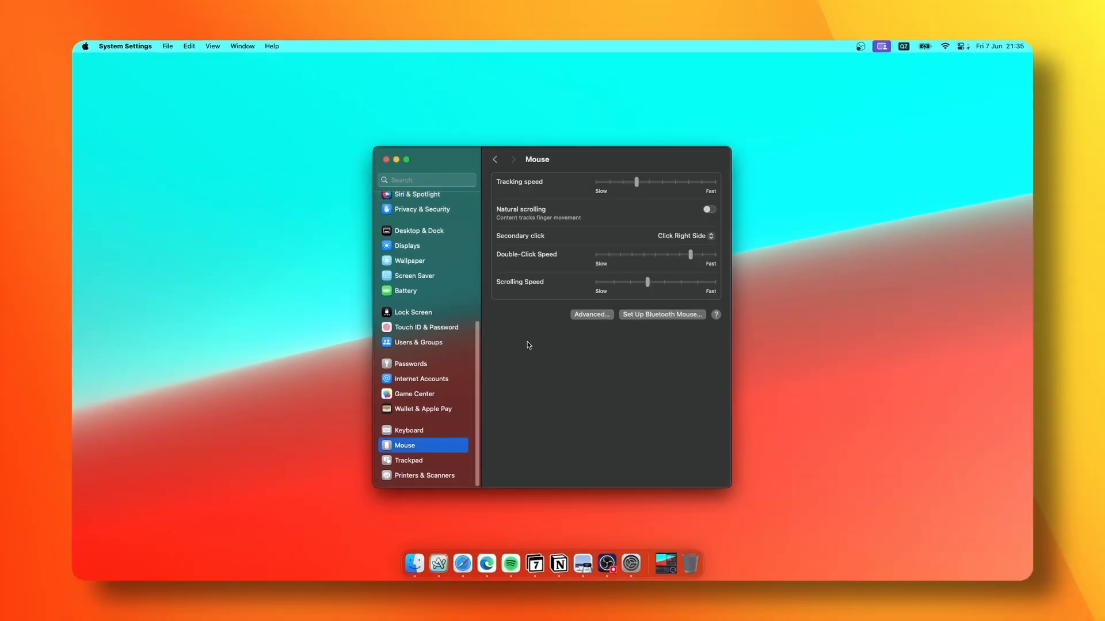
Confirm pointer acceleration is off in the Mouse advanced options, then move to Trackpad settings.
{"action": "left_click", "coordinate": [591, 314]}
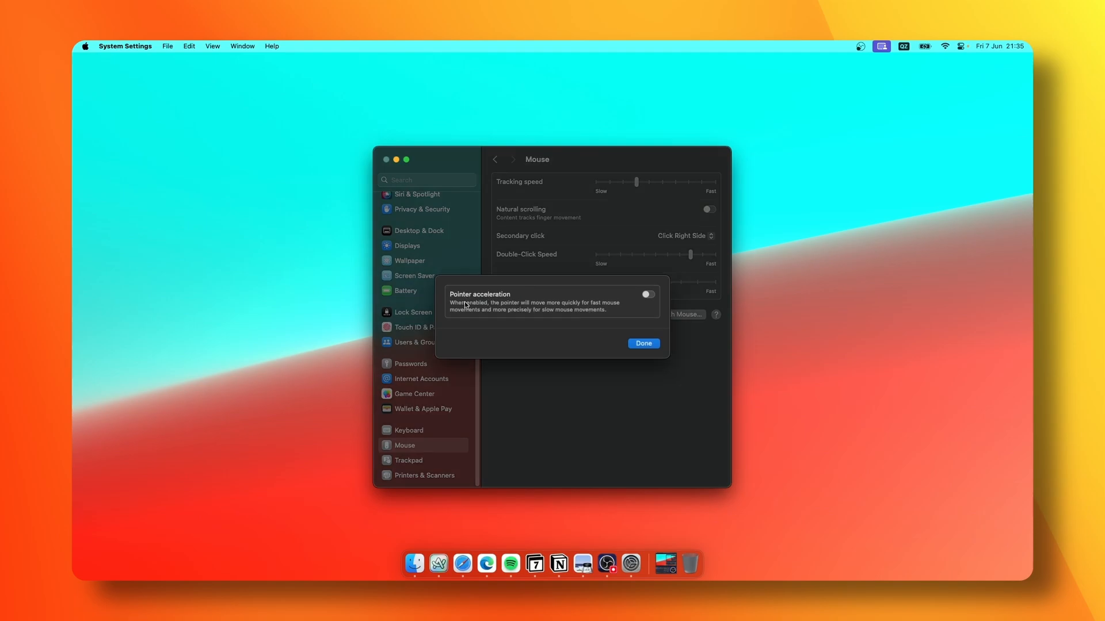
{"action": "mouse_move", "coordinate": [491, 304]}
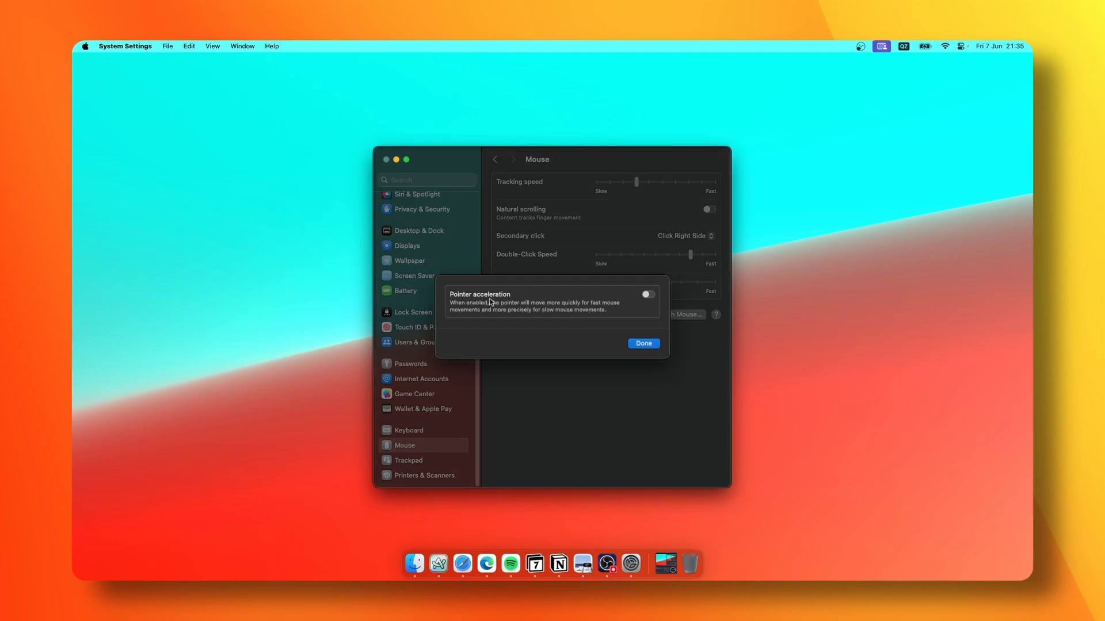
{"action": "mouse_move", "coordinate": [563, 305]}
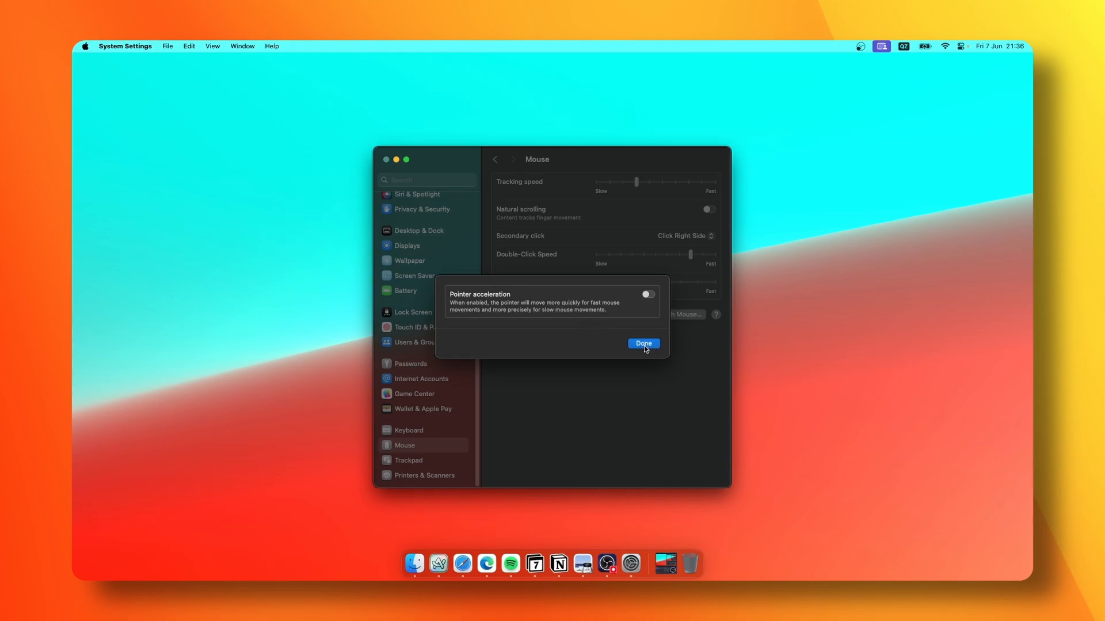
{"action": "left_click", "coordinate": [642, 344]}
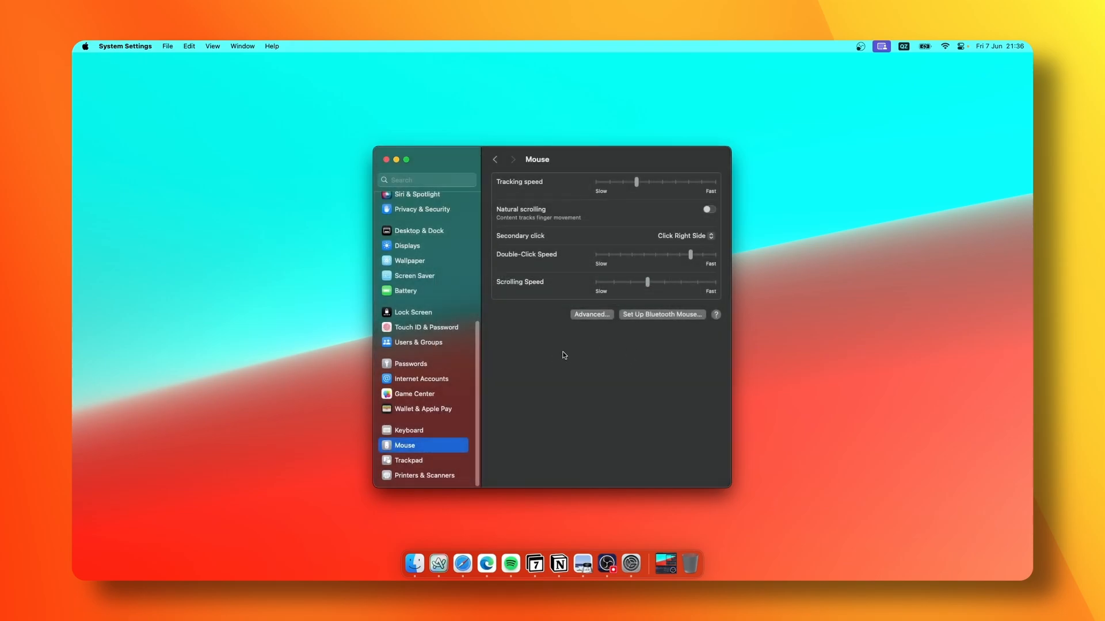
{"action": "mouse_move", "coordinate": [559, 351]}
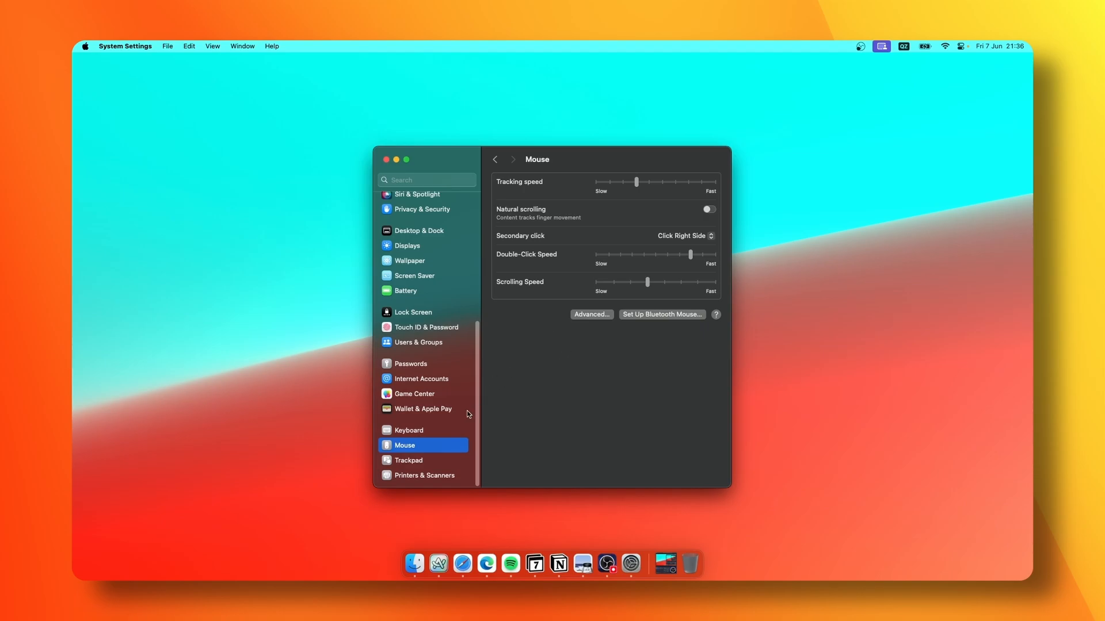
{"action": "left_click", "coordinate": [408, 460]}
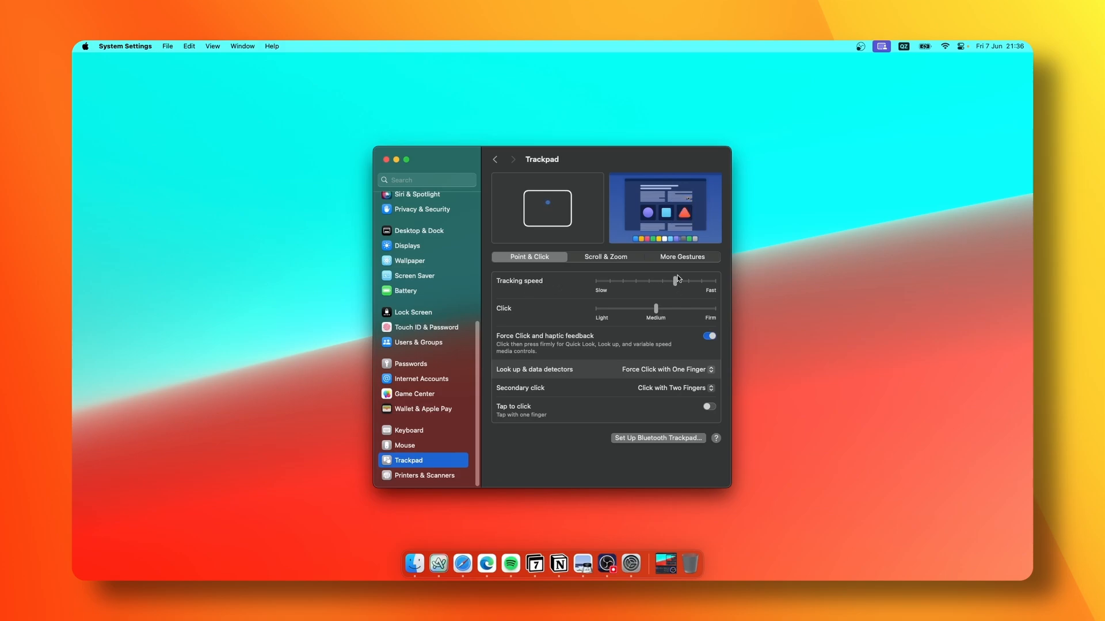
Raise trackpad tracking speed toward Fast, browse Scroll & Zoom and More Gestures, then close System Settings.
{"action": "left_click_drag", "start_coordinate": [674, 280], "coordinate": [717, 280]}
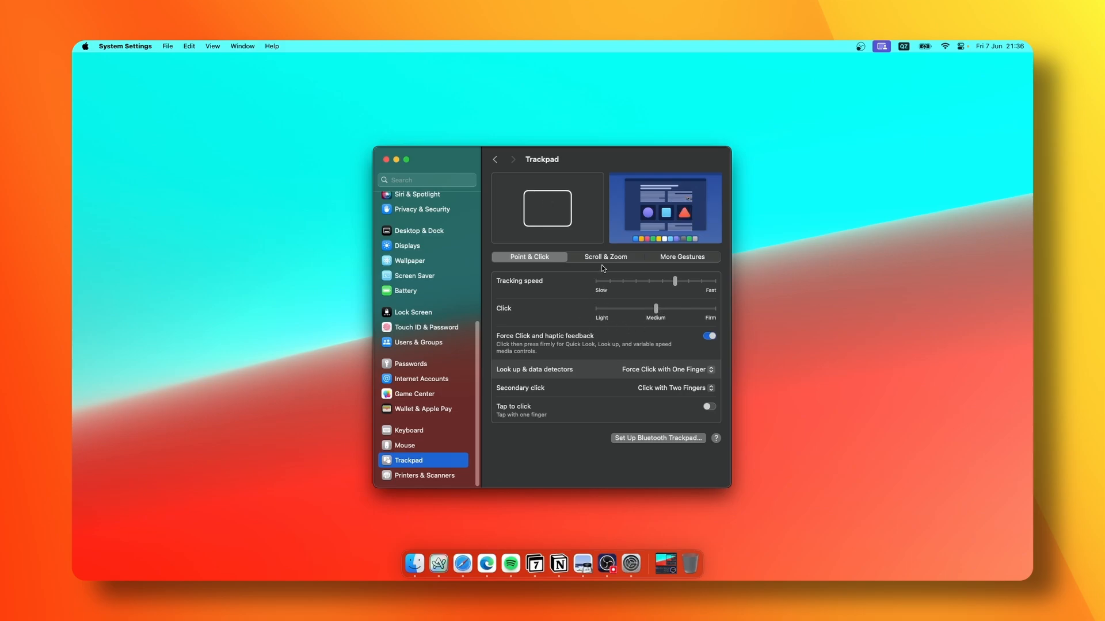
{"action": "left_click", "coordinate": [605, 256]}
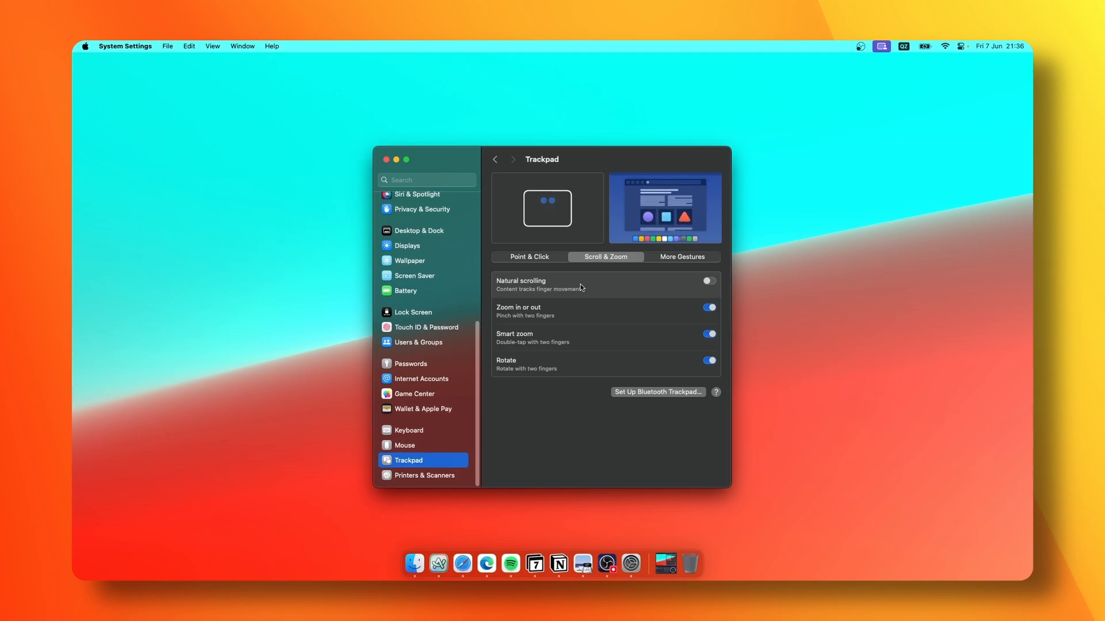
{"action": "left_click", "coordinate": [682, 256]}
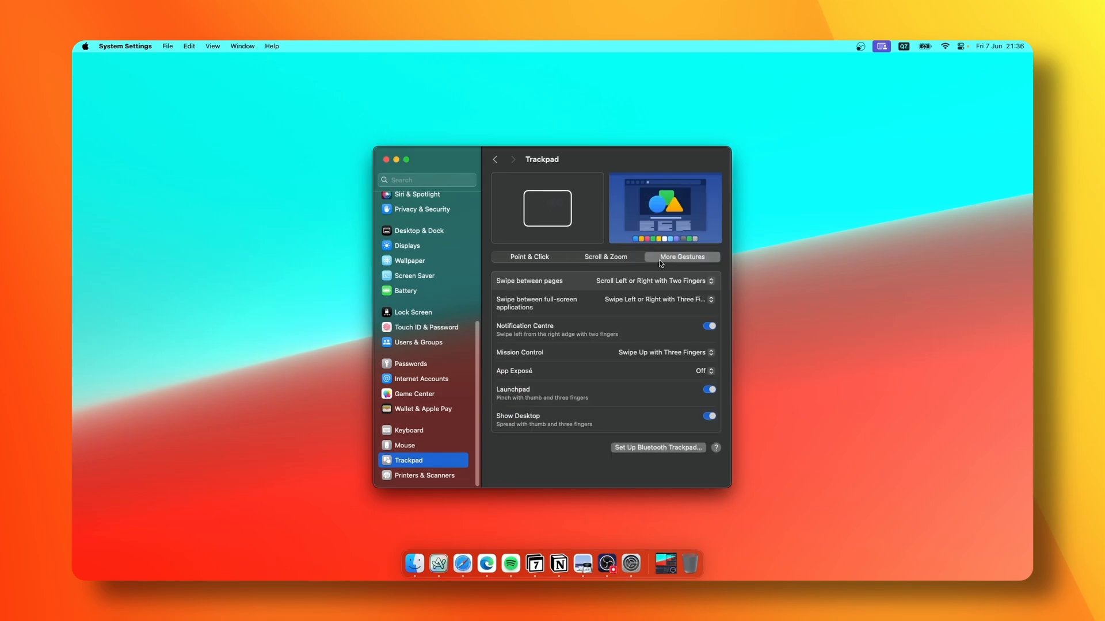
{"action": "left_click", "coordinate": [529, 257]}
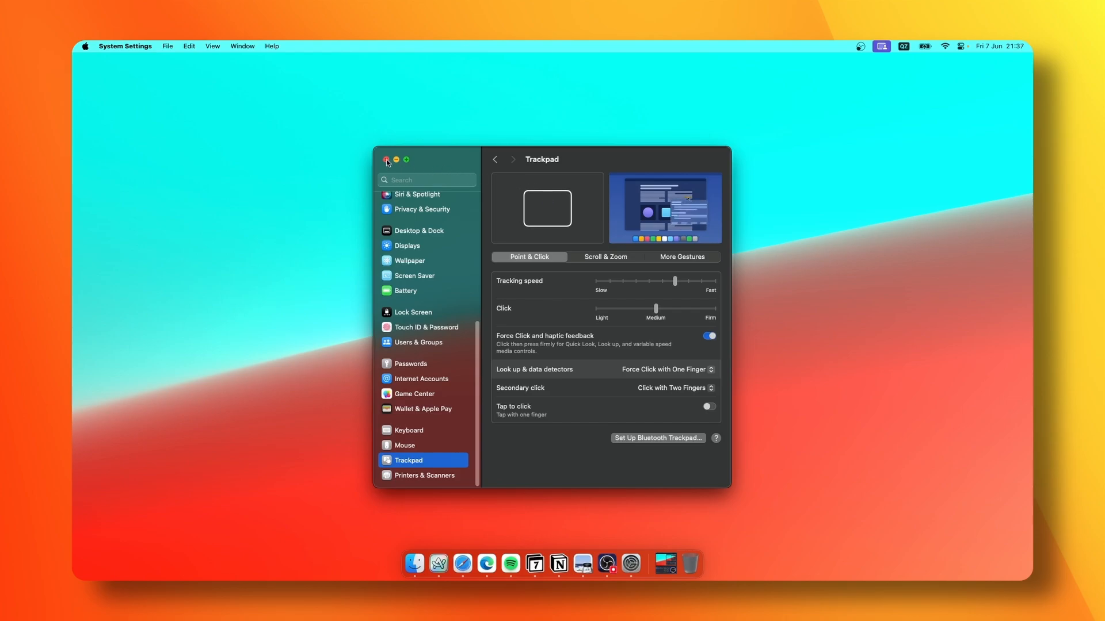
{"action": "left_click", "coordinate": [386, 159]}
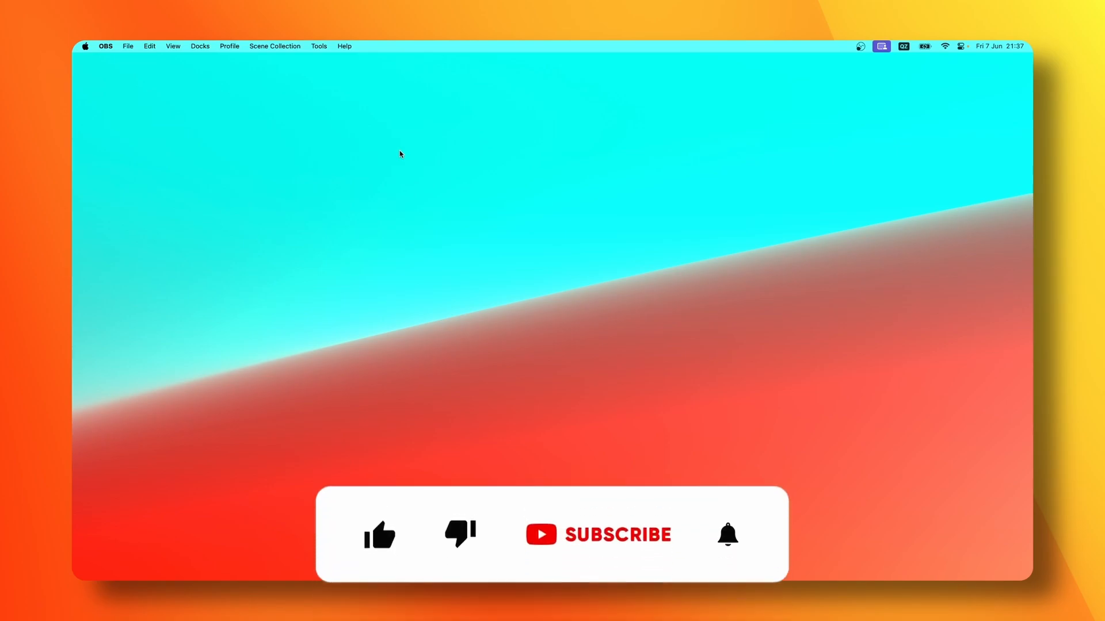
{"action": "left_click", "coordinate": [379, 533]}
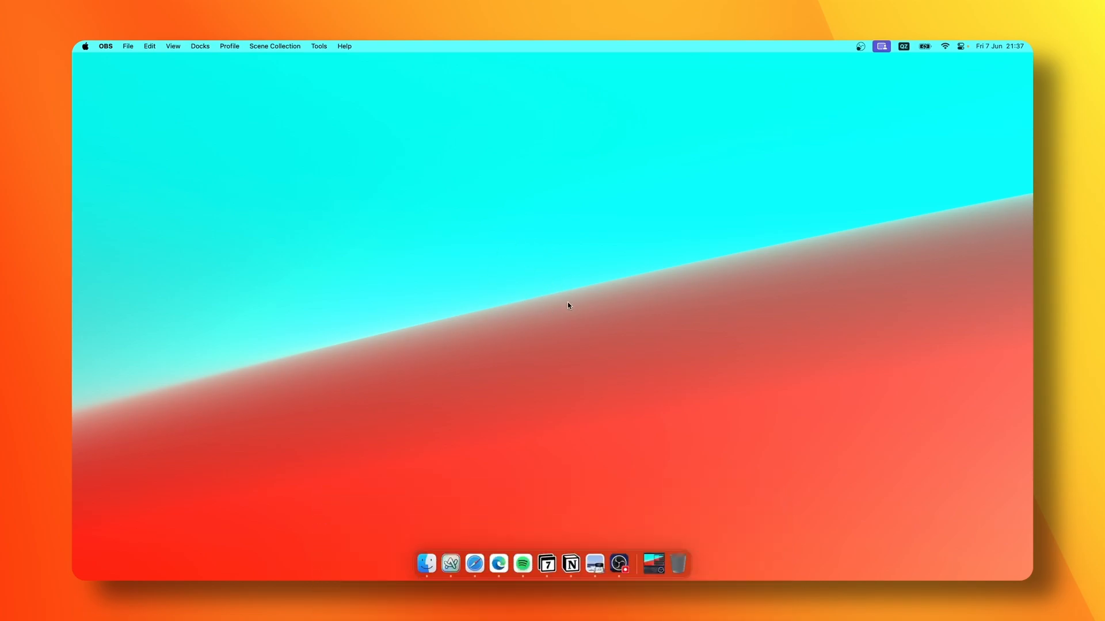
{"action": "mouse_move", "coordinate": [572, 307]}
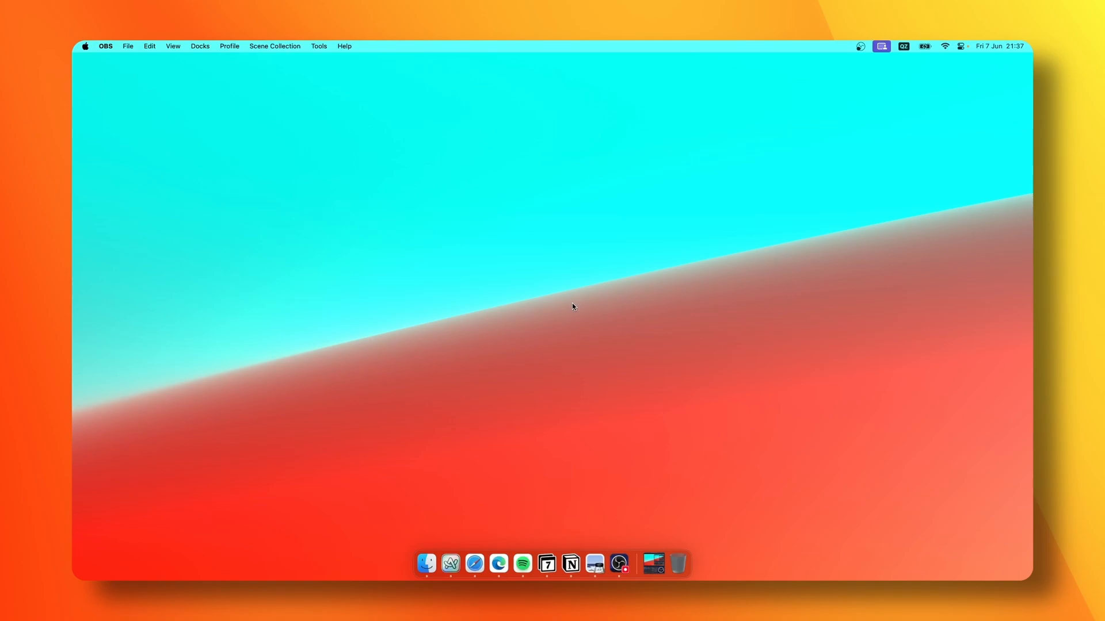
{"action": "mouse_move", "coordinate": [595, 298]}
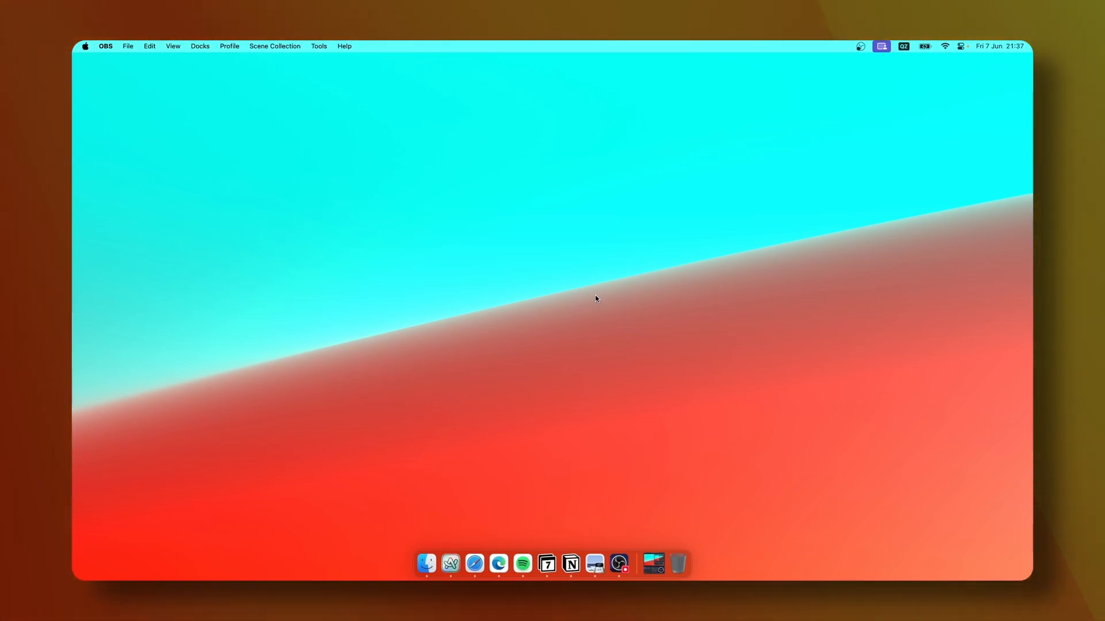